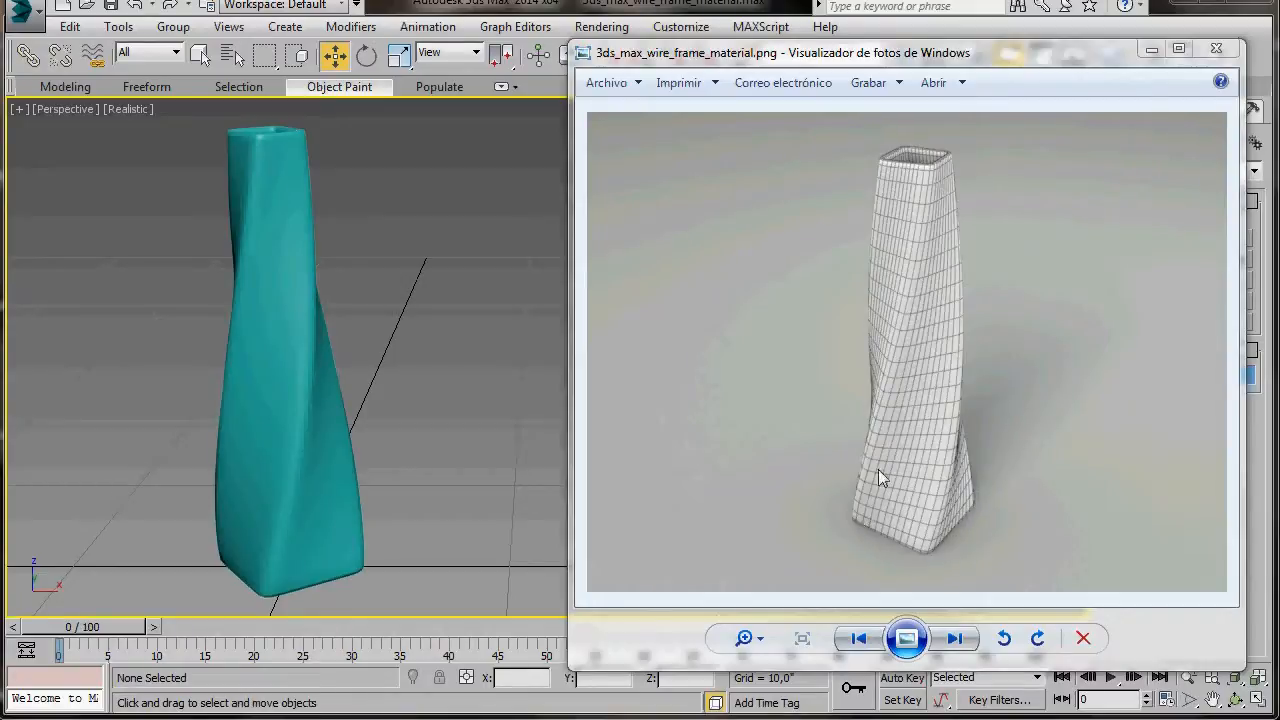
mouse_move(845, 555)
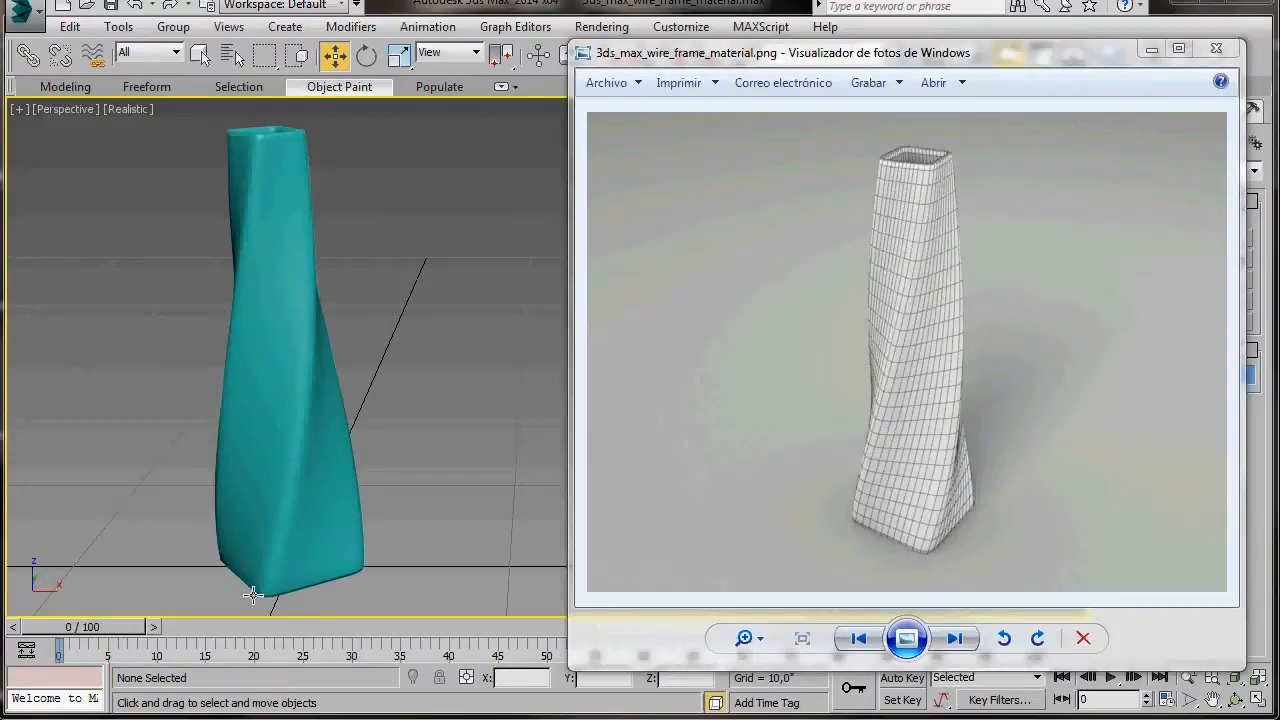
mouse_move(340, 563)
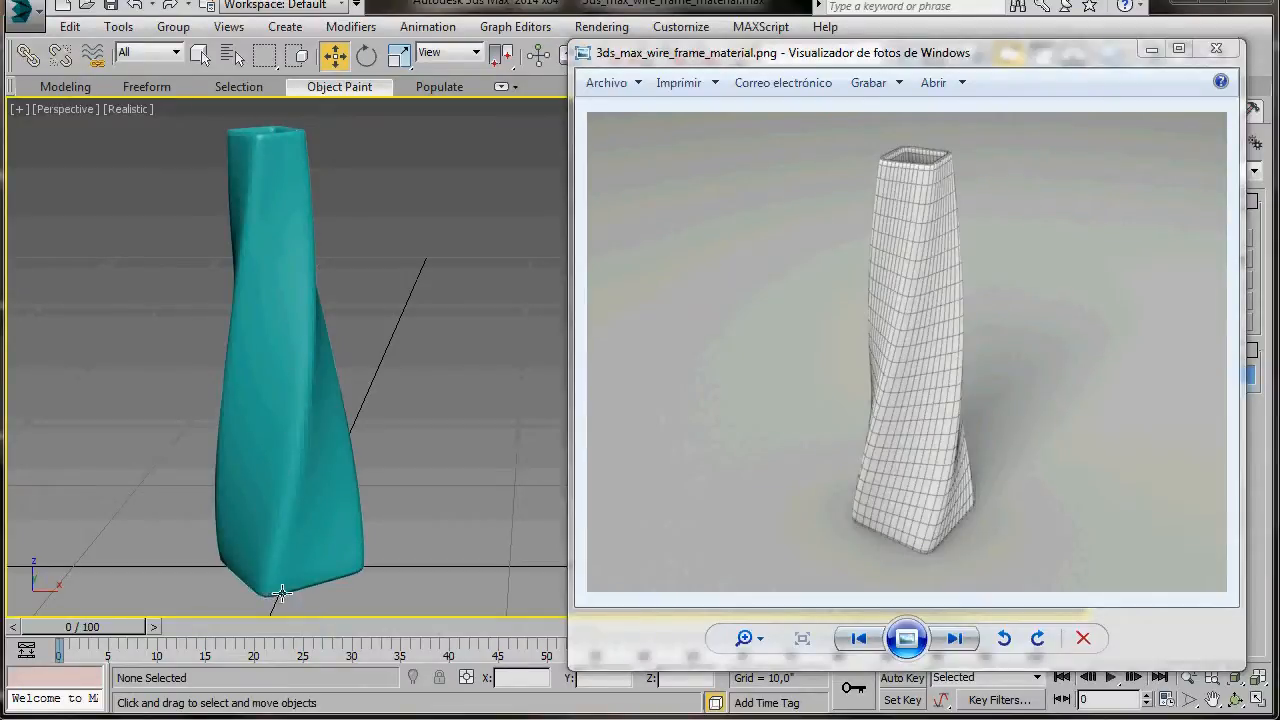
mouse_move(918, 500)
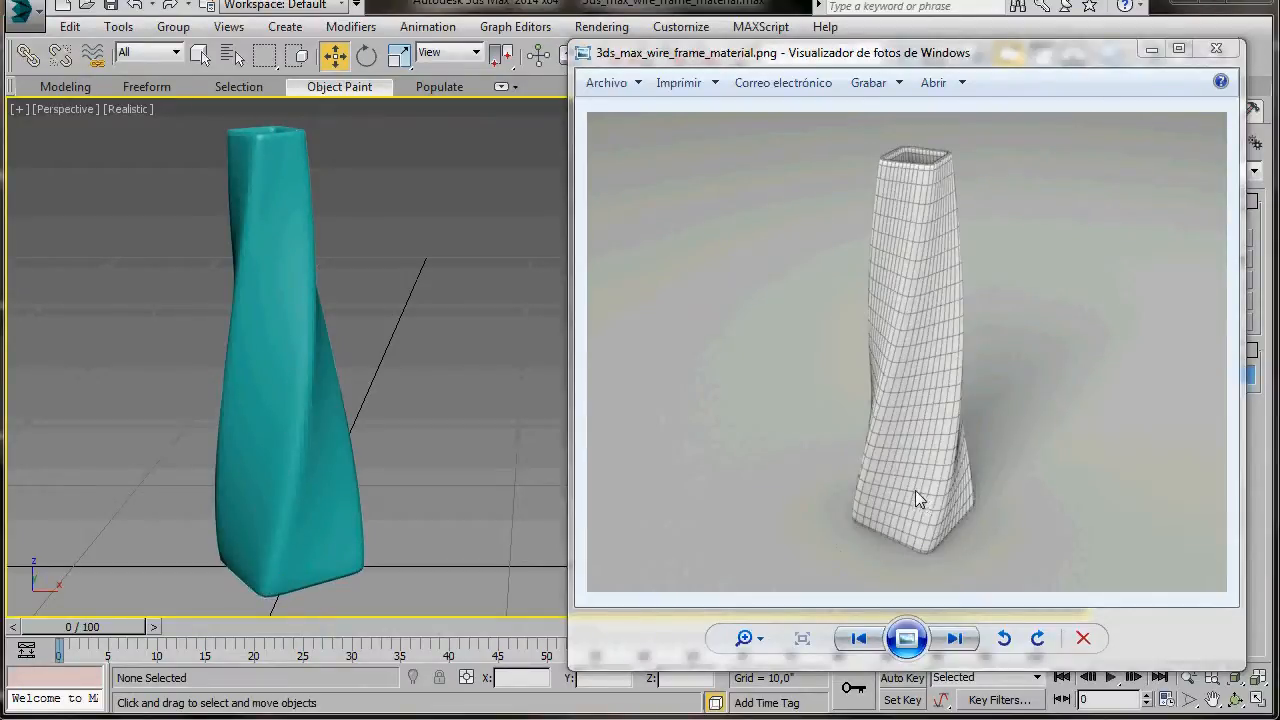
Close the reference image viewer and assign NVIDIA mental ray as the production renderer
left_click(1083, 638)
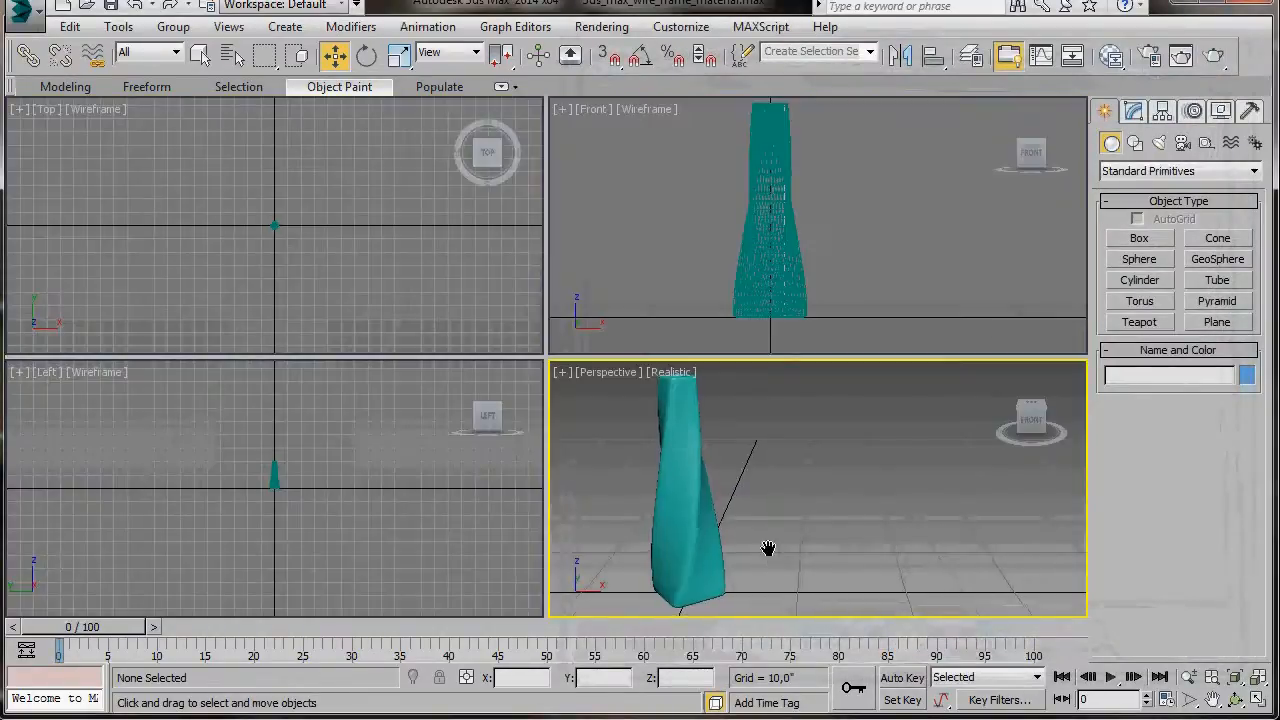
left_click_drag(768, 548, 903, 553)
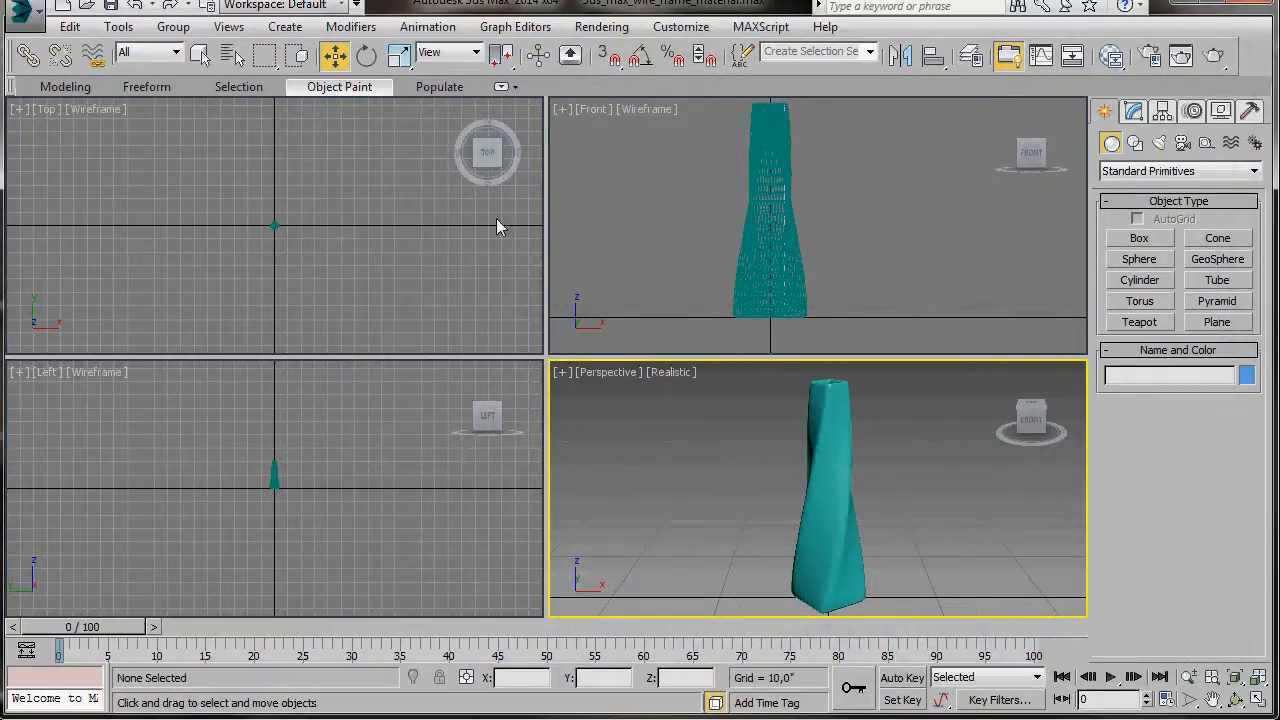
left_click(601, 26)
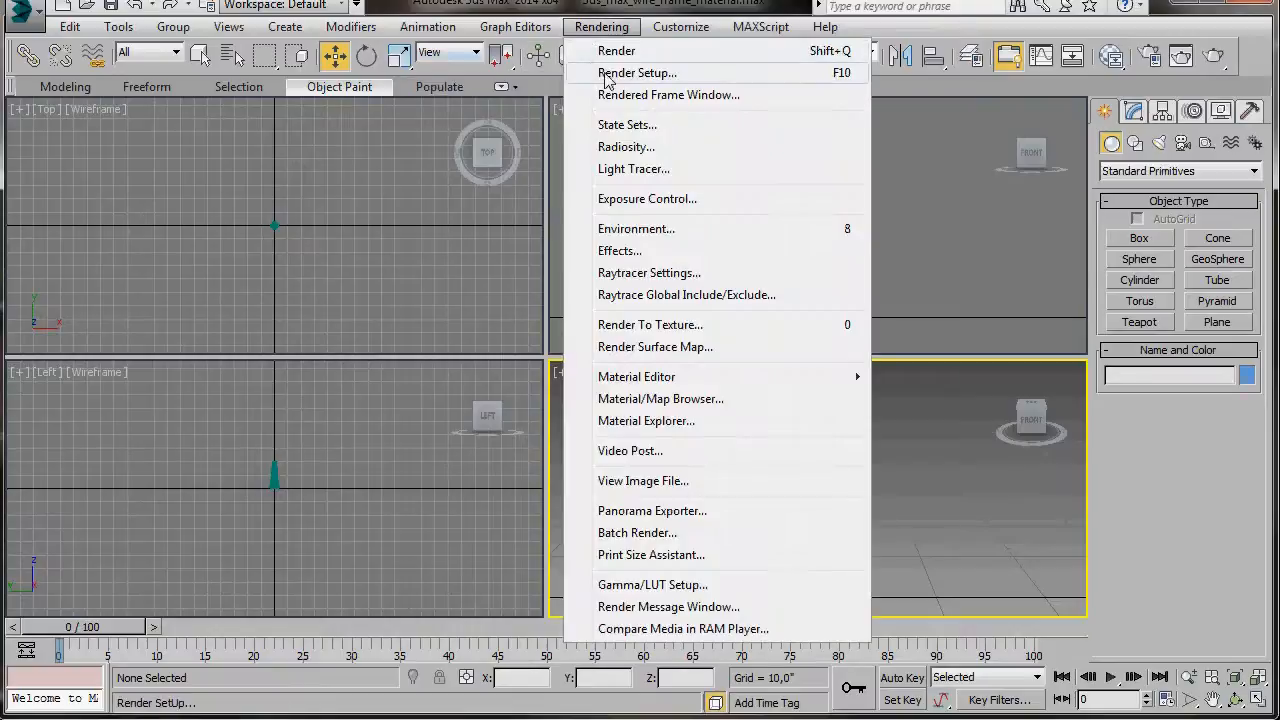
left_click(637, 72)
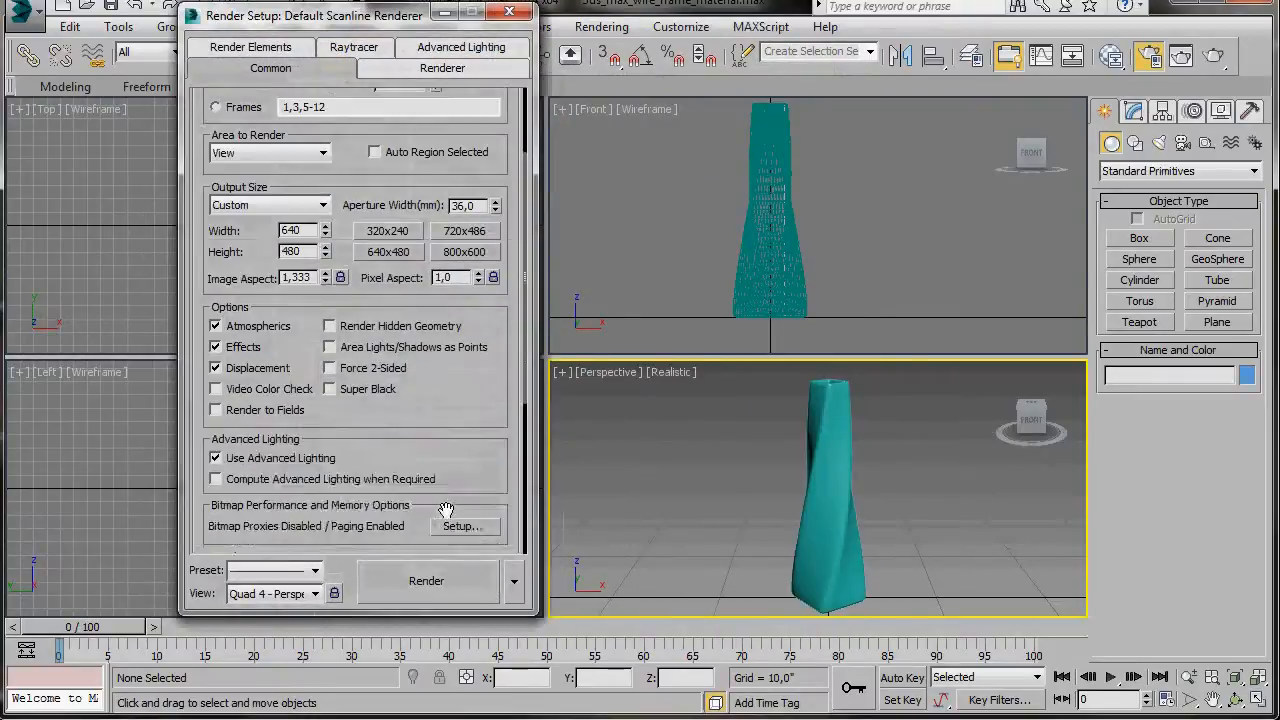
scroll("down", 3)
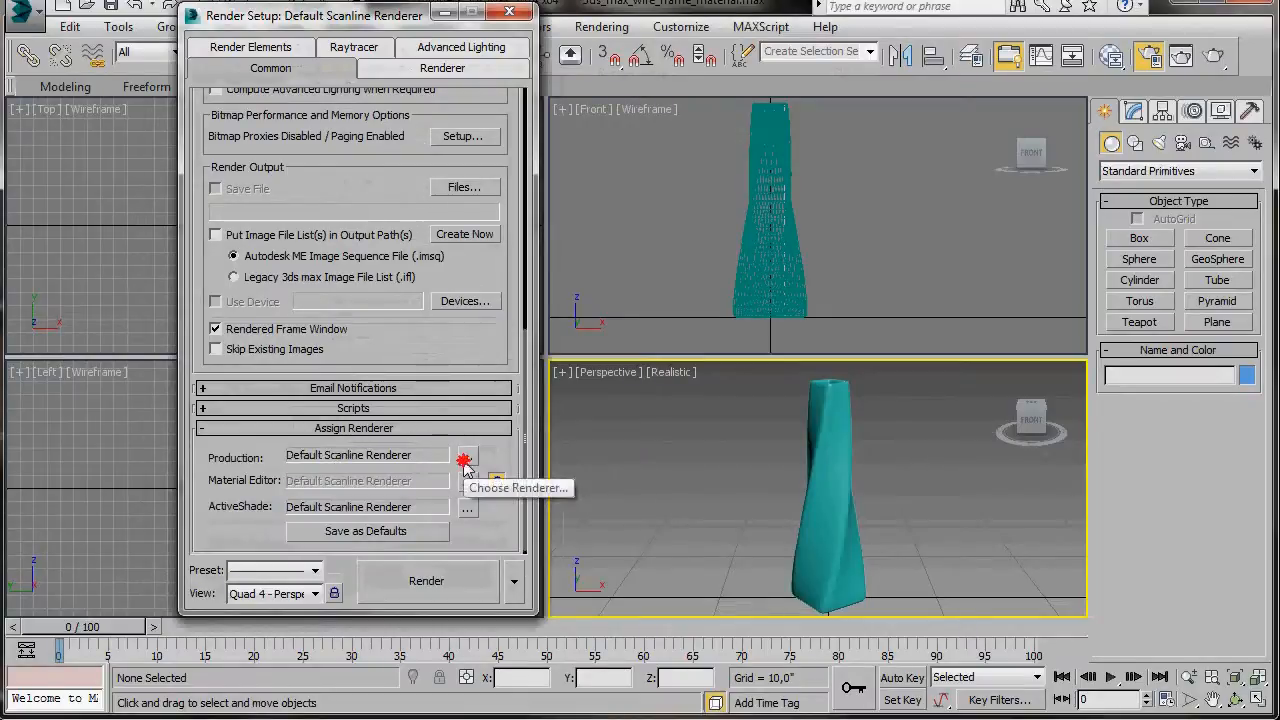
left_click(465, 457)
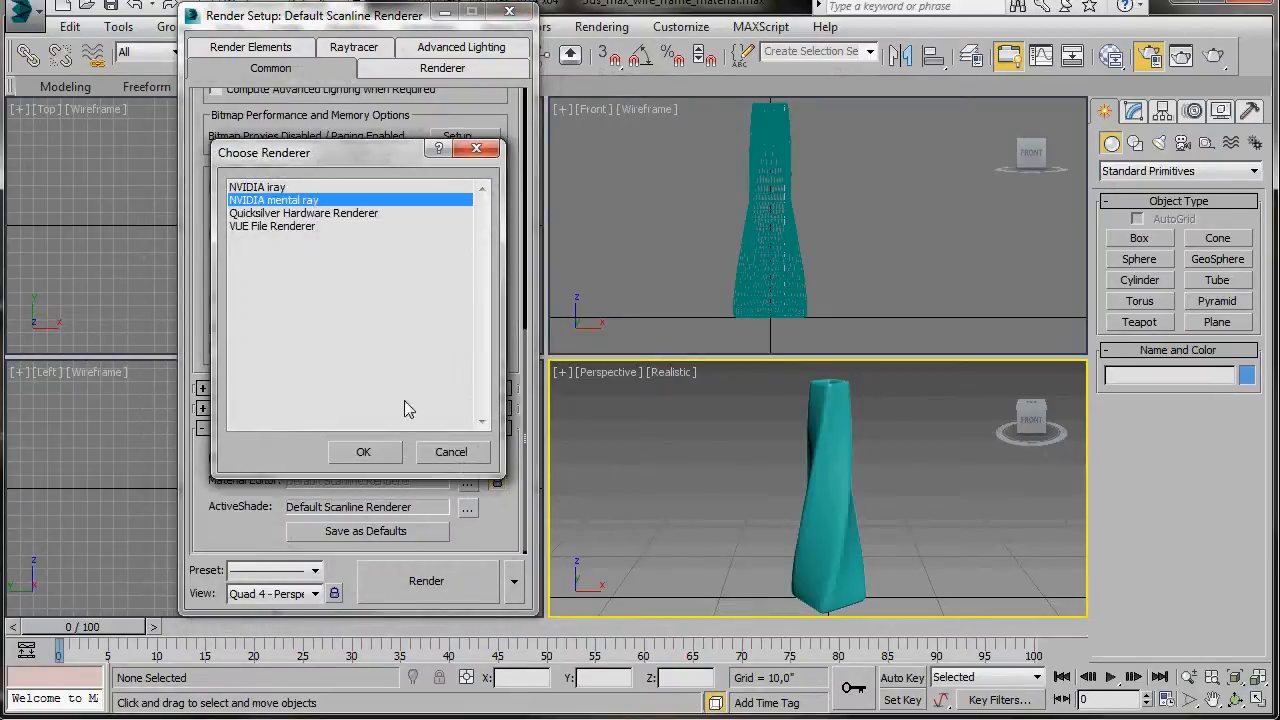
left_click(364, 451)
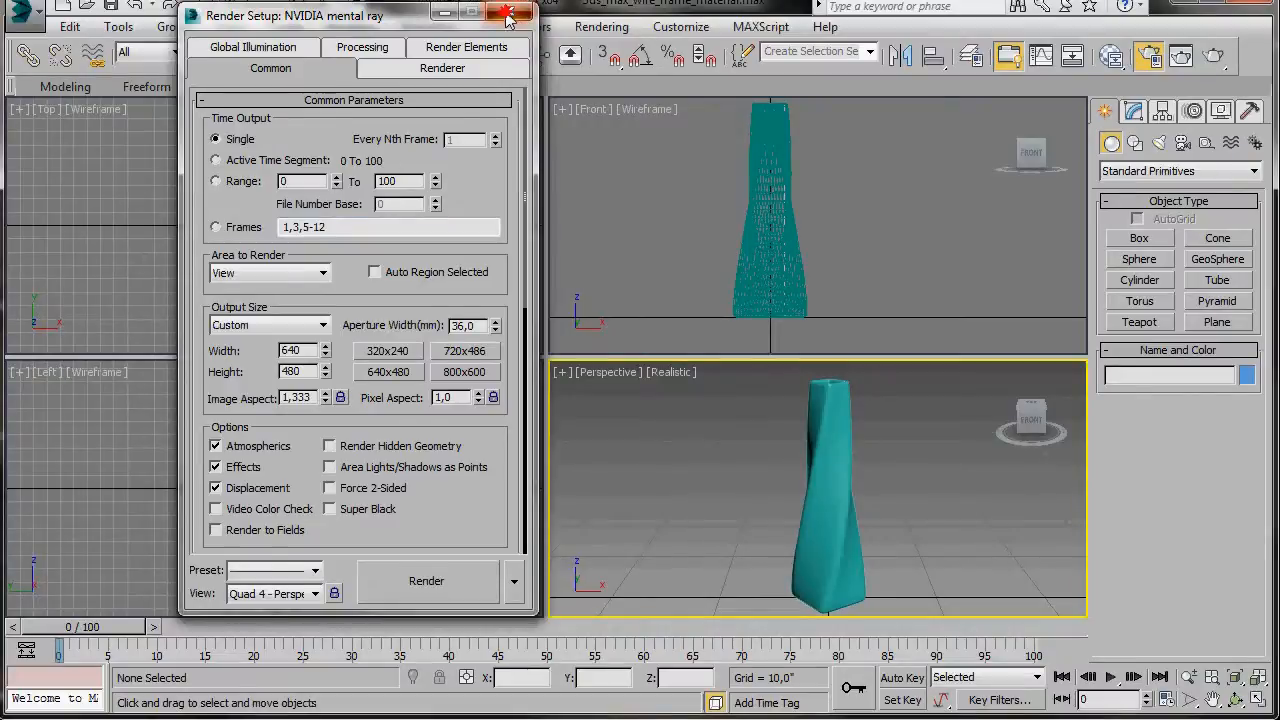
left_click(508, 15)
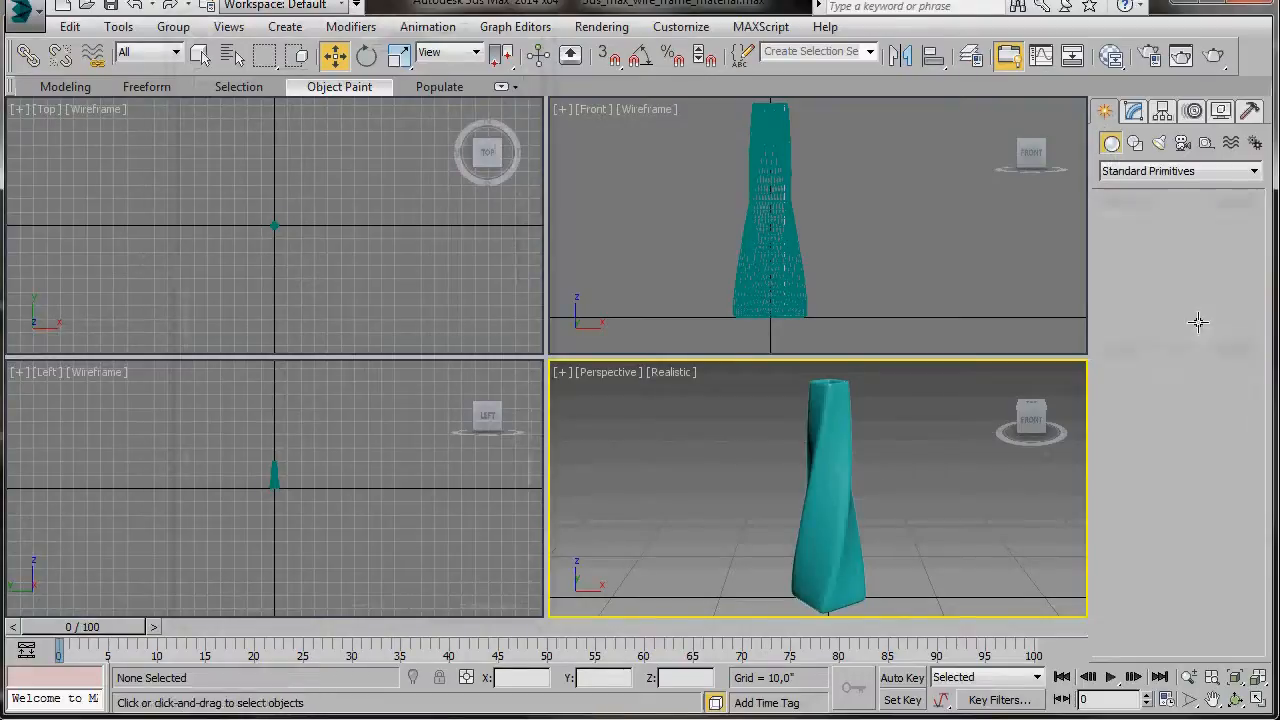
Draw a Plane in the Top view and size it to 700 by 700
left_click(1217, 322)
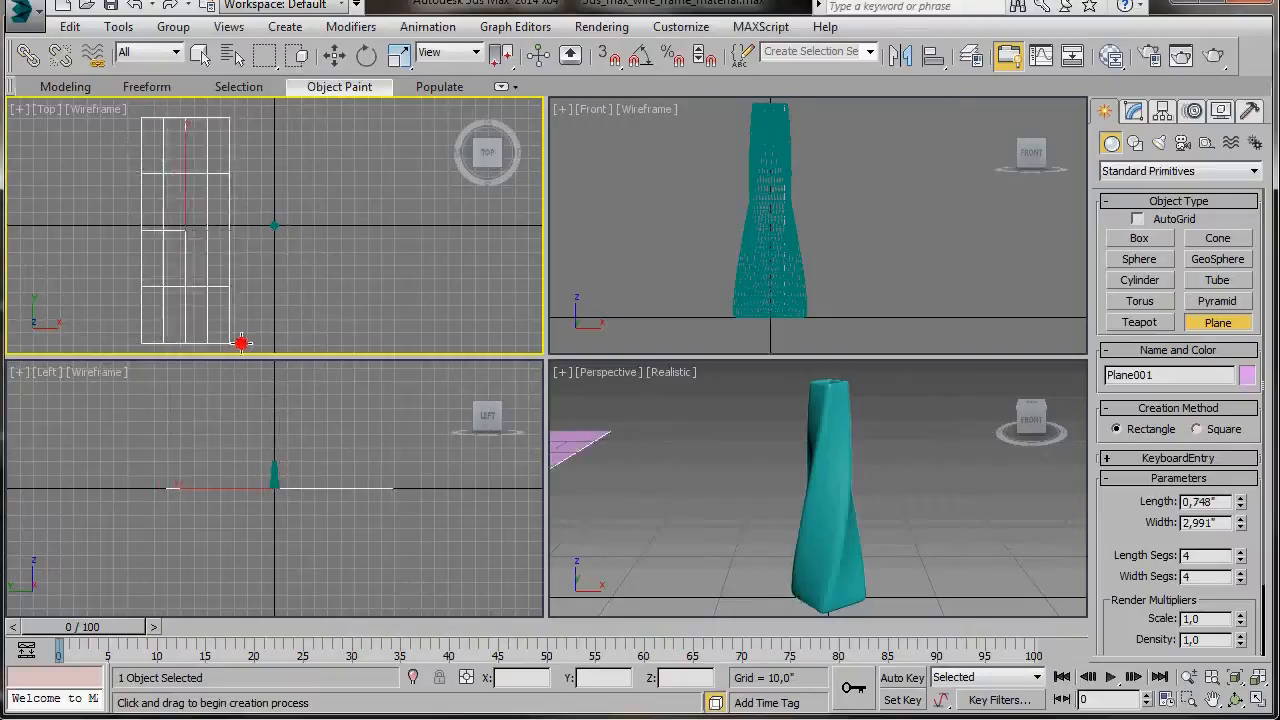
left_click_drag(243, 343, 418, 350)
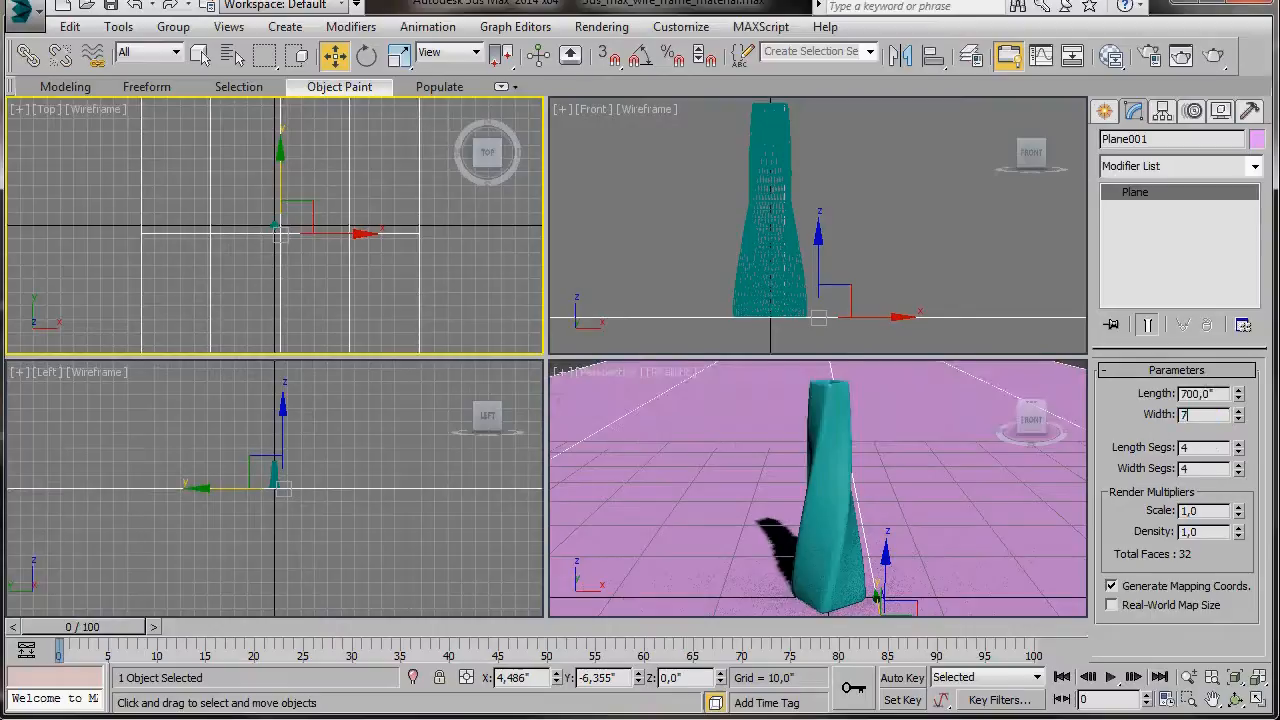
type("700")
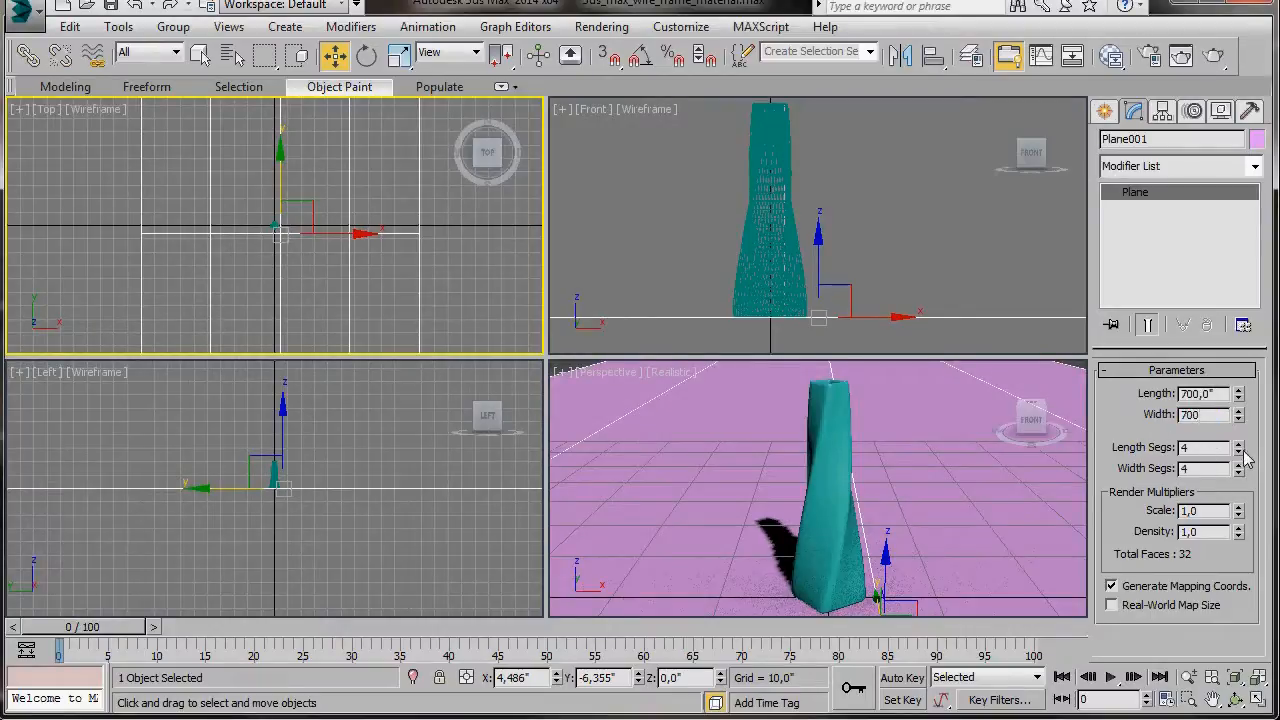
left_click(1238, 472)
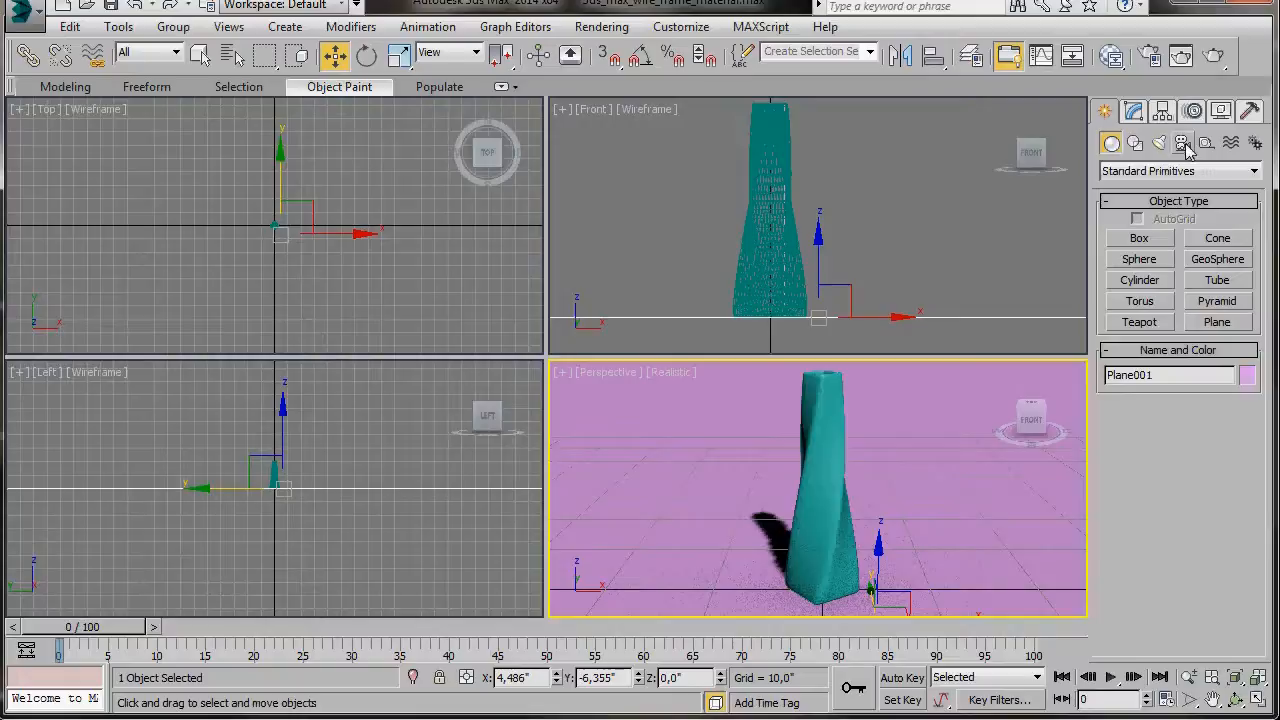
Create a Target camera in the Top view, placed in front of the vase
left_click(1182, 142)
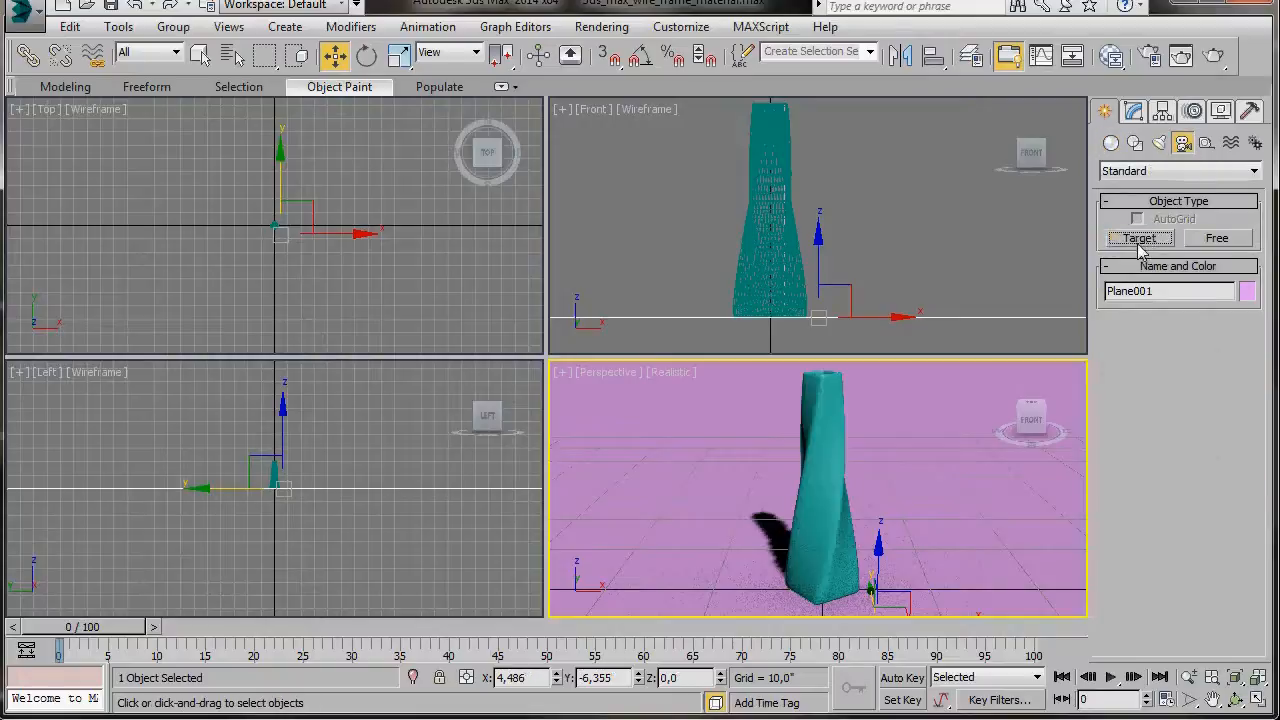
left_click(1139, 238)
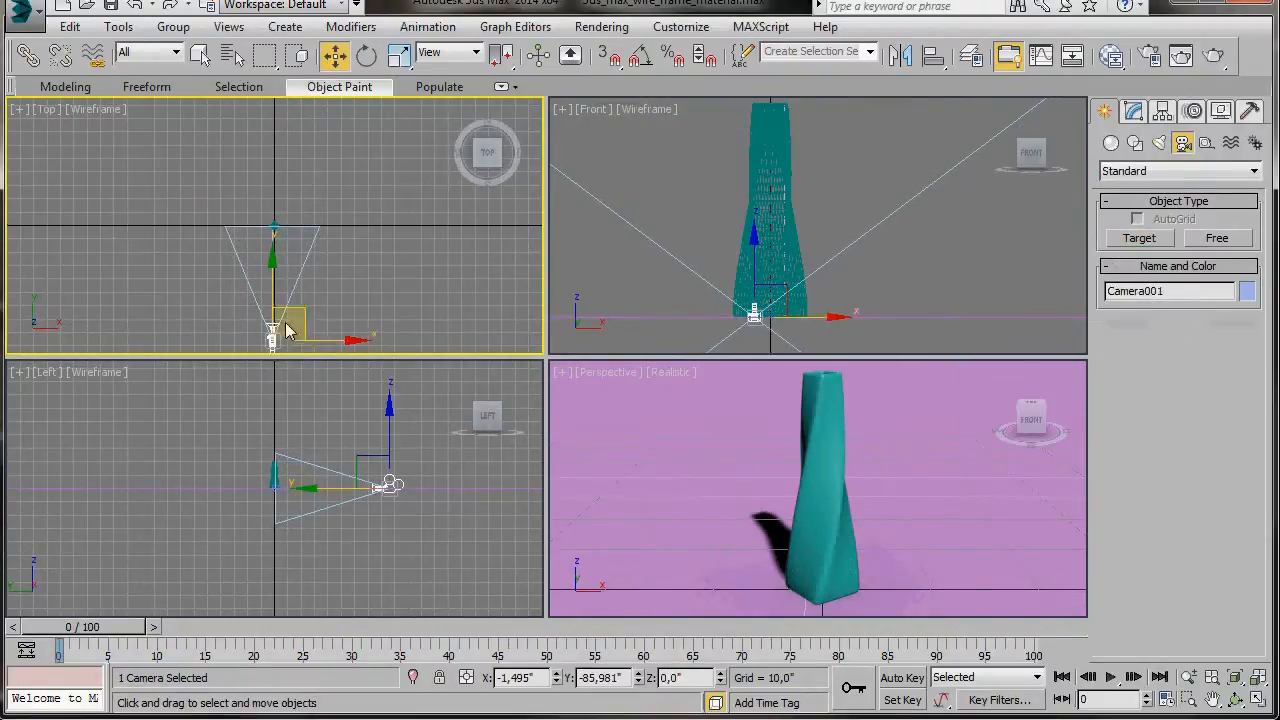
left_click_drag(290, 330, 275, 275)
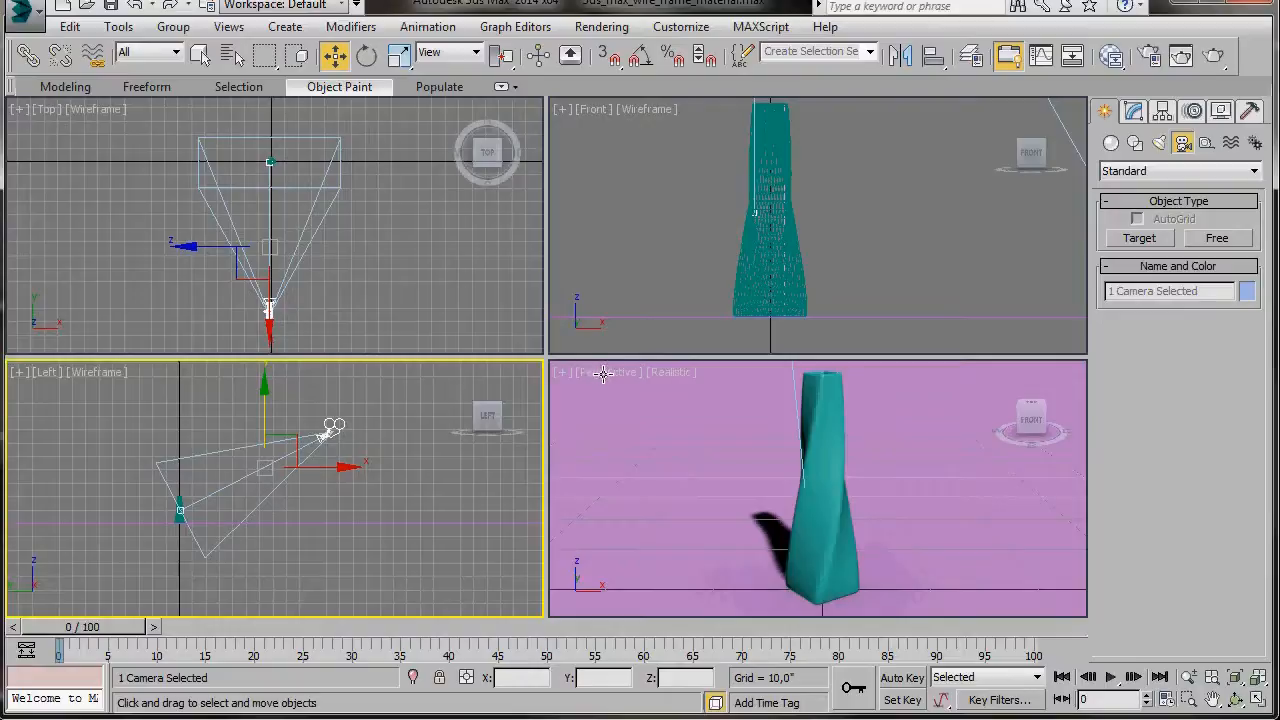
Switch the fourth viewport to Camera001 and move the camera up and closer to the vase
left_click(604, 379)
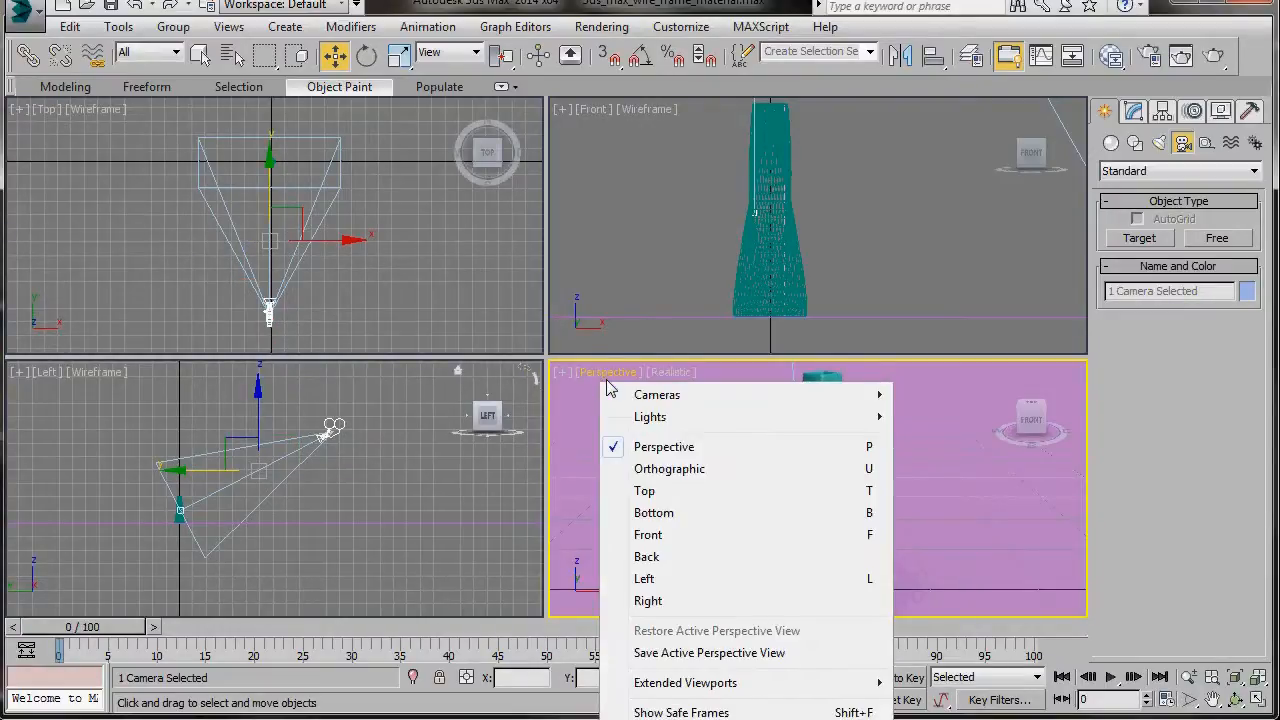
mouse_move(657, 394)
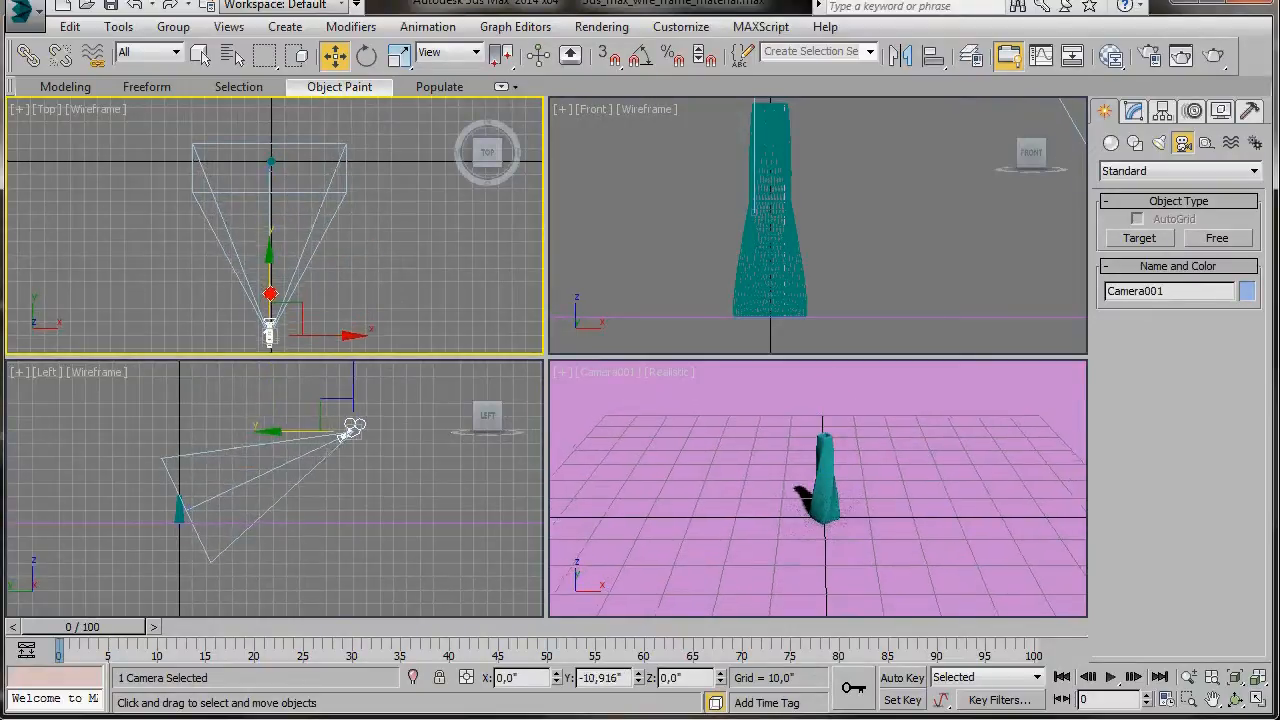
left_click_drag(355, 430, 380, 412)
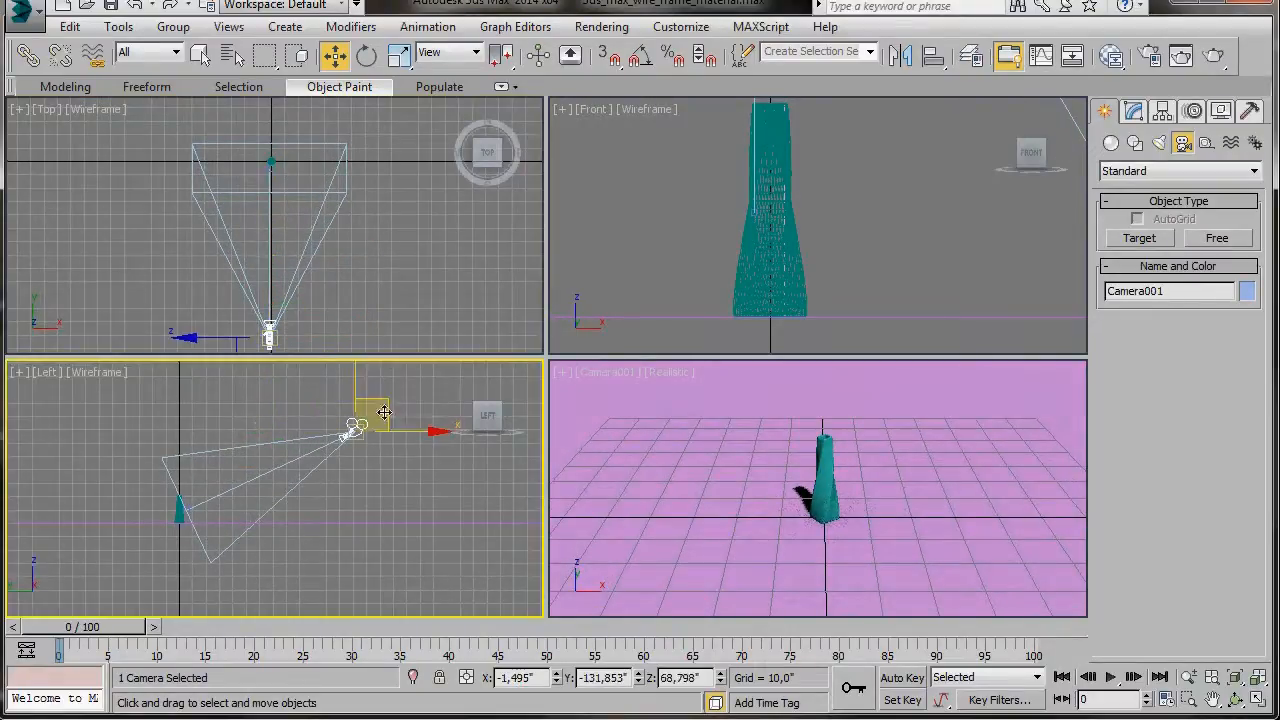
left_click_drag(385, 412, 320, 450)
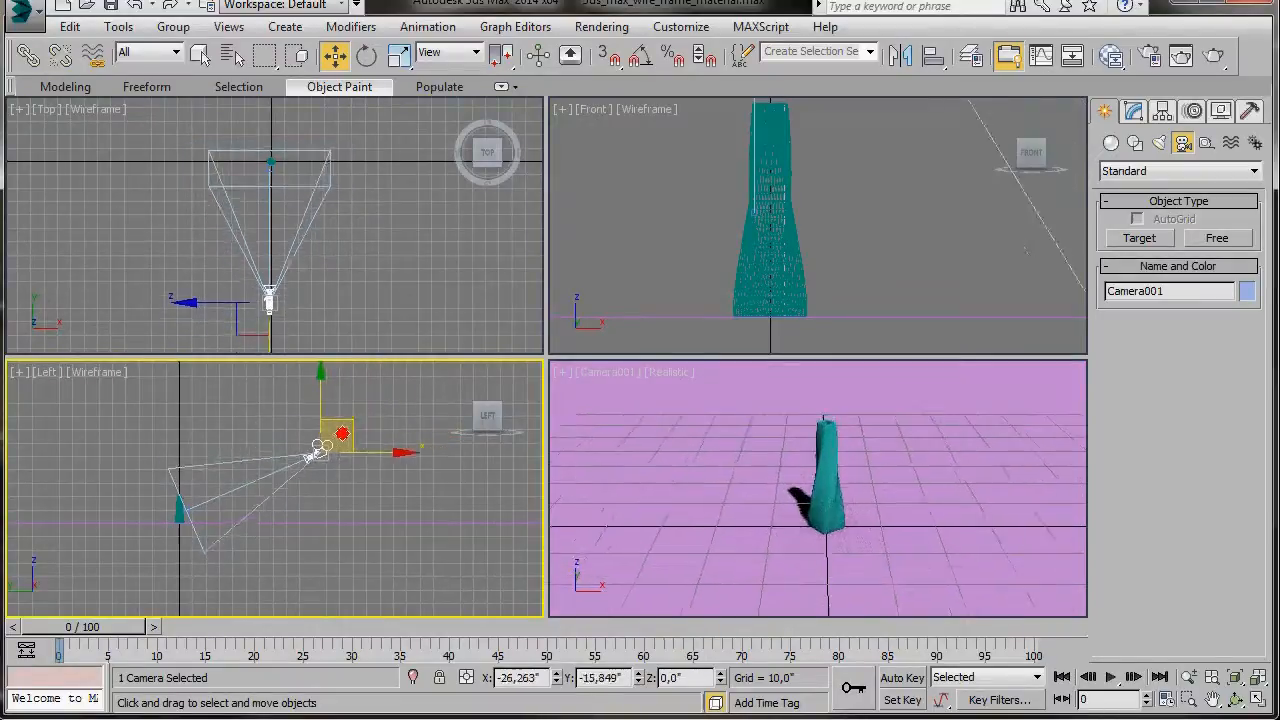
left_click_drag(340, 435, 300, 443)
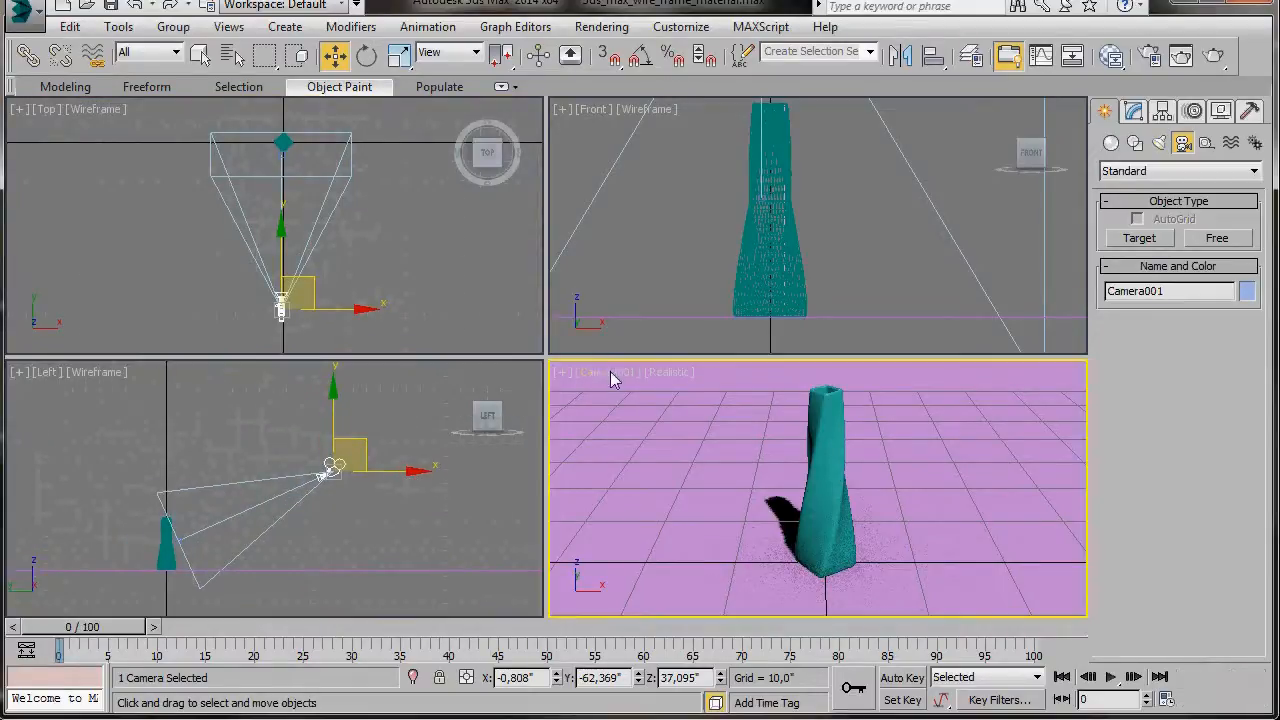
Show safe frames in the camera view and dolly toward the vase
right_click(605, 372)
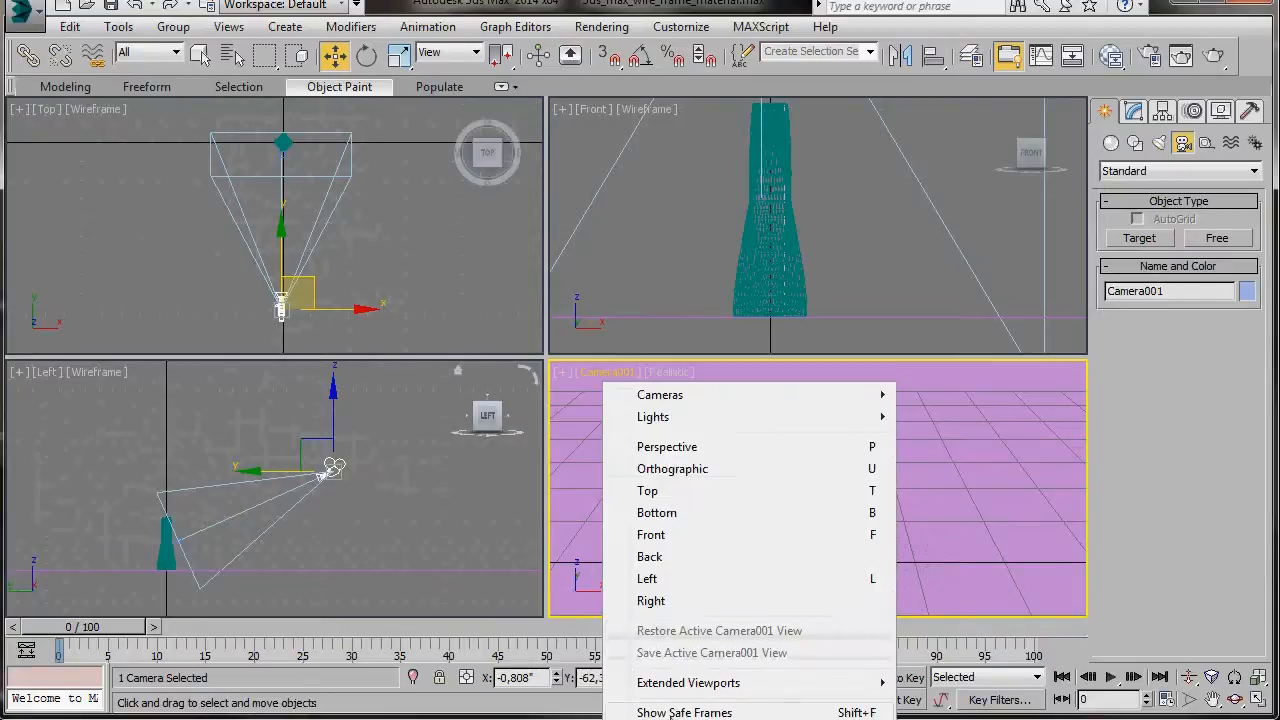
left_click(666, 446)
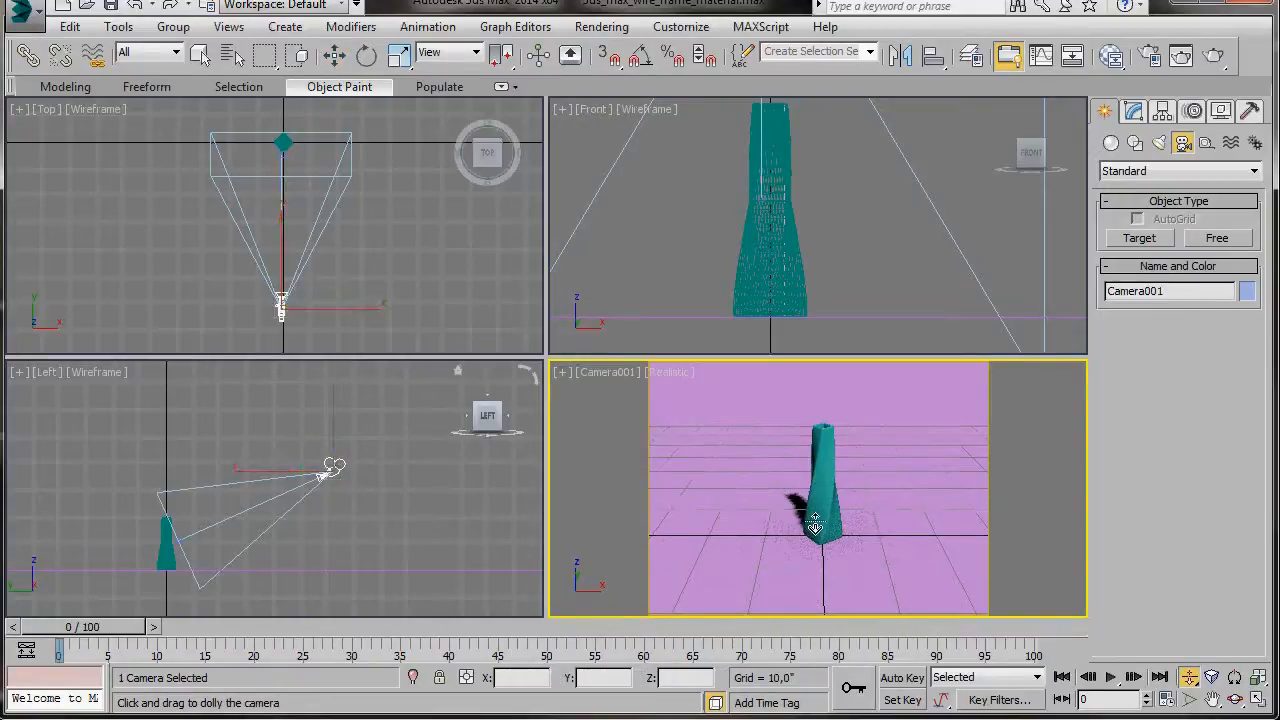
left_click_drag(815, 525, 765, 478)
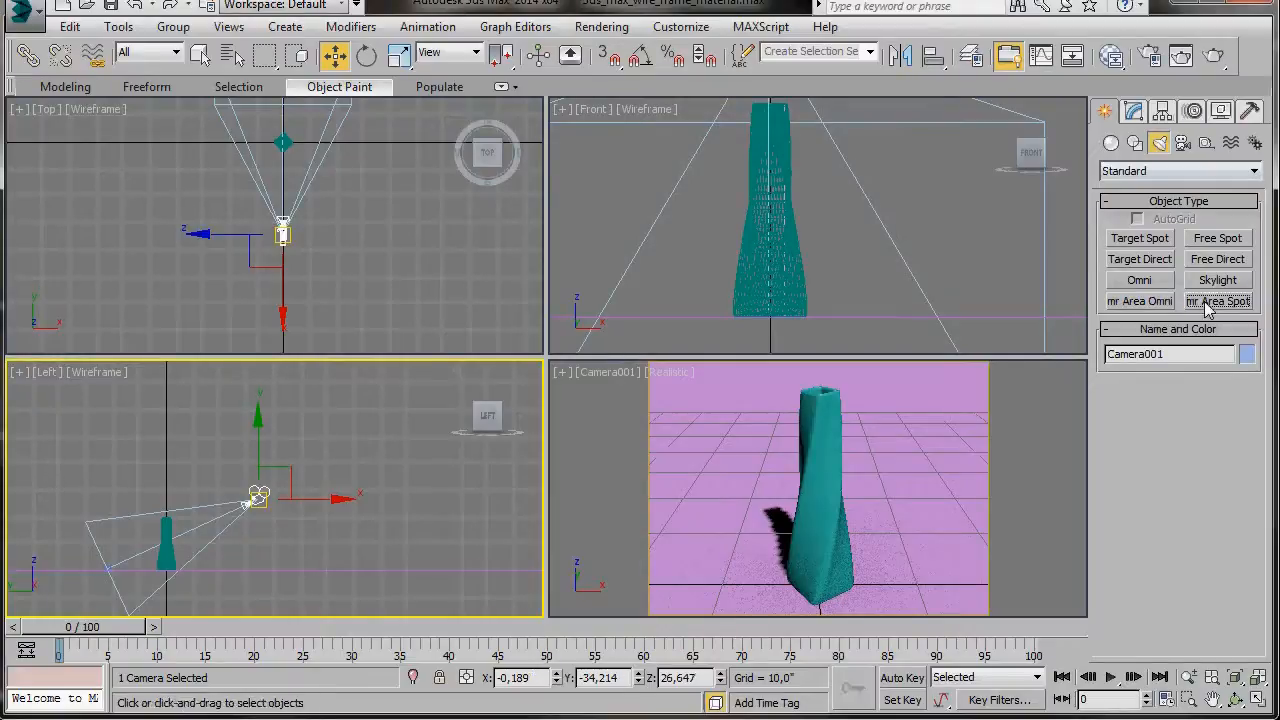
Create an mr Area Spot light on the vase and set its area shape to Disc
left_click(1218, 301)
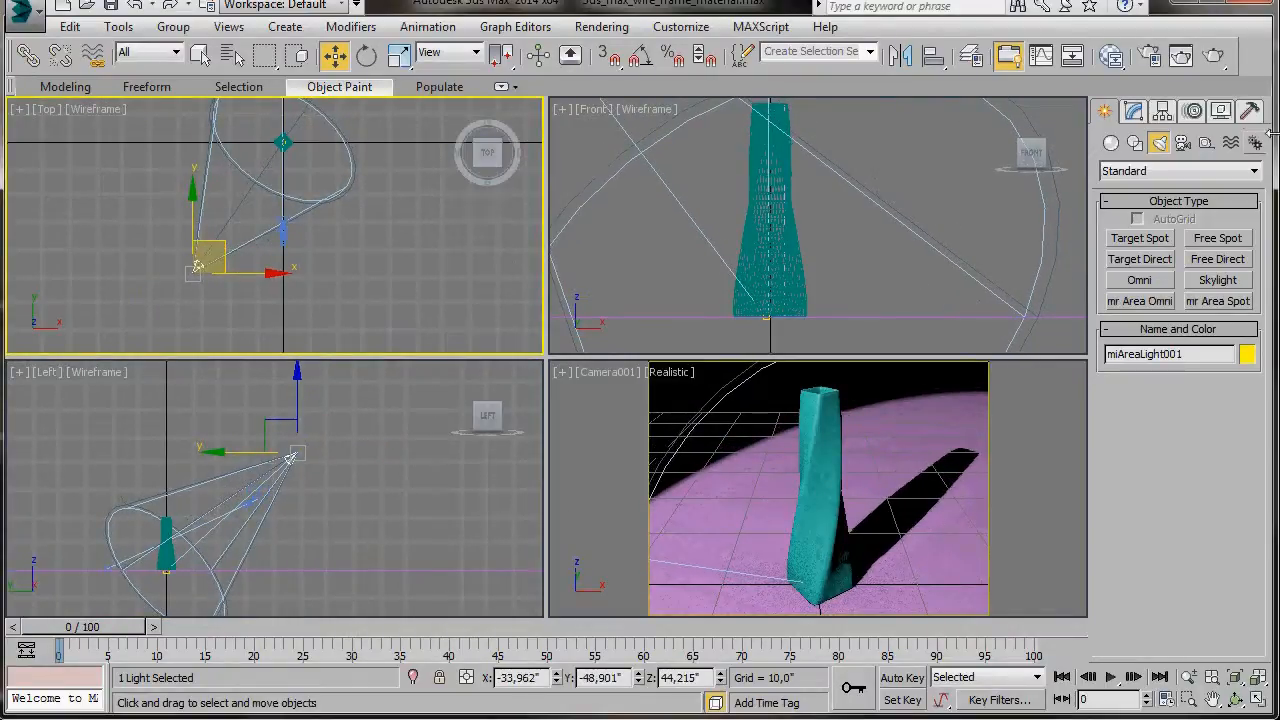
left_click(1134, 111)
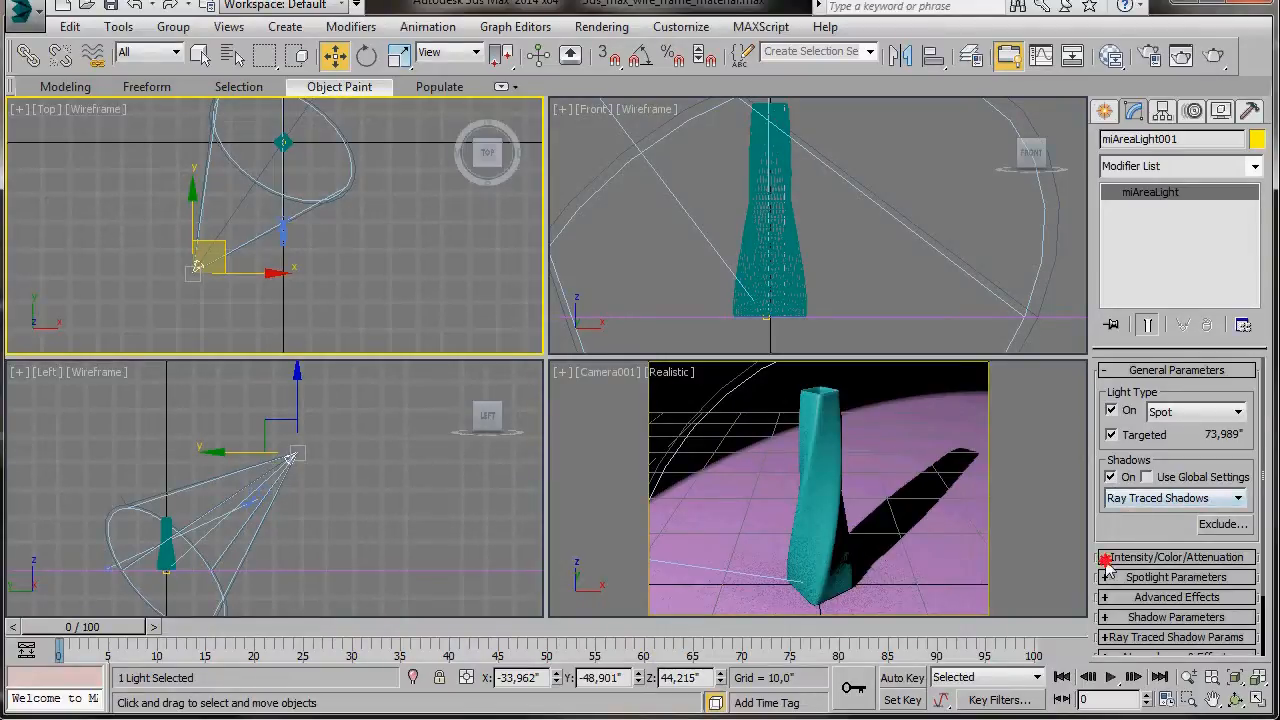
left_click(1176, 557)
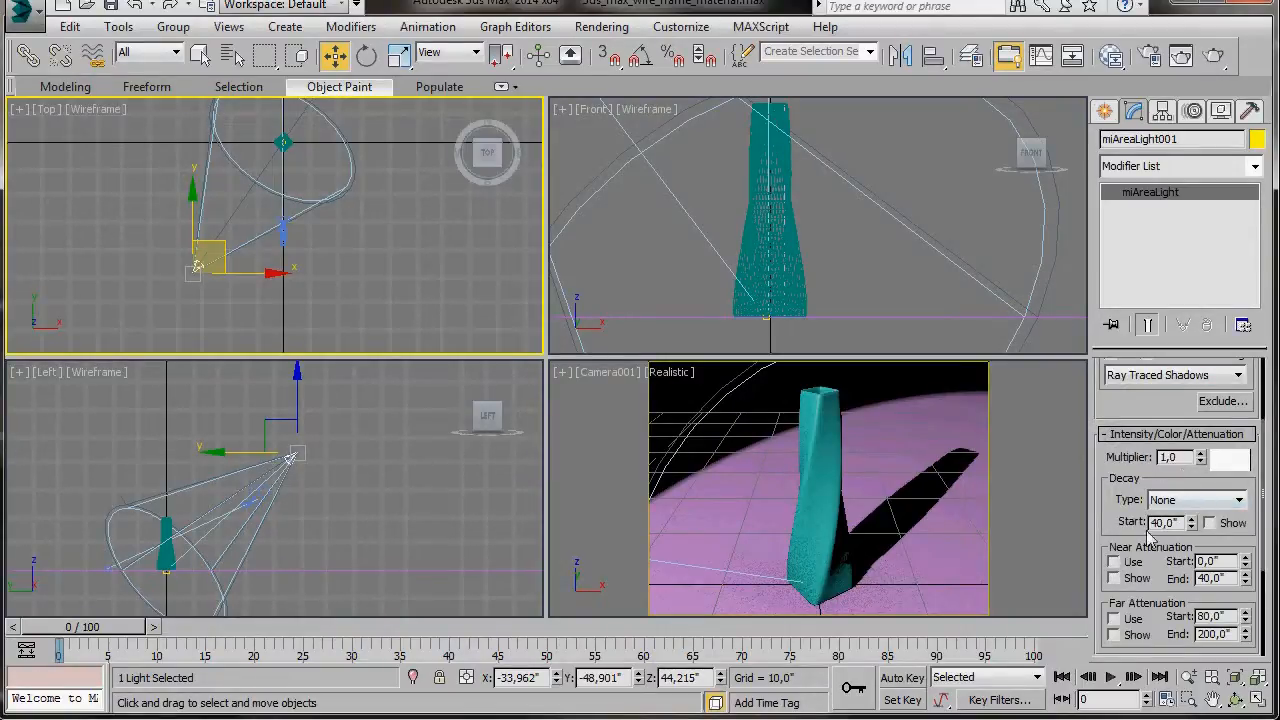
scroll("down", 3)
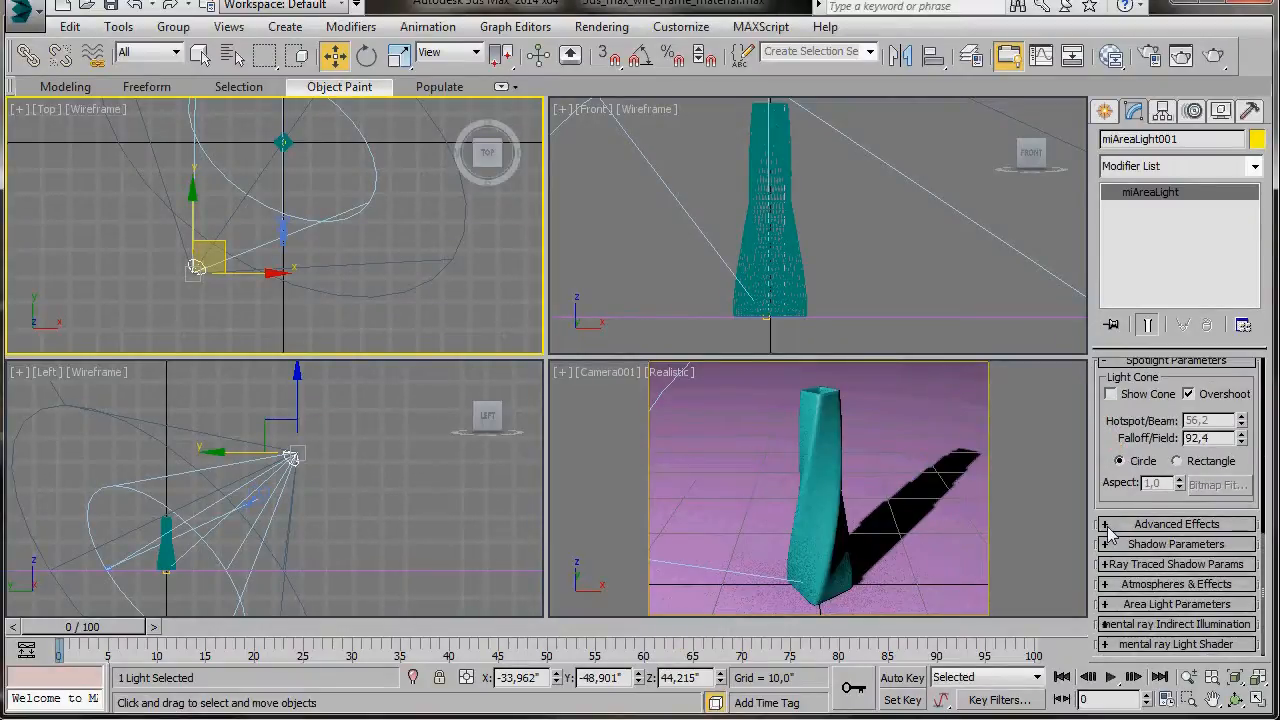
left_click(1176, 523)
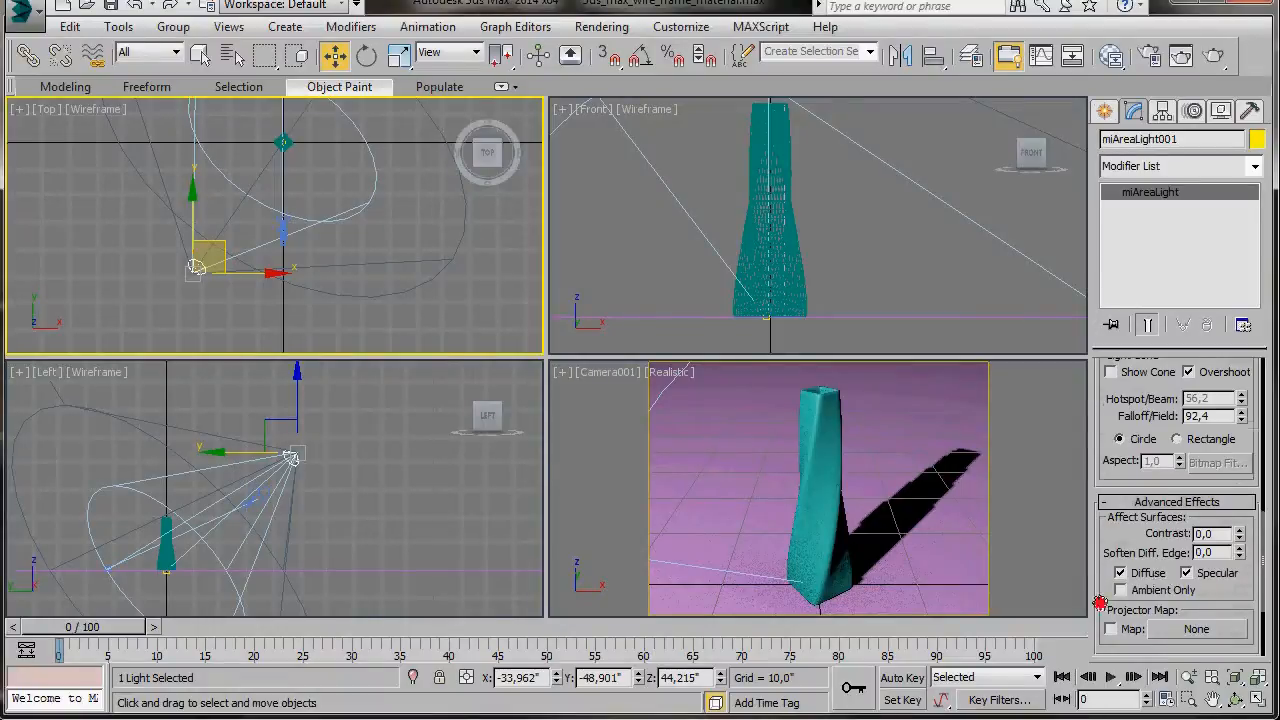
scroll("down", 3)
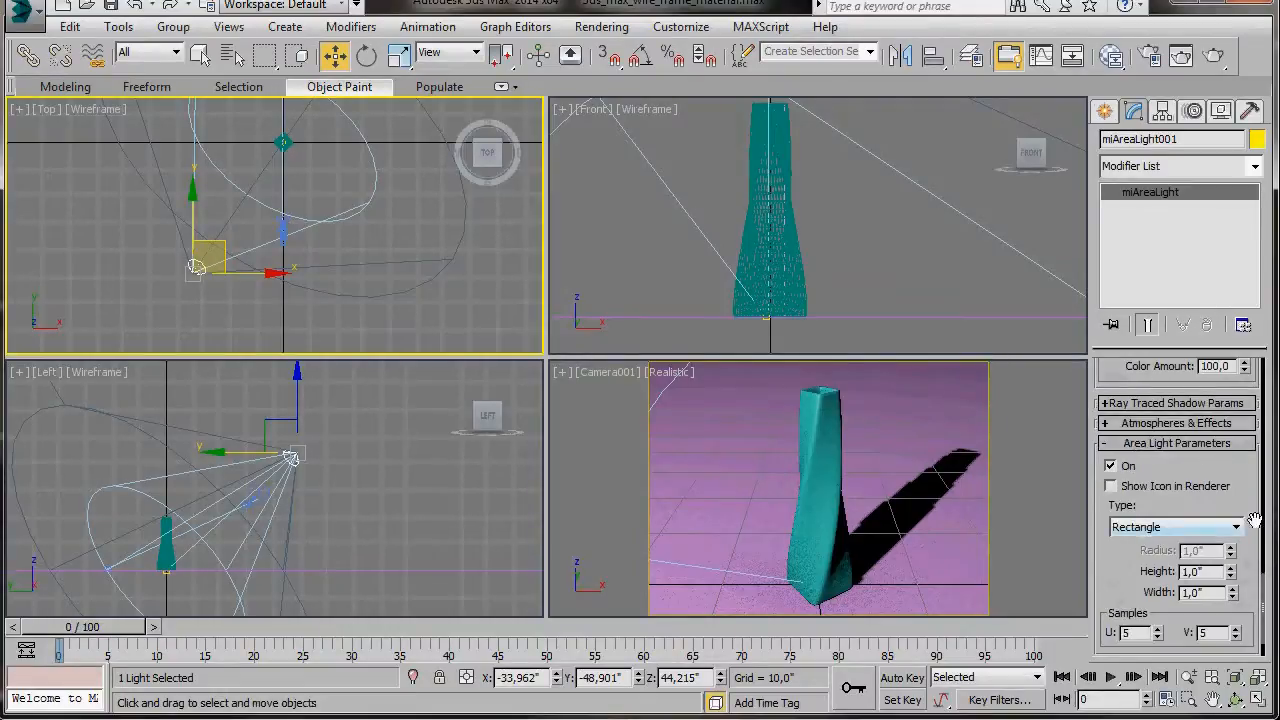
left_click(1175, 527)
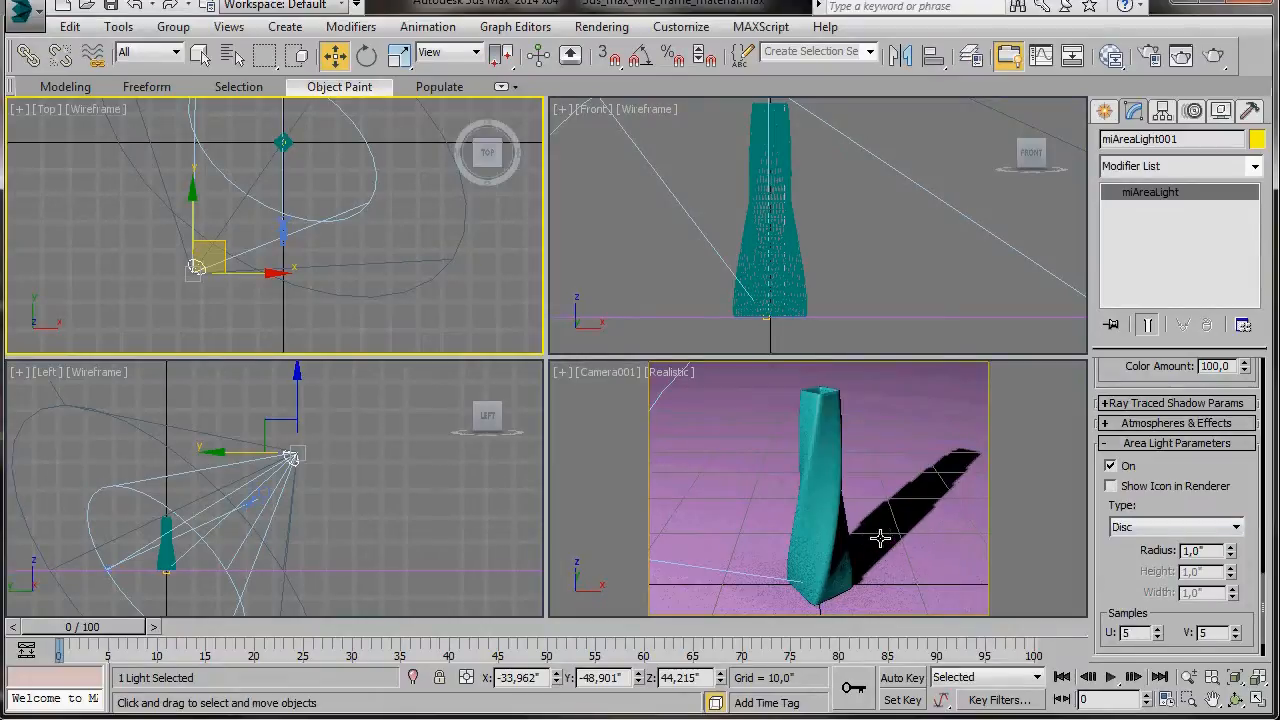
mouse_move(925, 540)
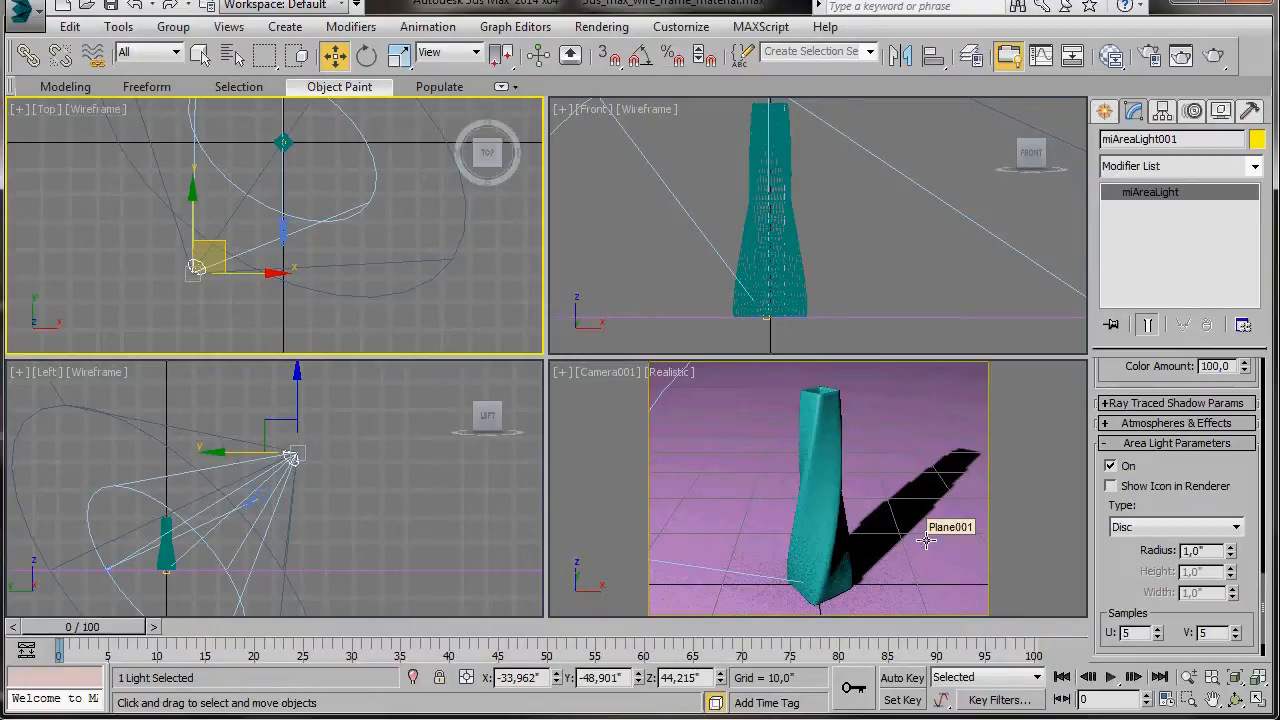
left_click(1104, 111)
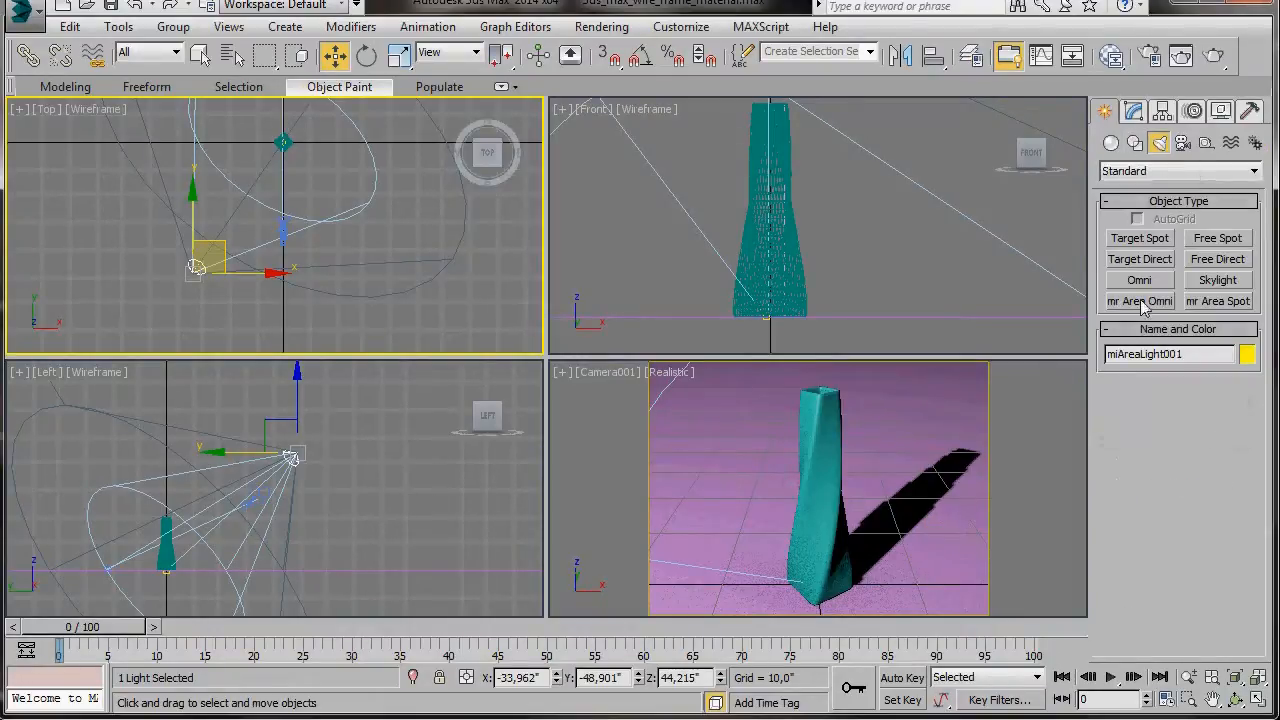
Add an mr Area Omni light raised above the vase at multiplier 0.3
left_click(1139, 301)
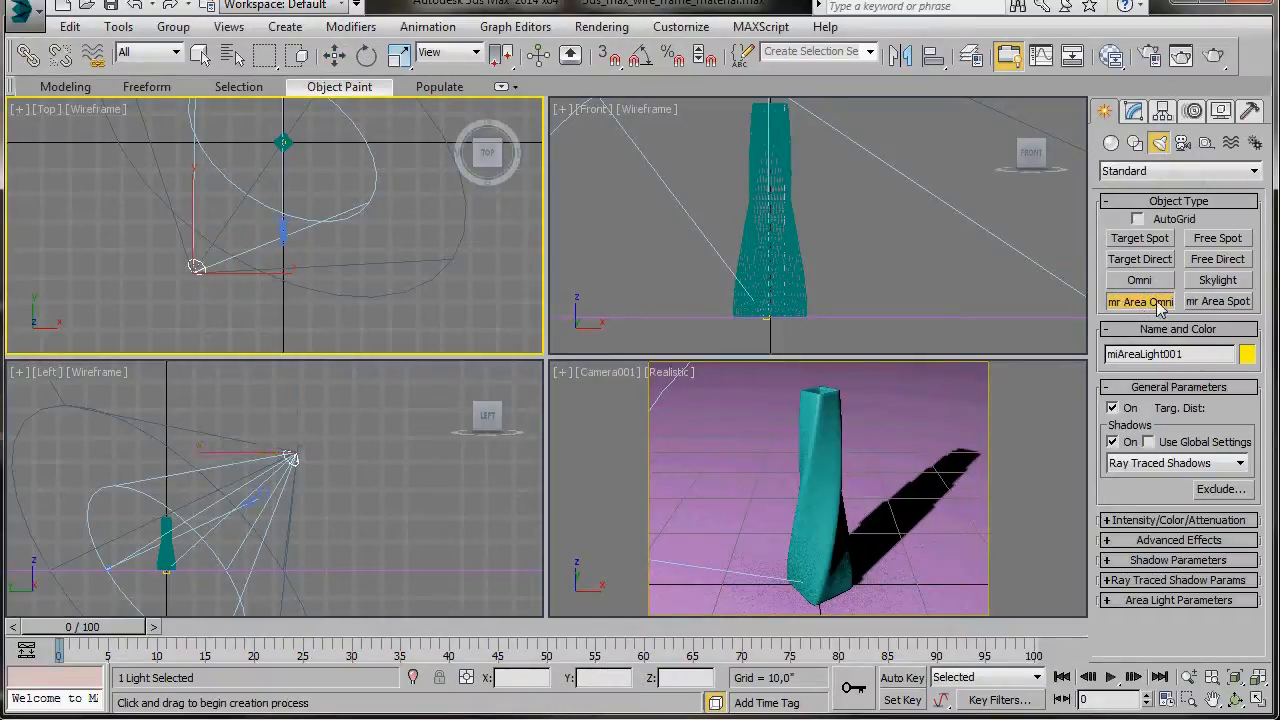
mouse_move(353, 236)
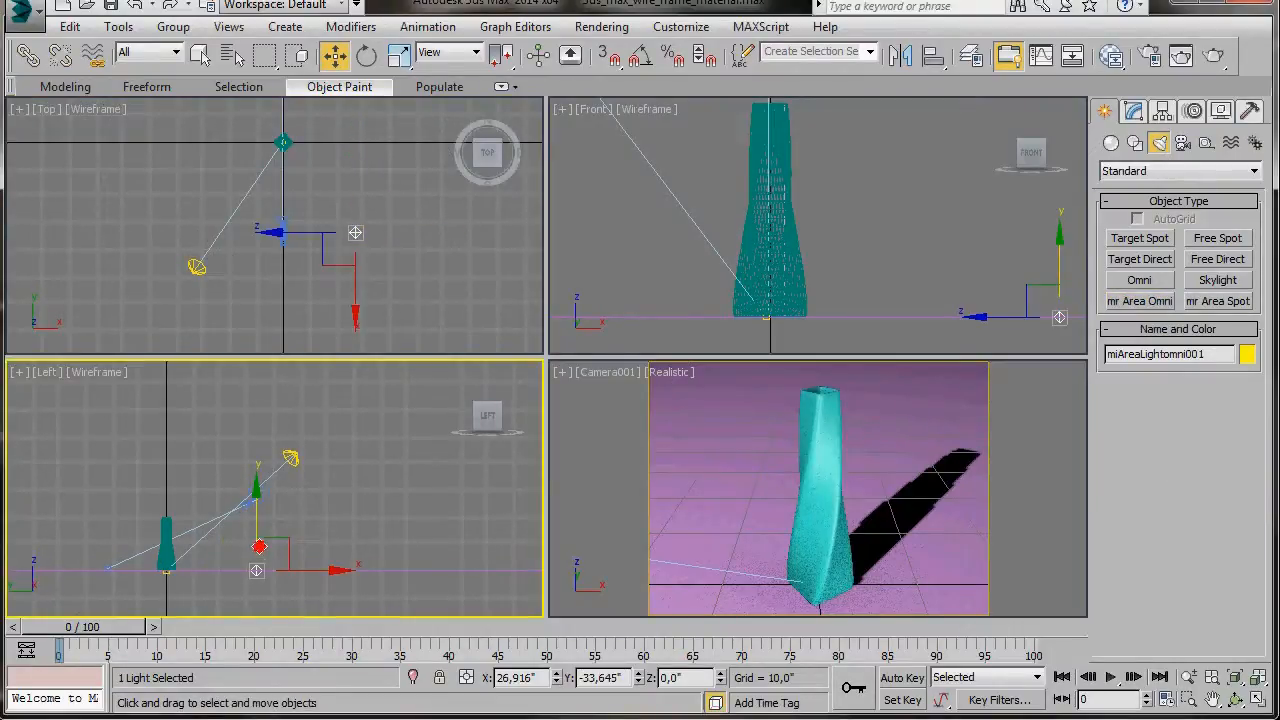
left_click_drag(258, 545, 266, 457)
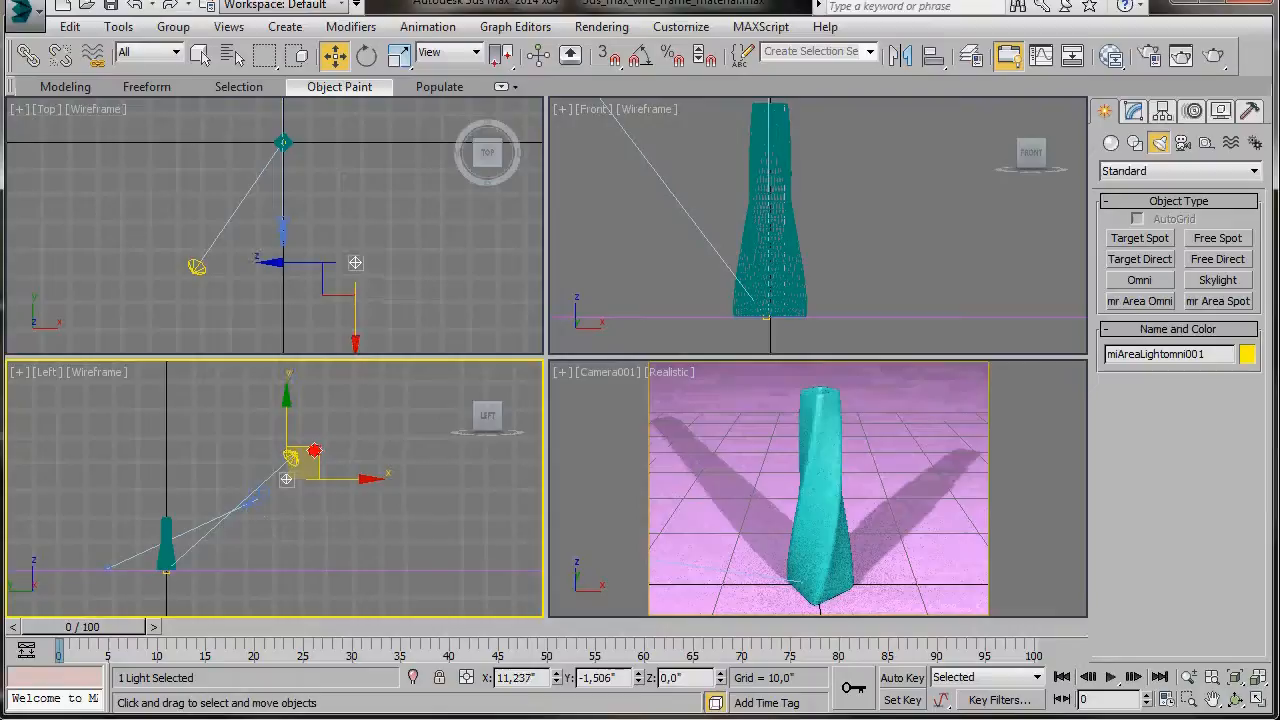
left_click(1134, 111)
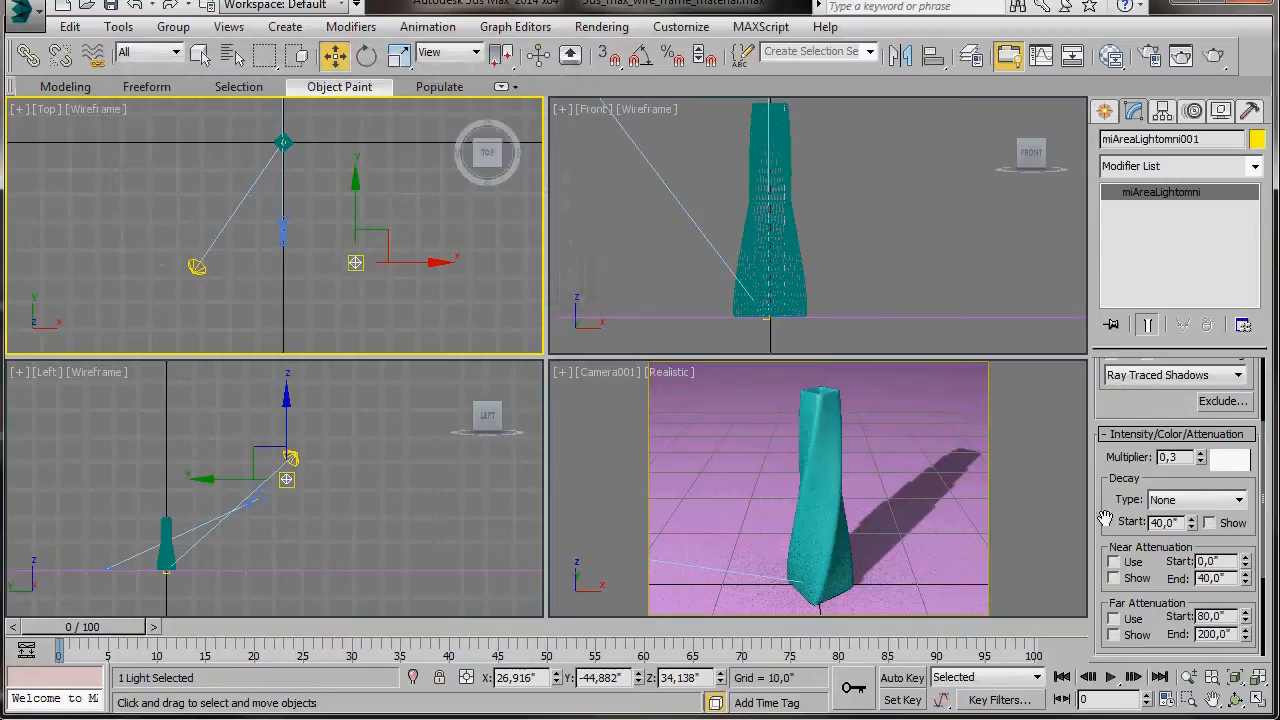
scroll("down", 3)
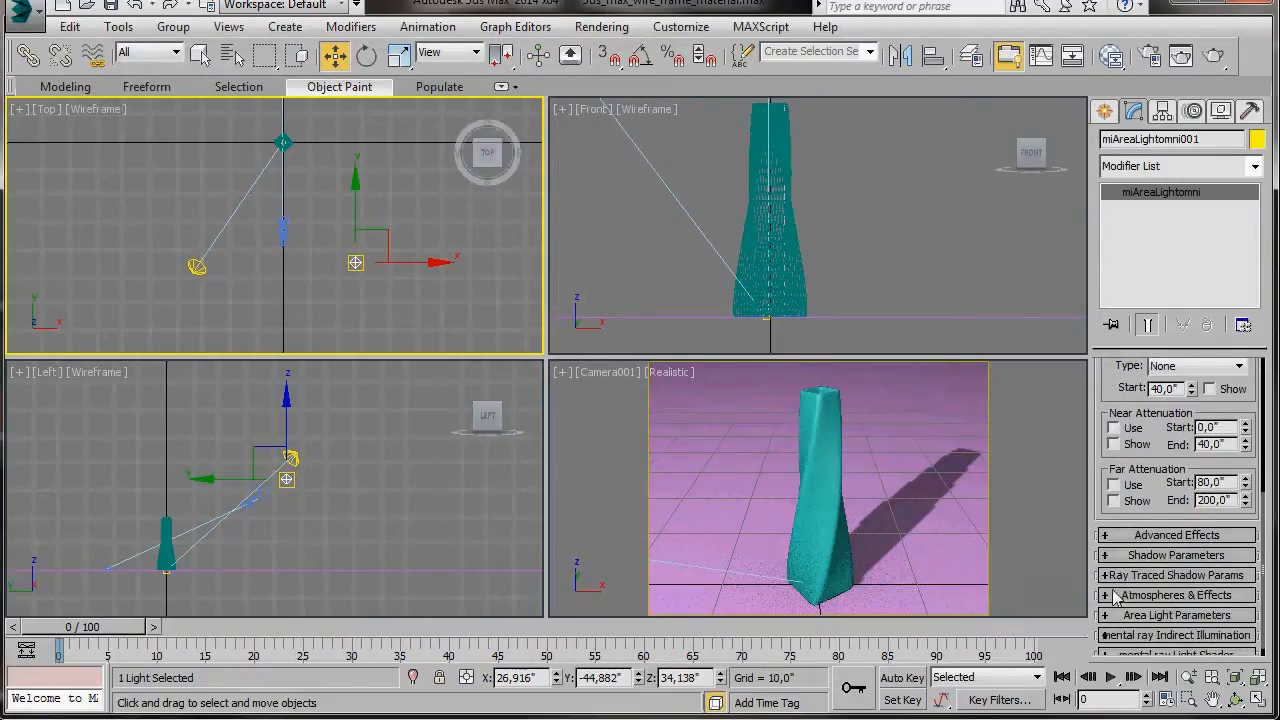
left_click(1176, 534)
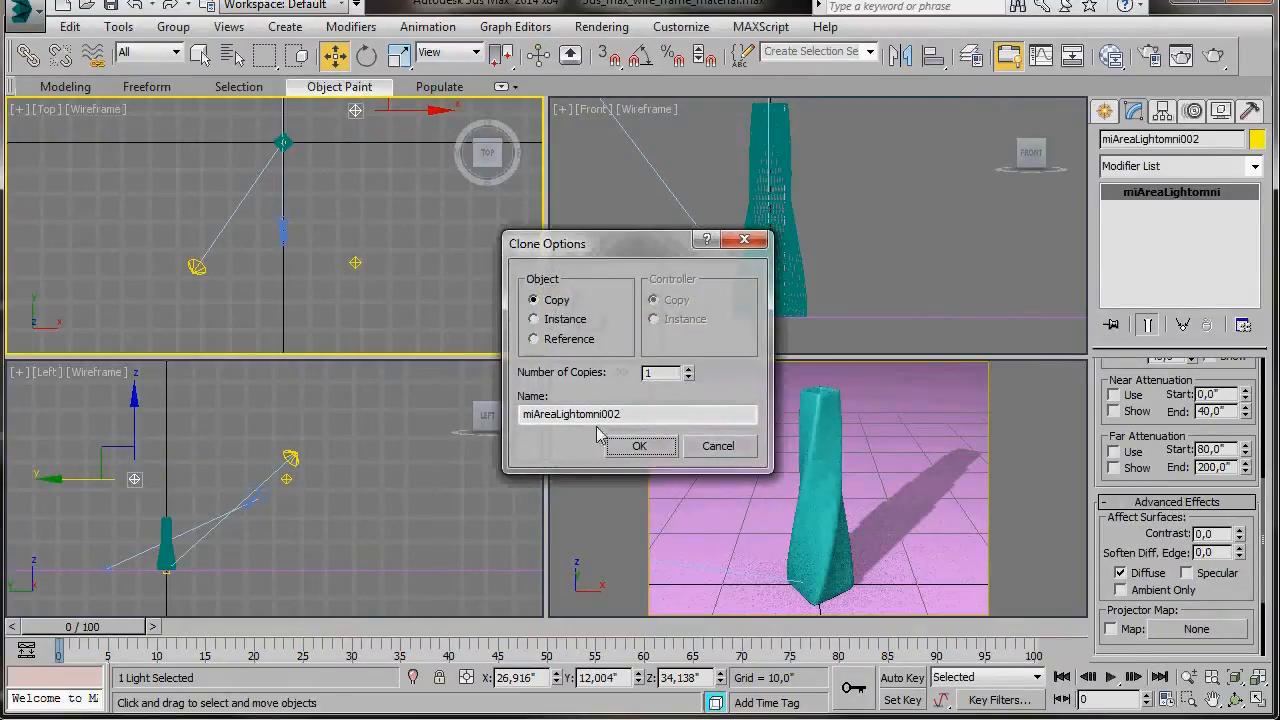
Move the cloned omni light opposite, disable its shadows, set multiplier 0.5, open Exclude
left_click(640, 446)
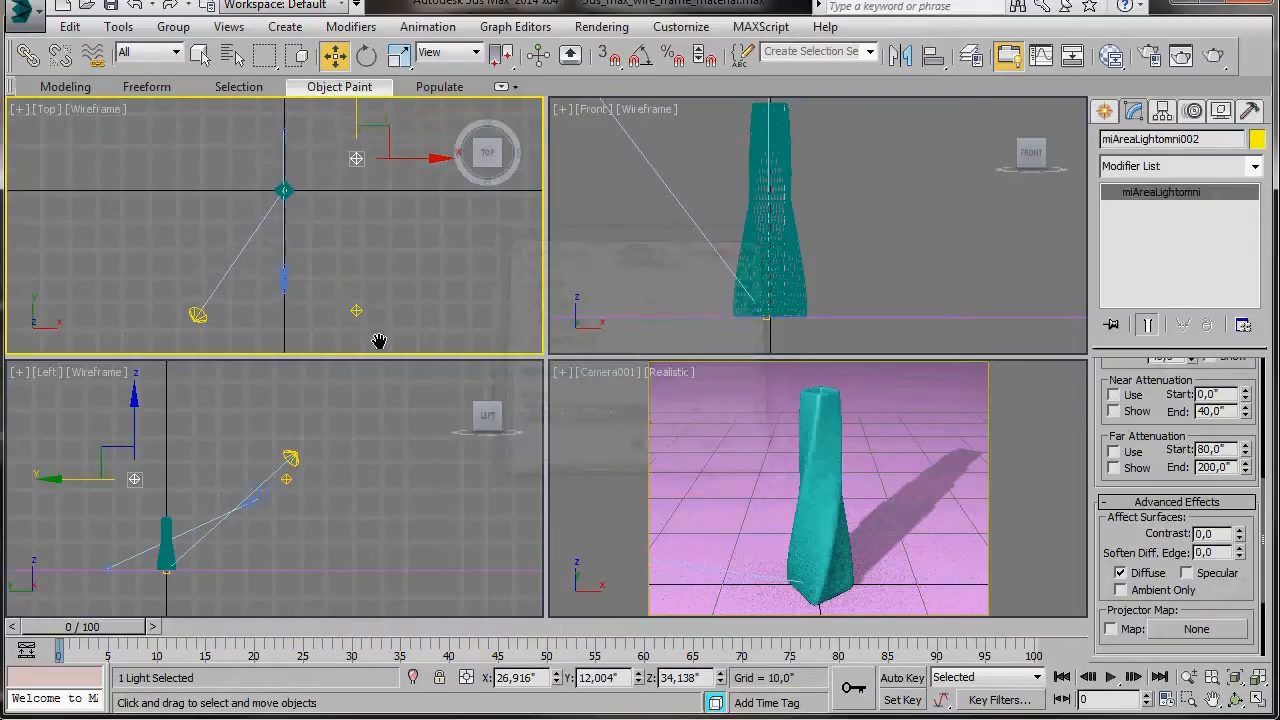
left_click_drag(356, 158, 335, 155)
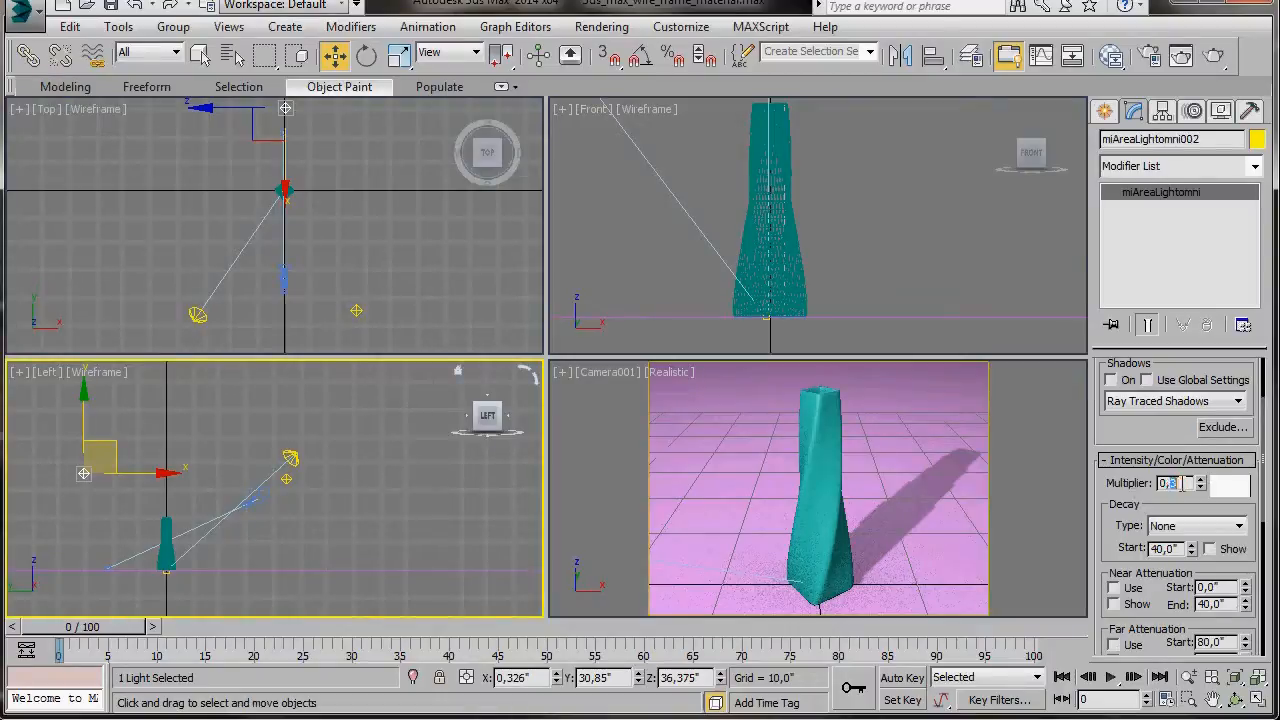
type("0,5")
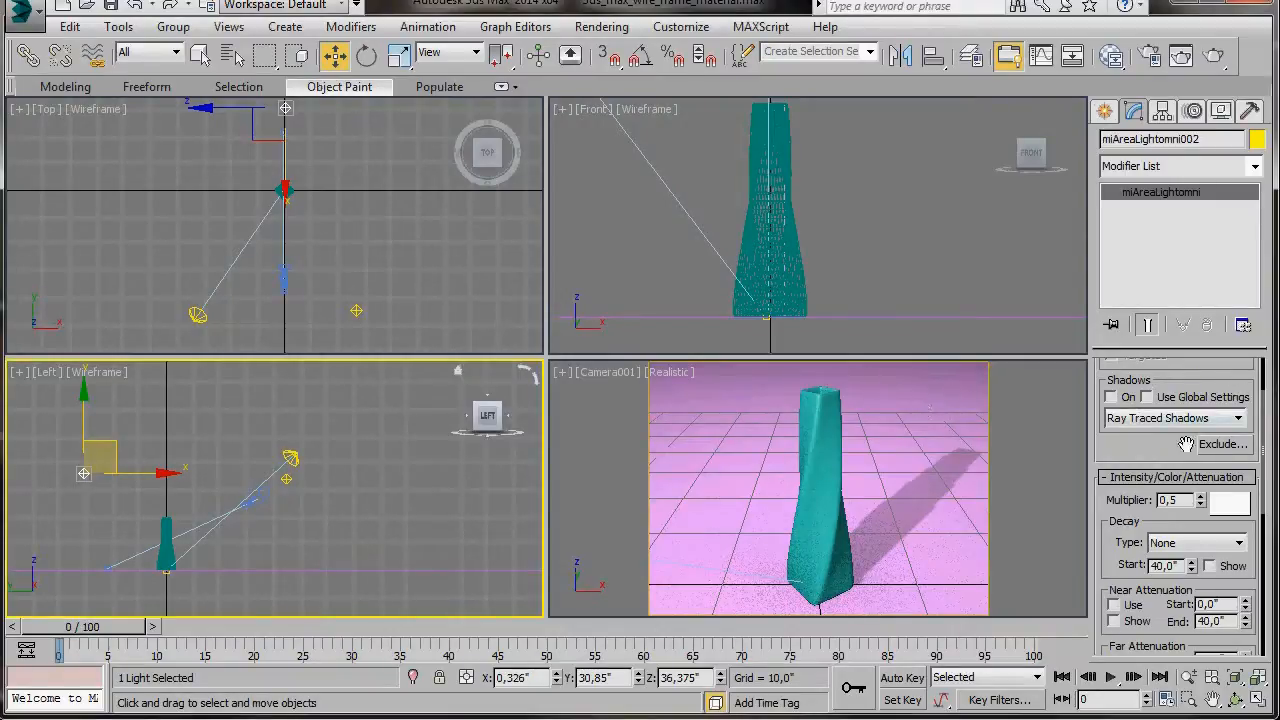
left_click(1221, 444)
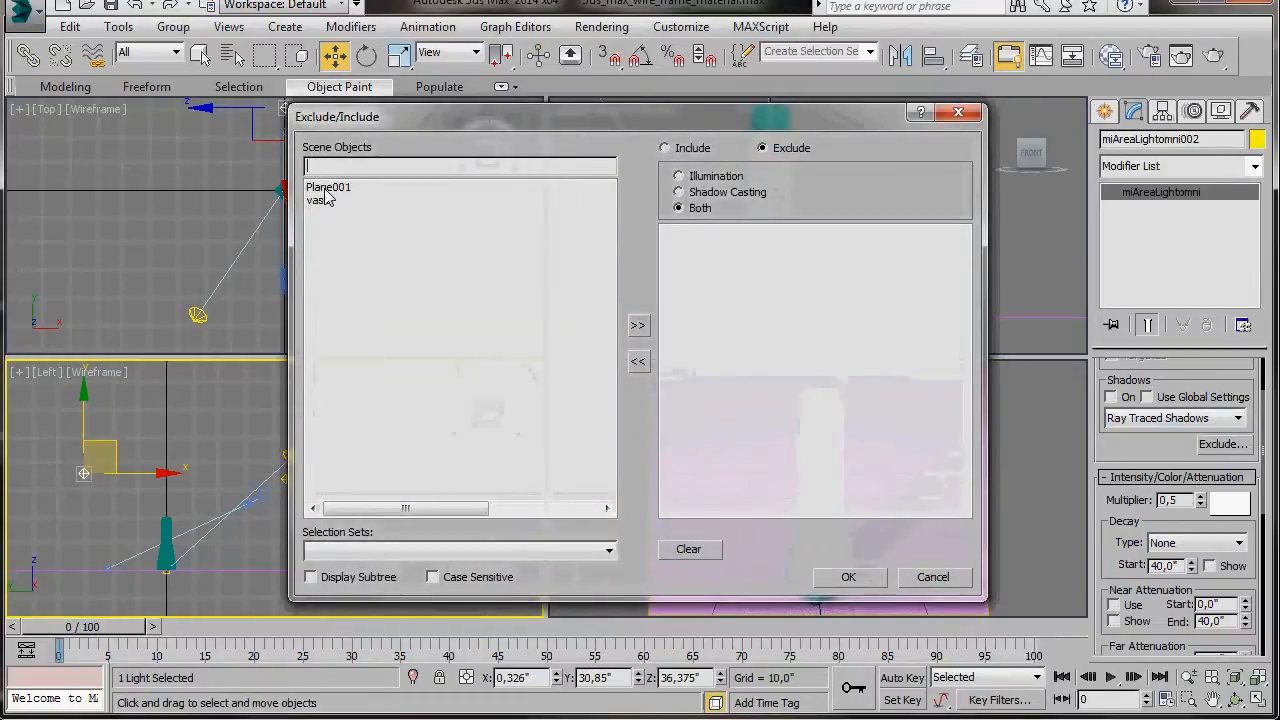
Exclude Plane001 from miAreaLightomni002 and confirm the dialog
left_click(328, 187)
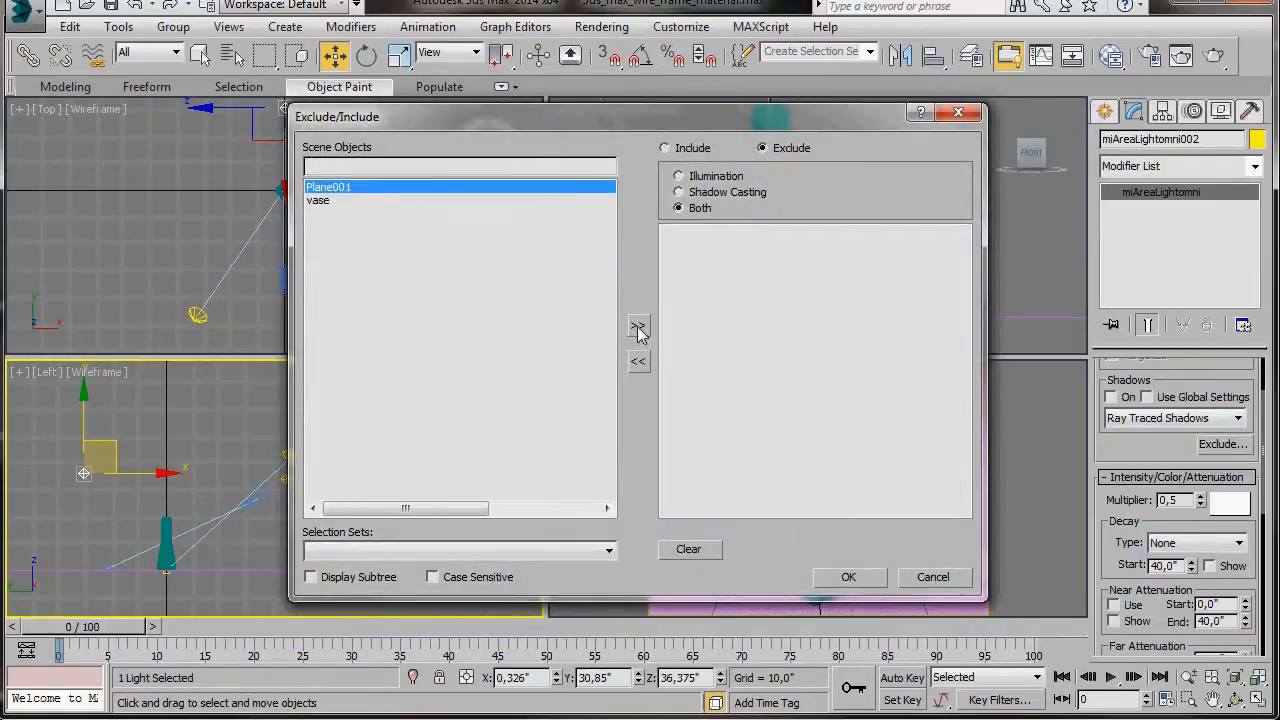
left_click(638, 325)
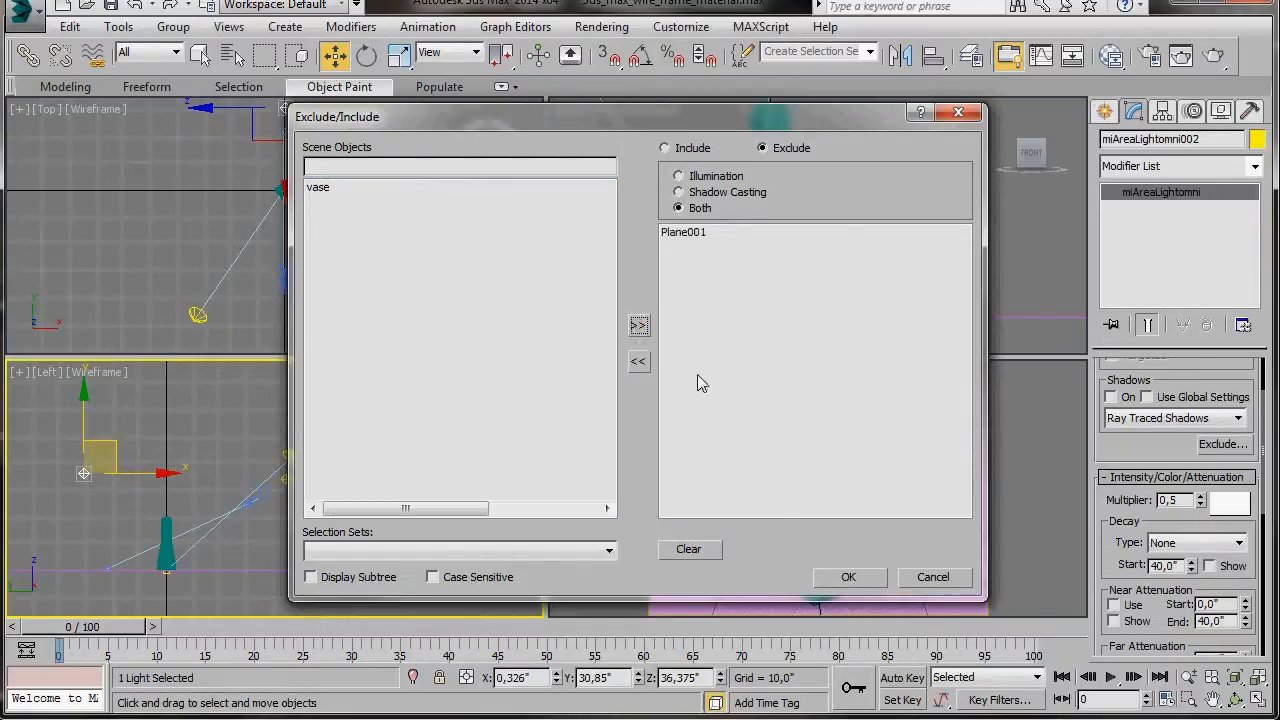
left_click(848, 577)
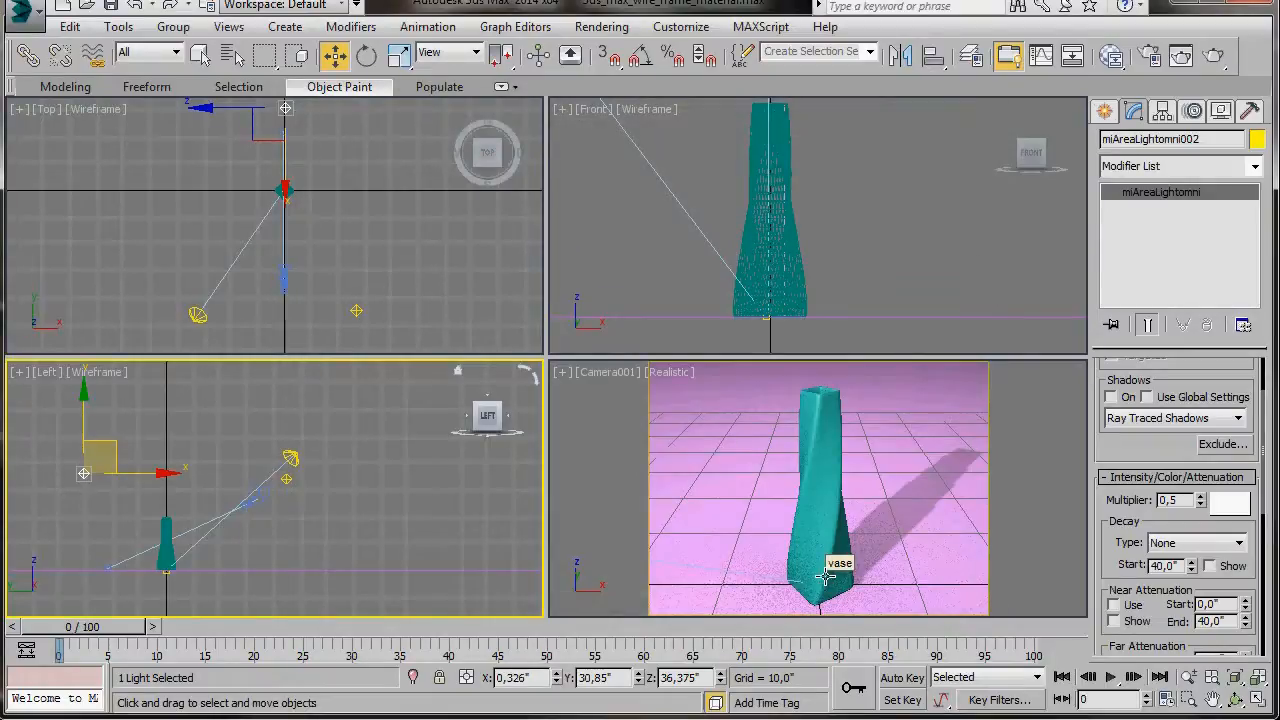
mouse_move(958, 403)
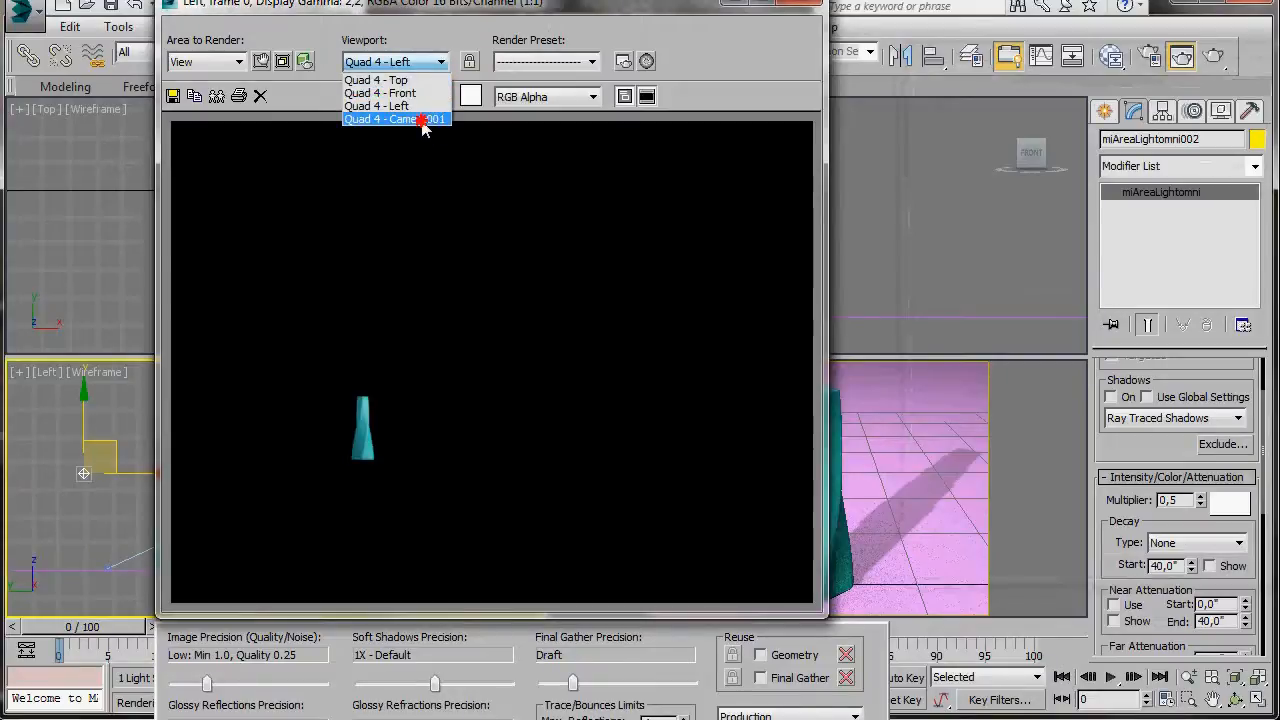
Render the Quad 4 - Camera001 view as a test, then cancel the render
left_click(395, 119)
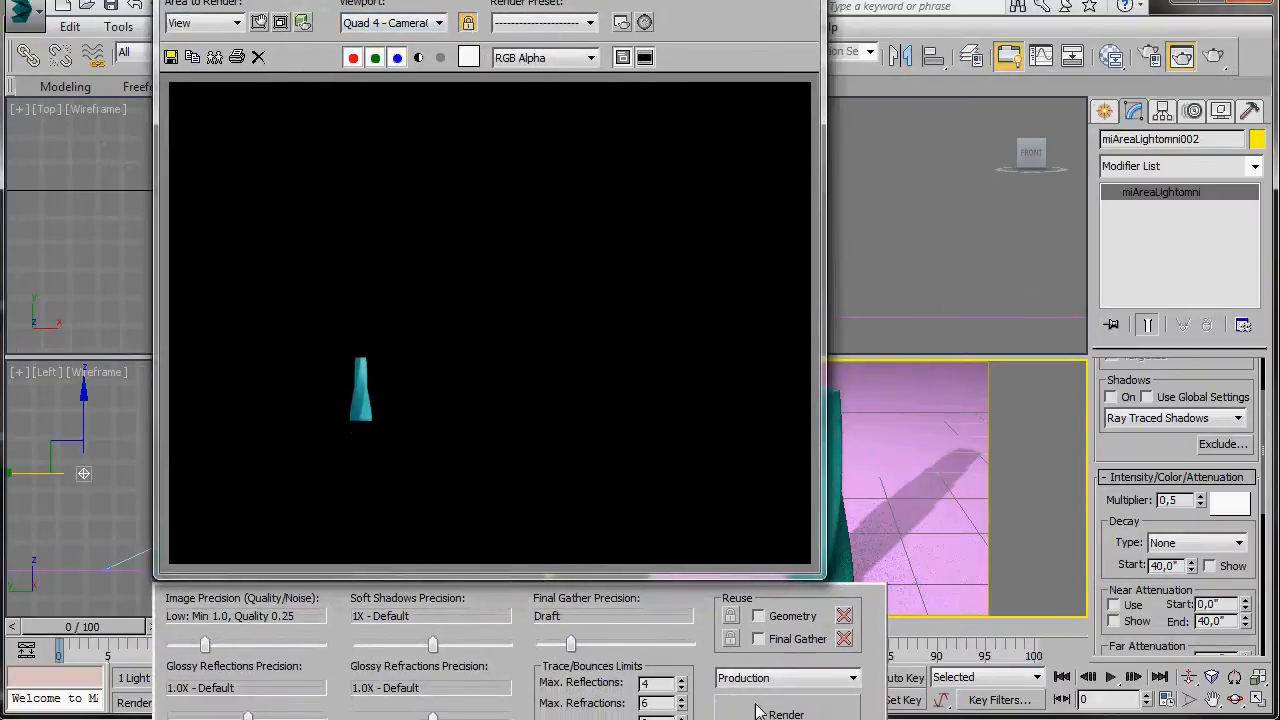
left_click(786, 713)
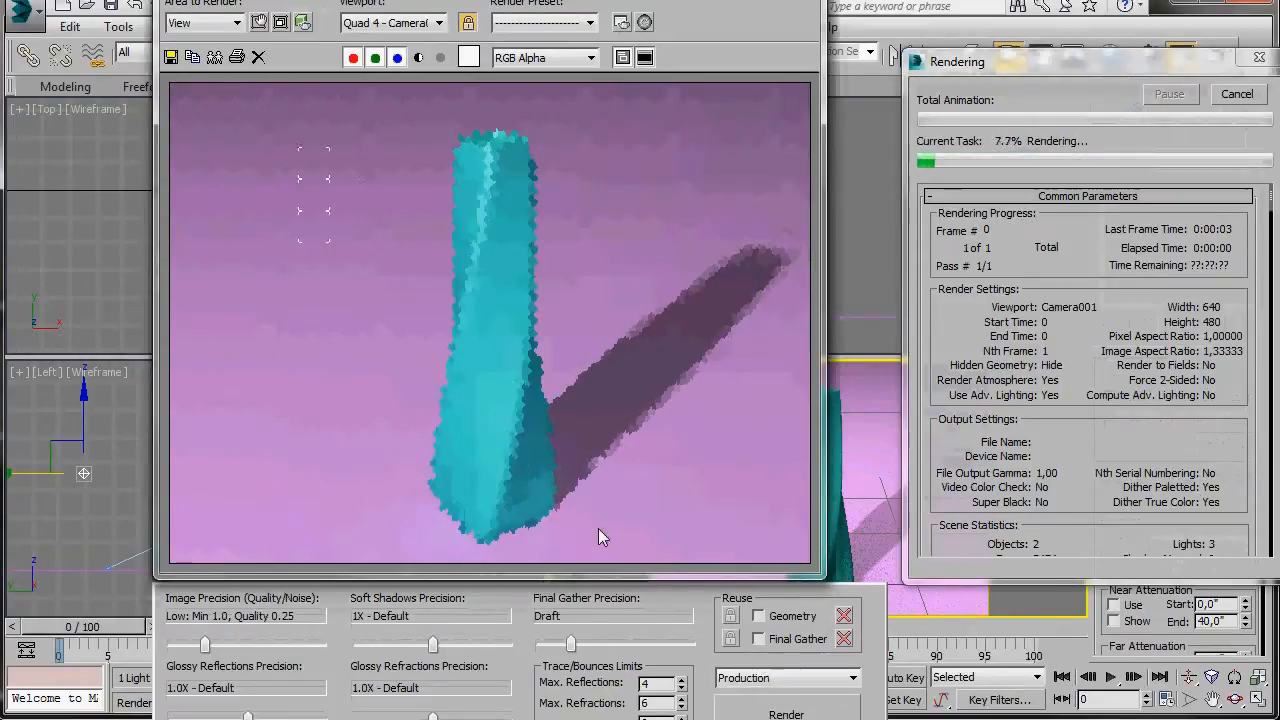
mouse_move(512, 208)
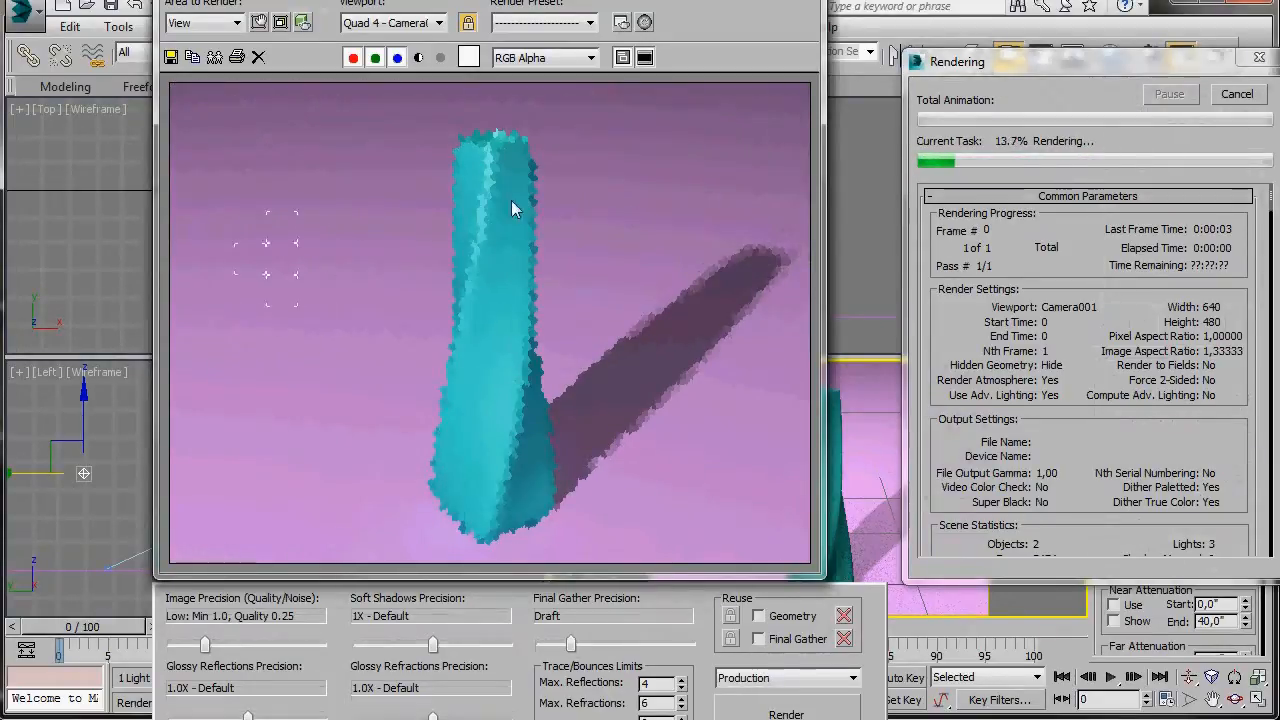
mouse_move(560, 224)
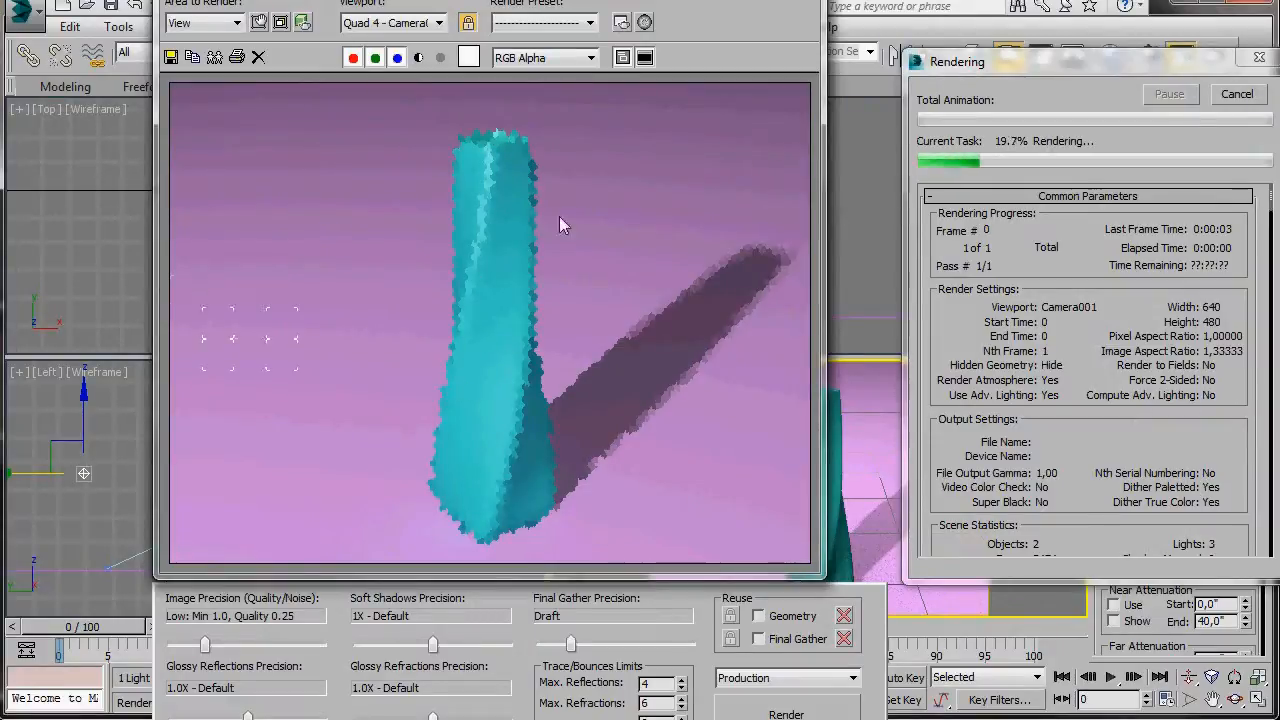
mouse_move(752, 334)
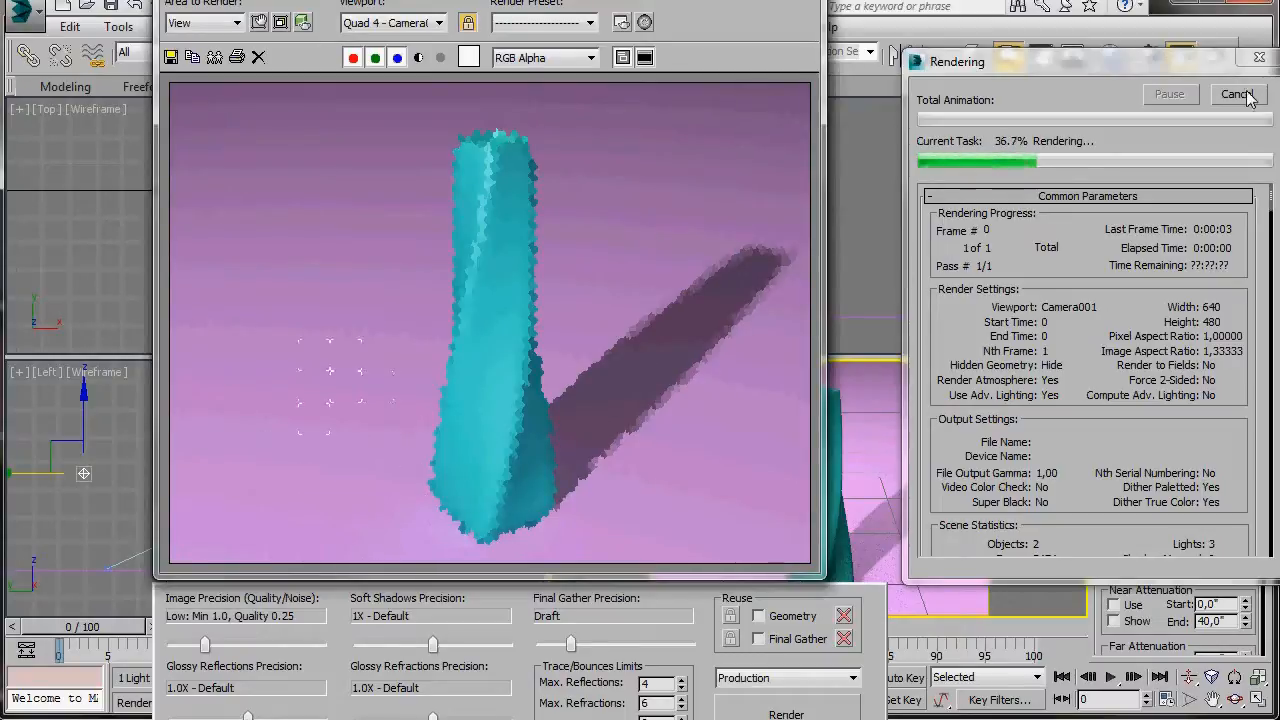
left_click(1238, 94)
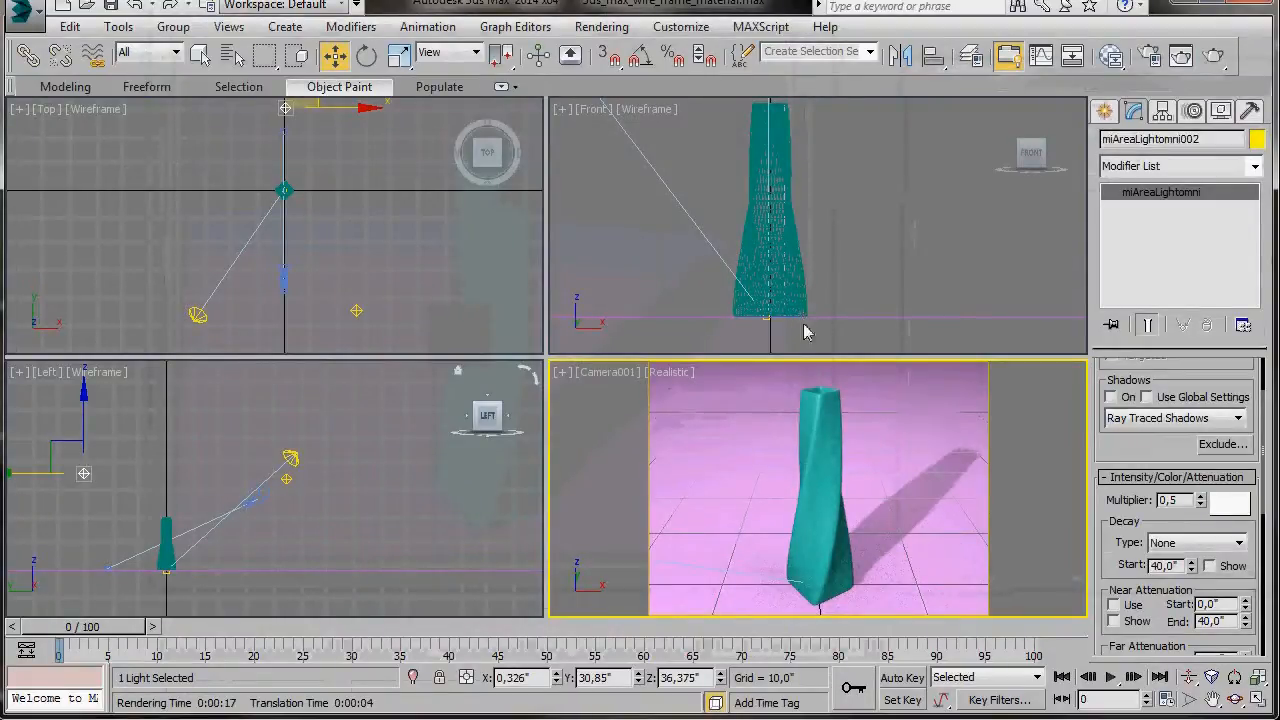
In the Slate Material Editor, add a Composite material named 'vase'
left_click(1113, 56)
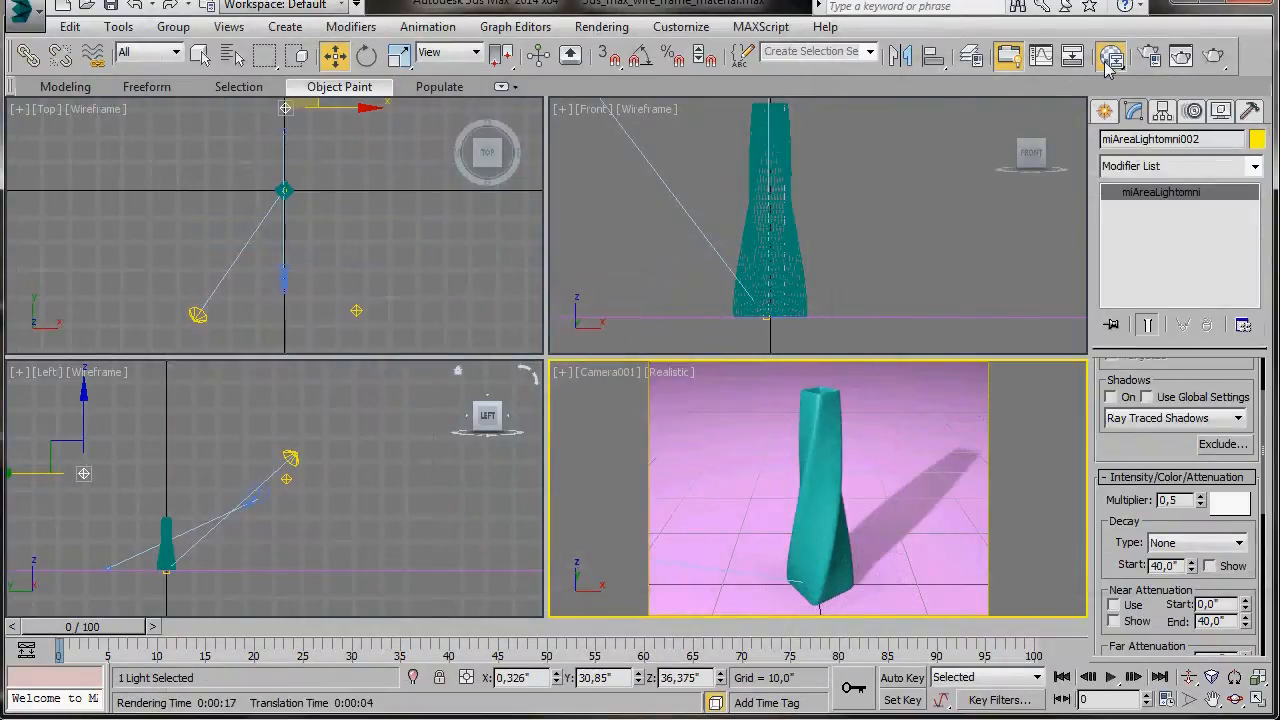
left_click(1110, 56)
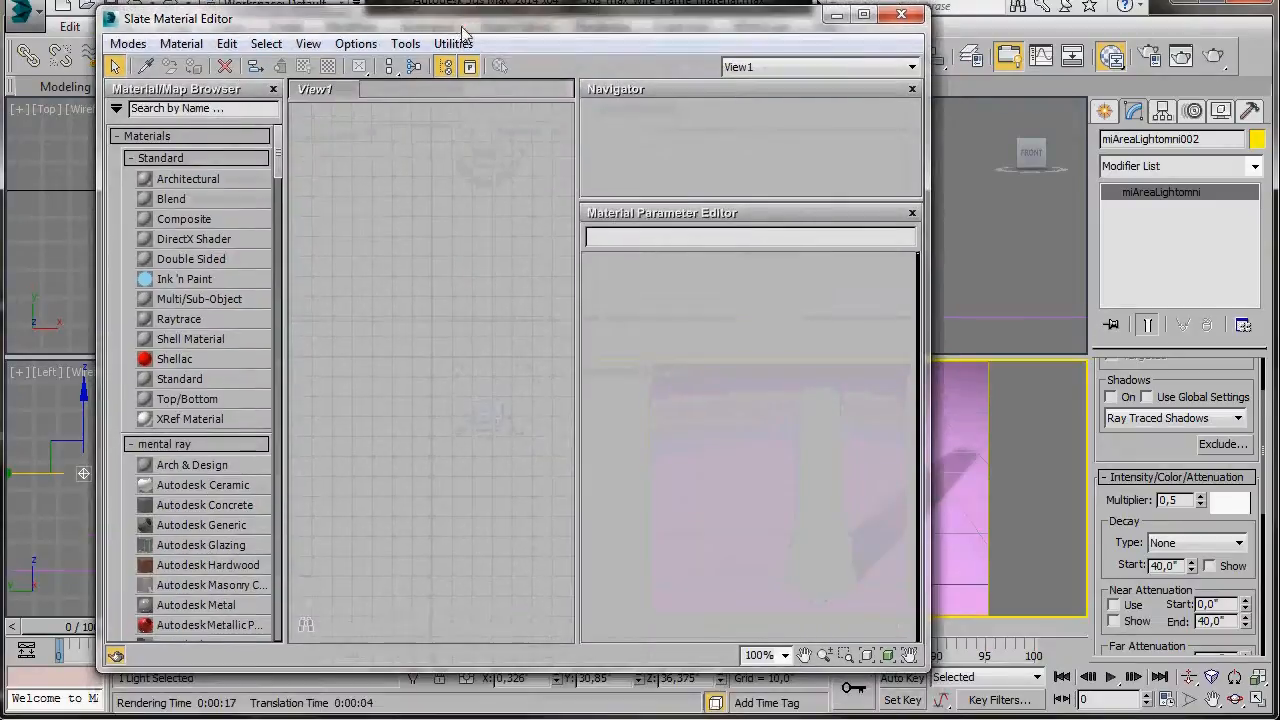
mouse_move(184, 218)
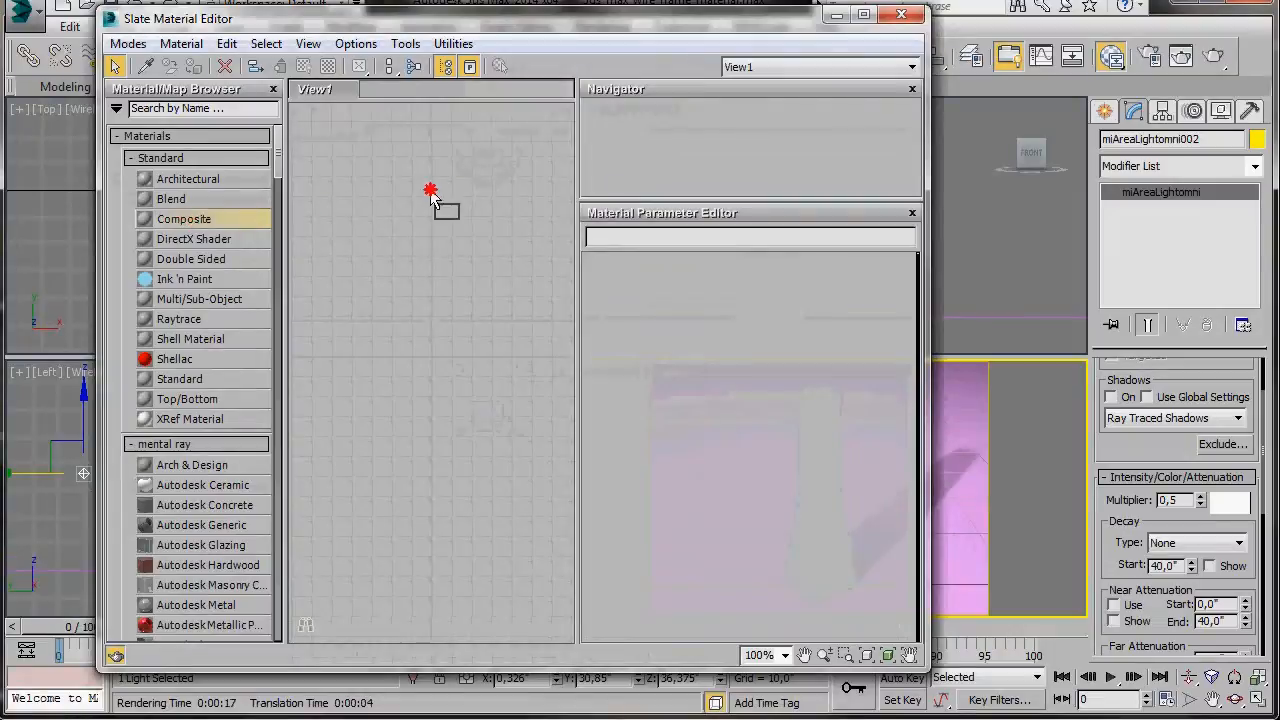
double_click(184, 218)
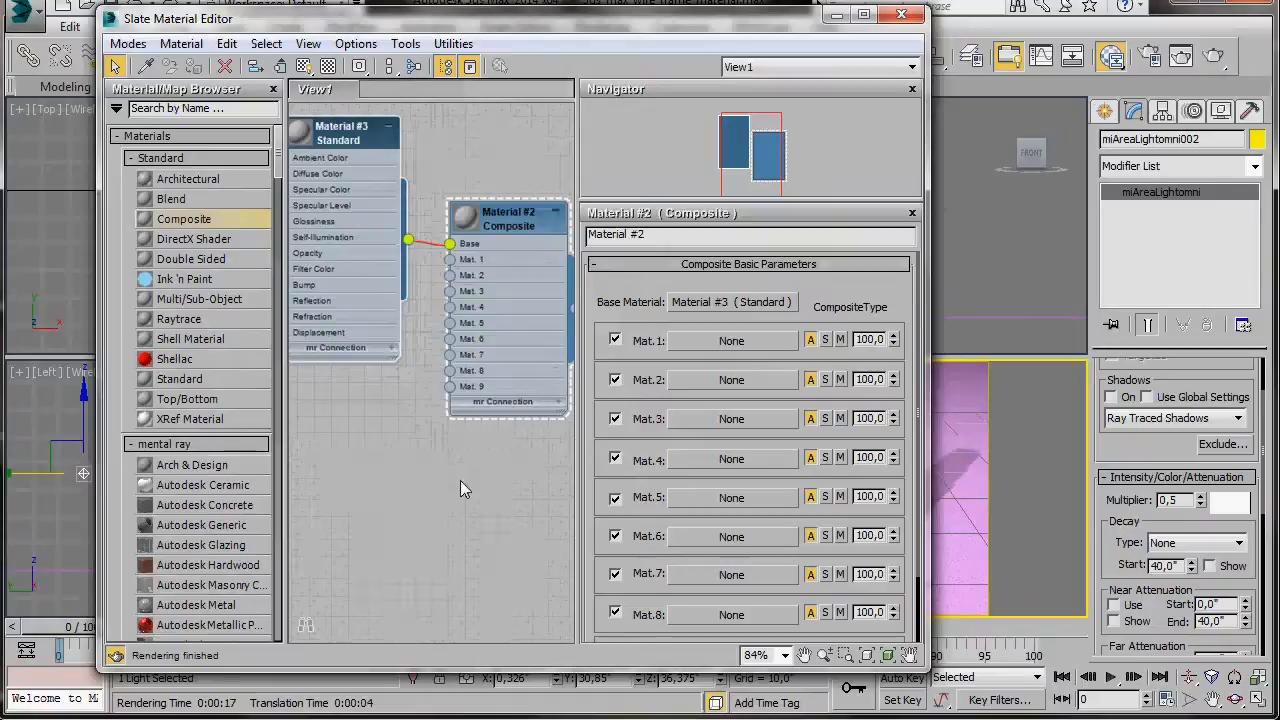
left_click(508, 218)
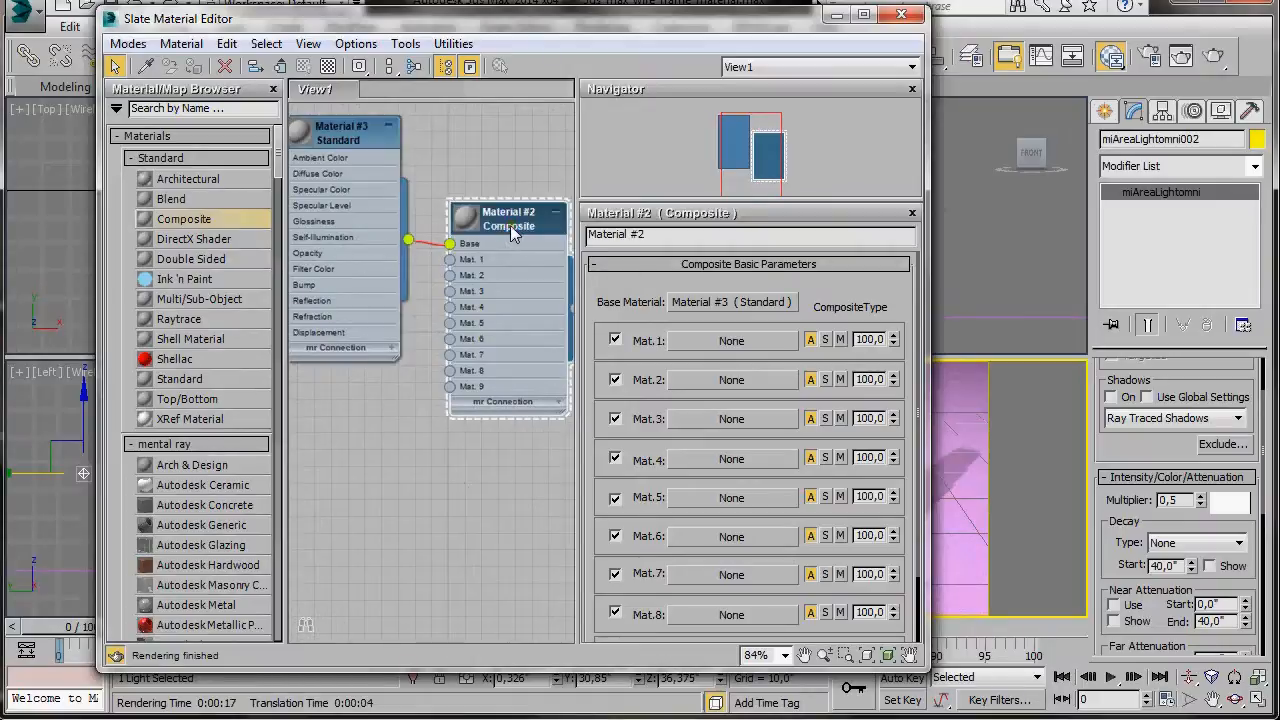
double_click(617, 234)
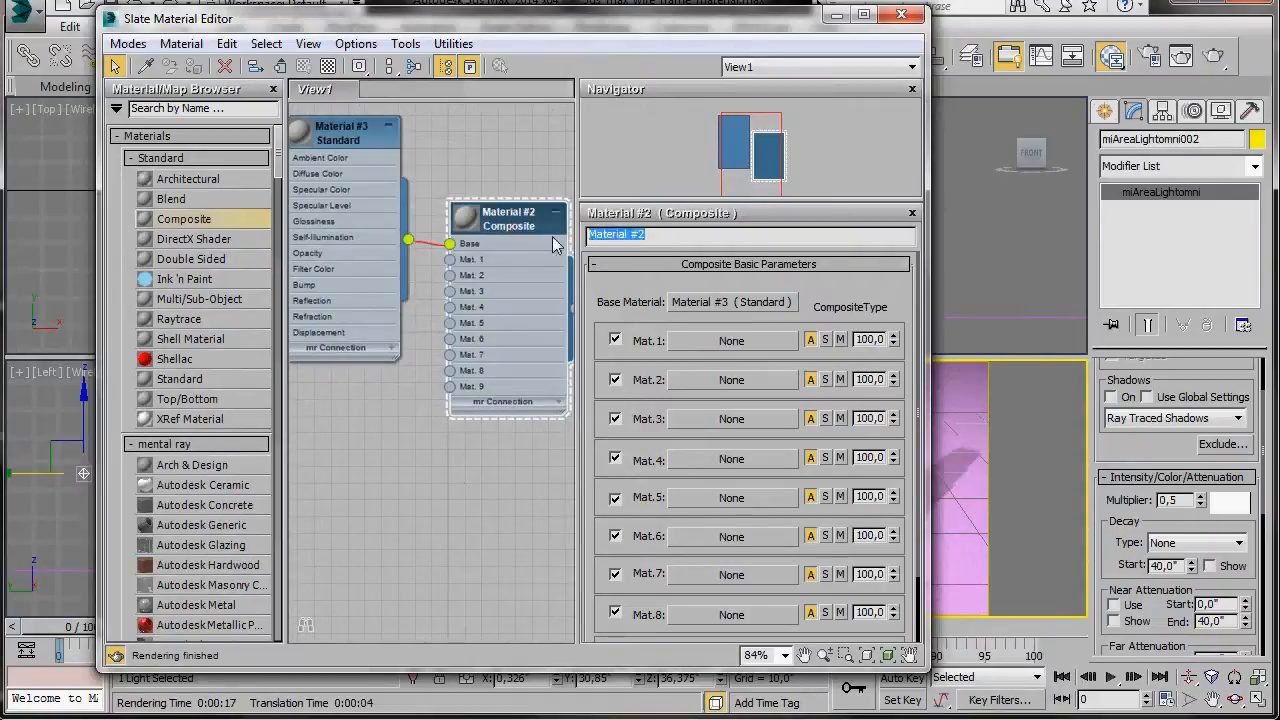
type("vase")
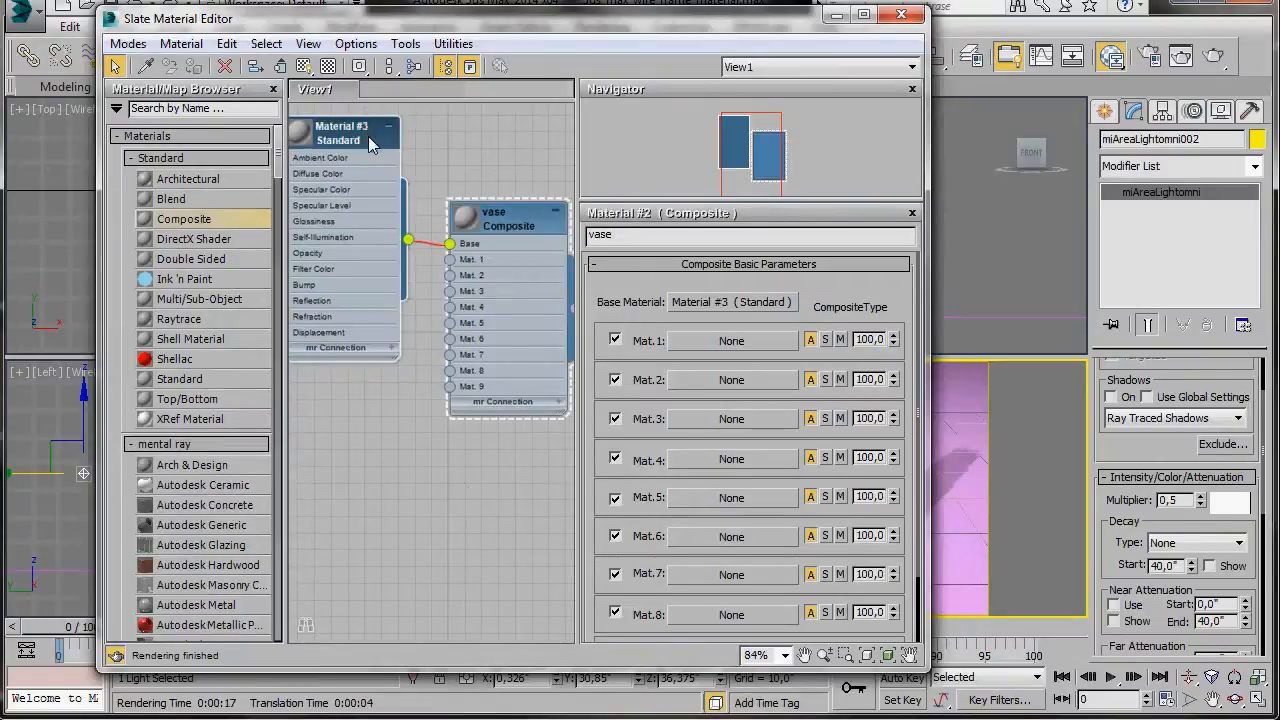
Rename the composite's Standard base material to 'white'
left_click(342, 133)
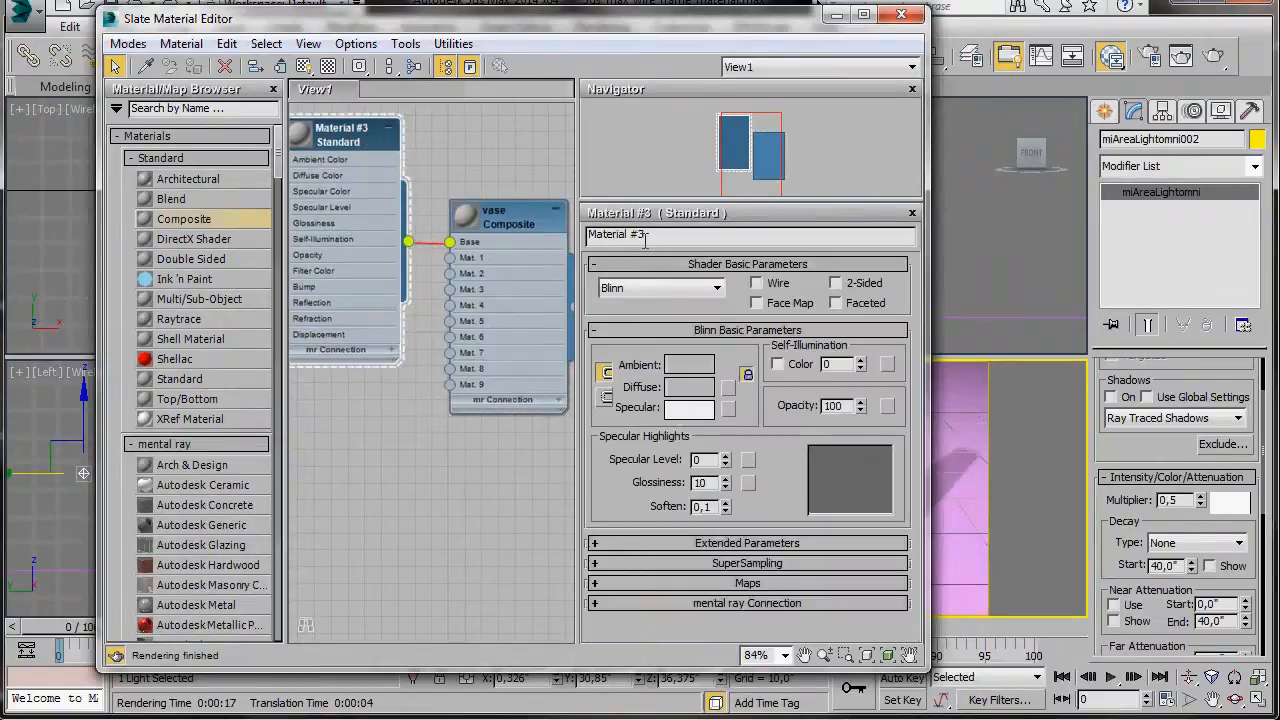
double_click(616, 234)
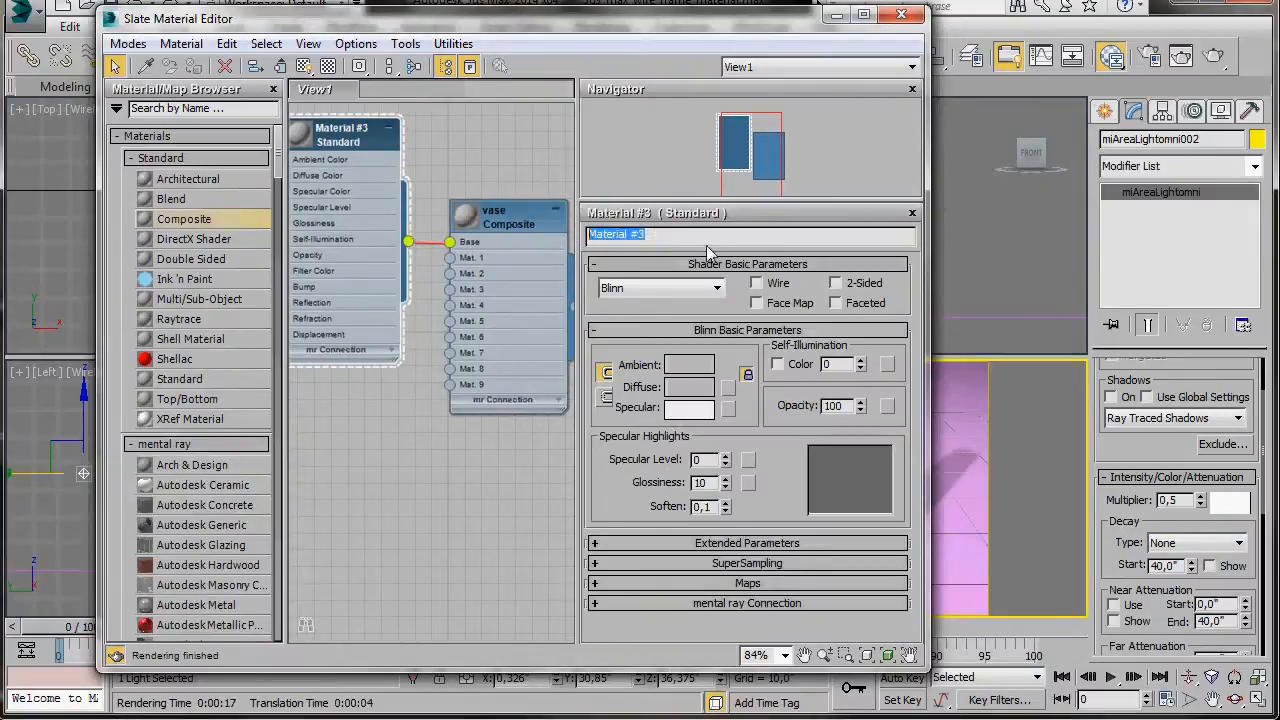
type("white")
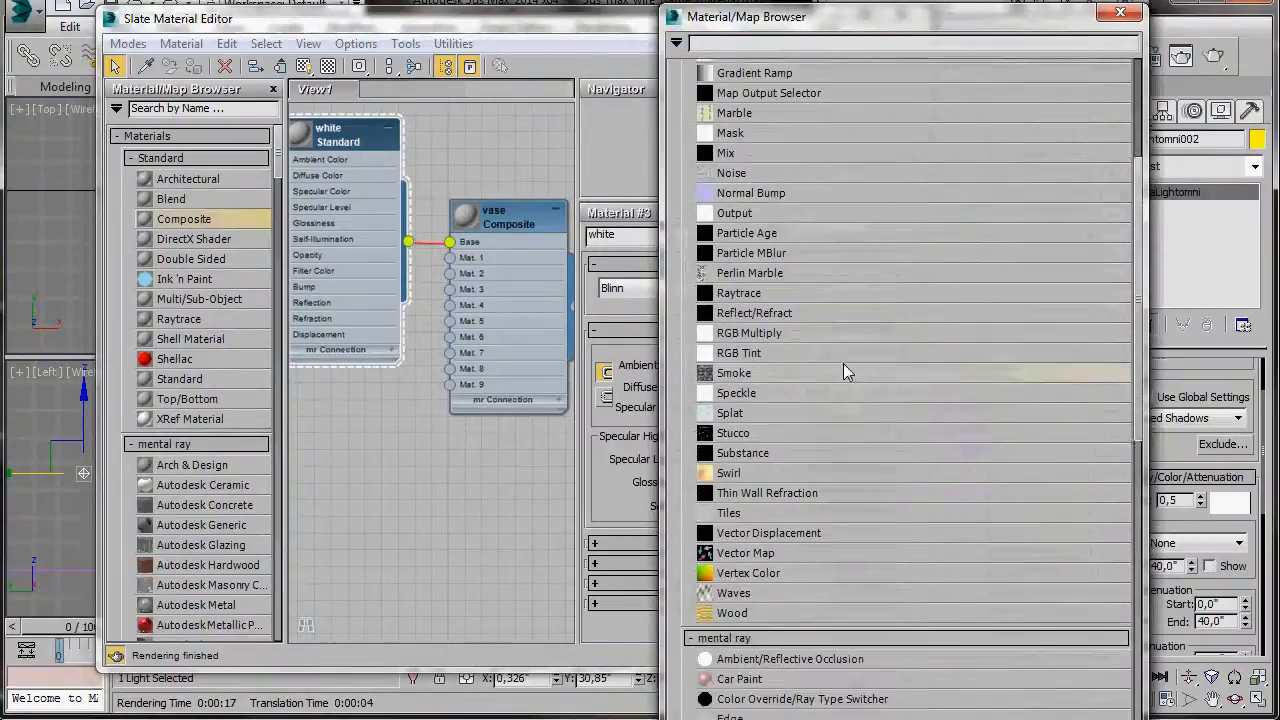
Feed an Ambient/Reflective Occlusion map into the white material's diffuse, then select the vase composite
scroll("down", 3)
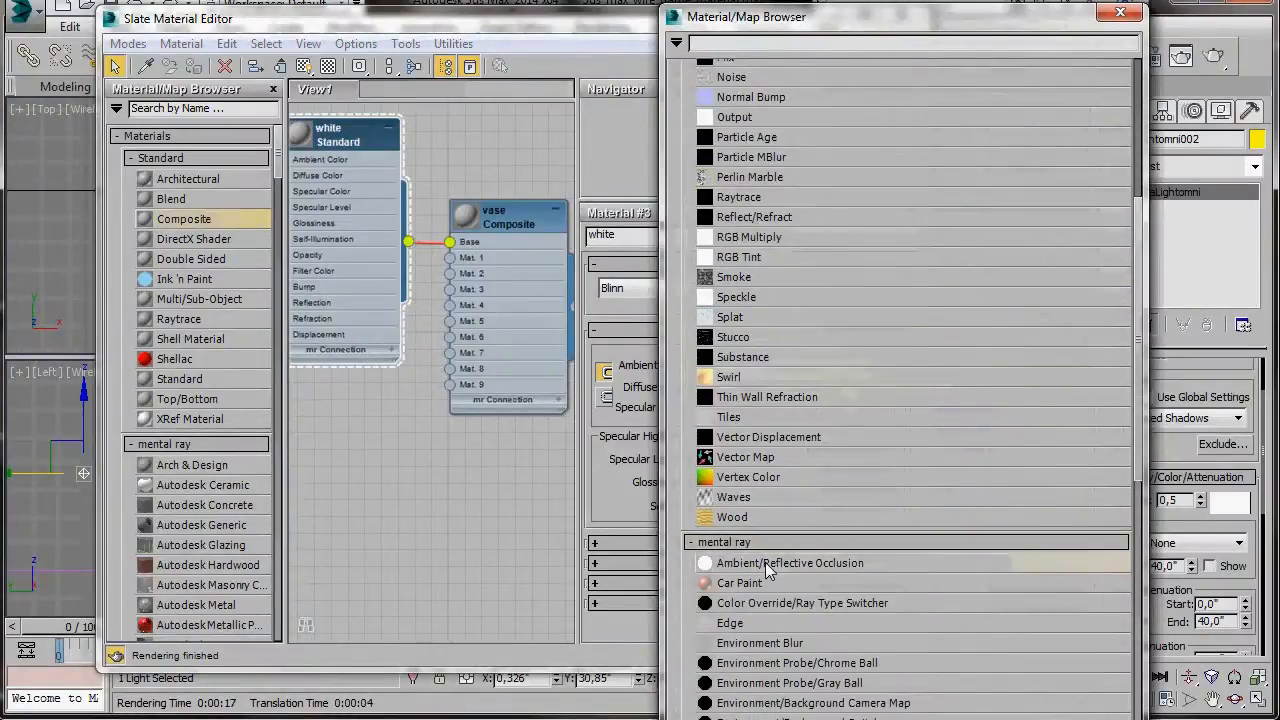
left_click(1118, 13)
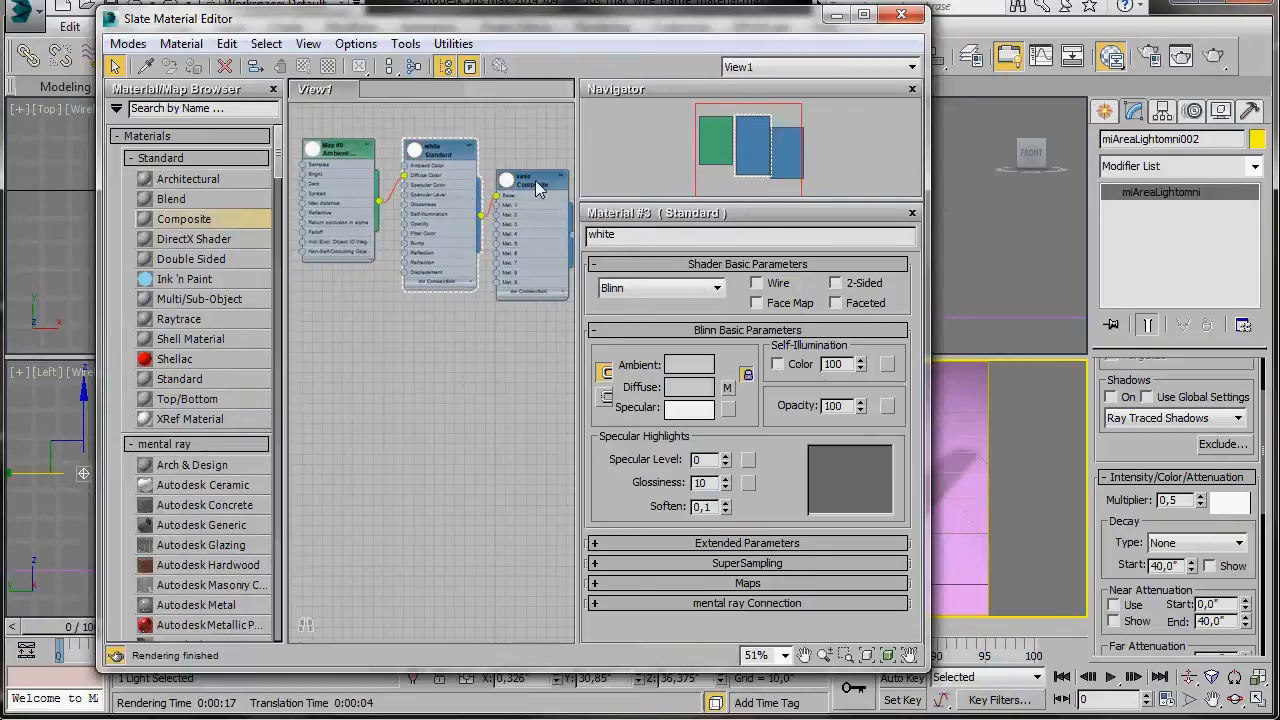
left_click(525, 180)
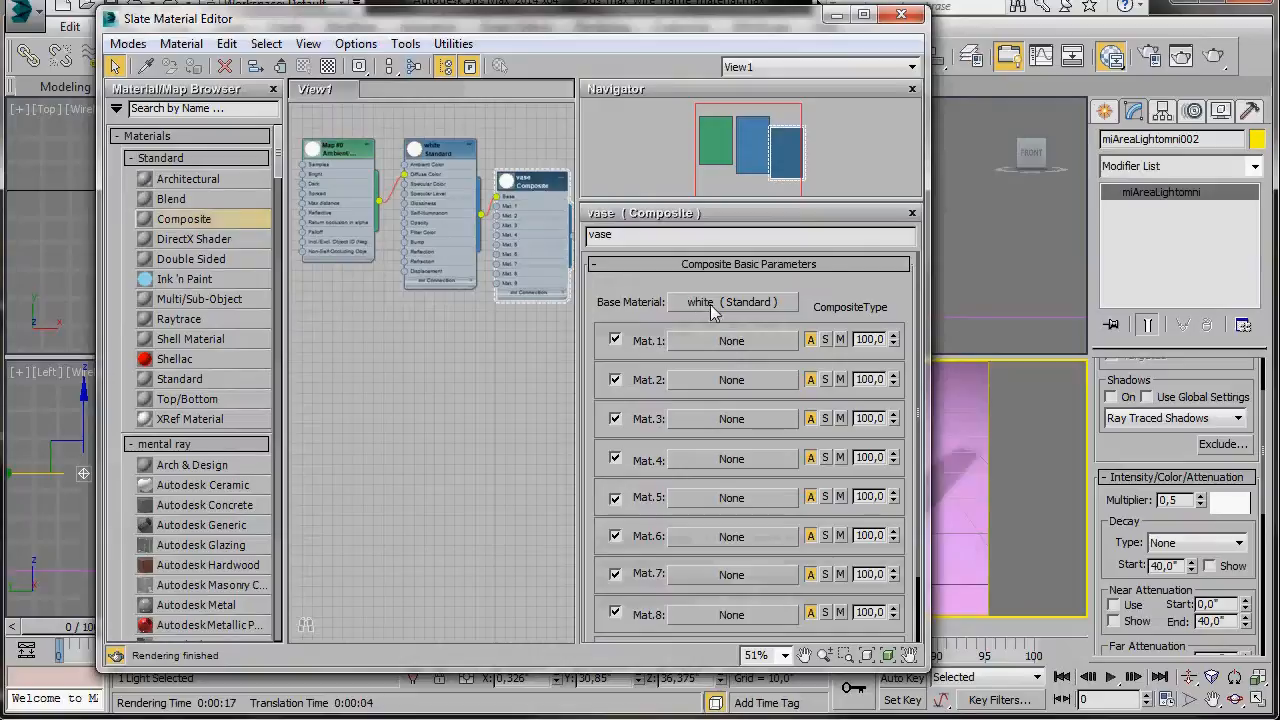
mouse_move(720, 347)
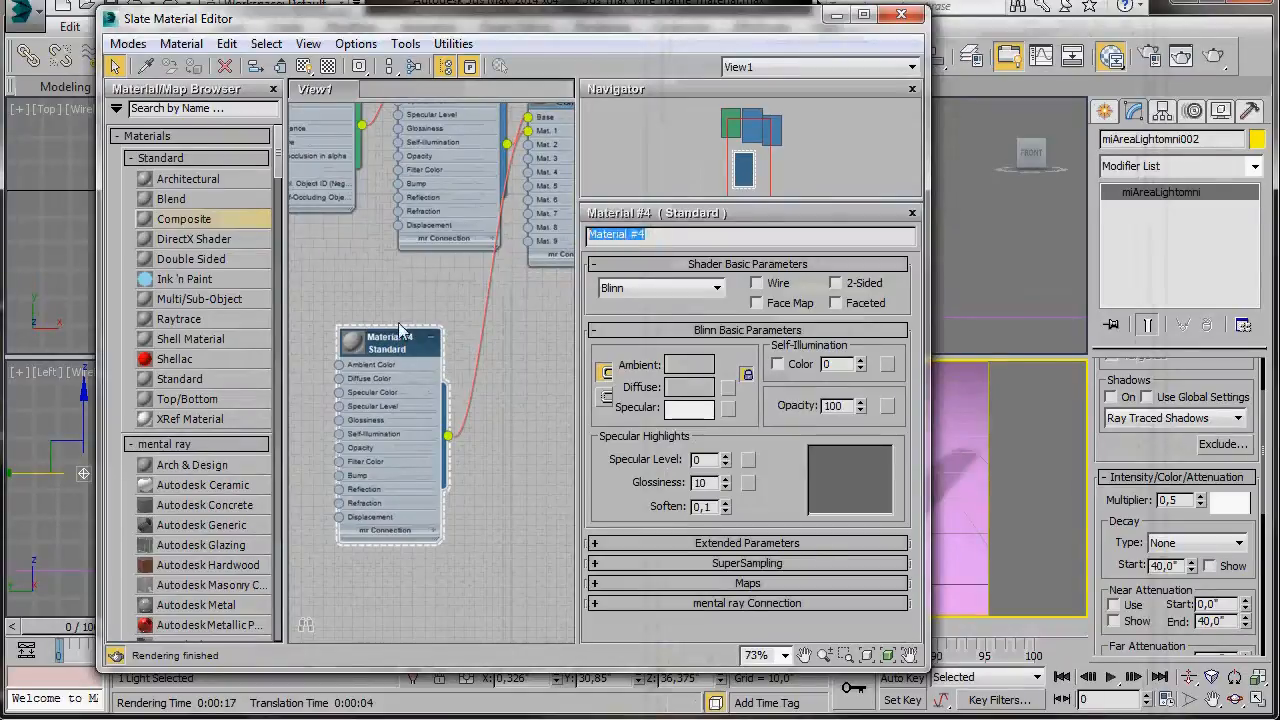
Name the first-layer material 'wire', set its diffuse to RGB 3,3,3, and enable Wire
type("wire")
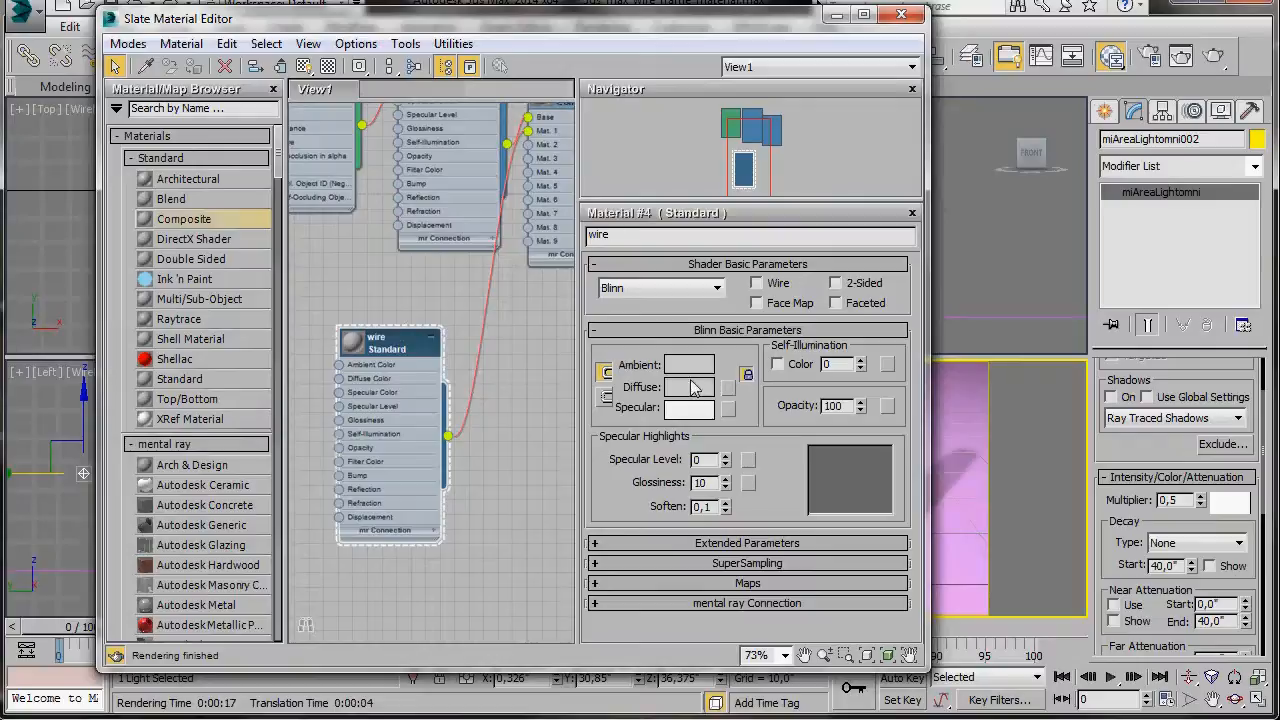
left_click(689, 387)
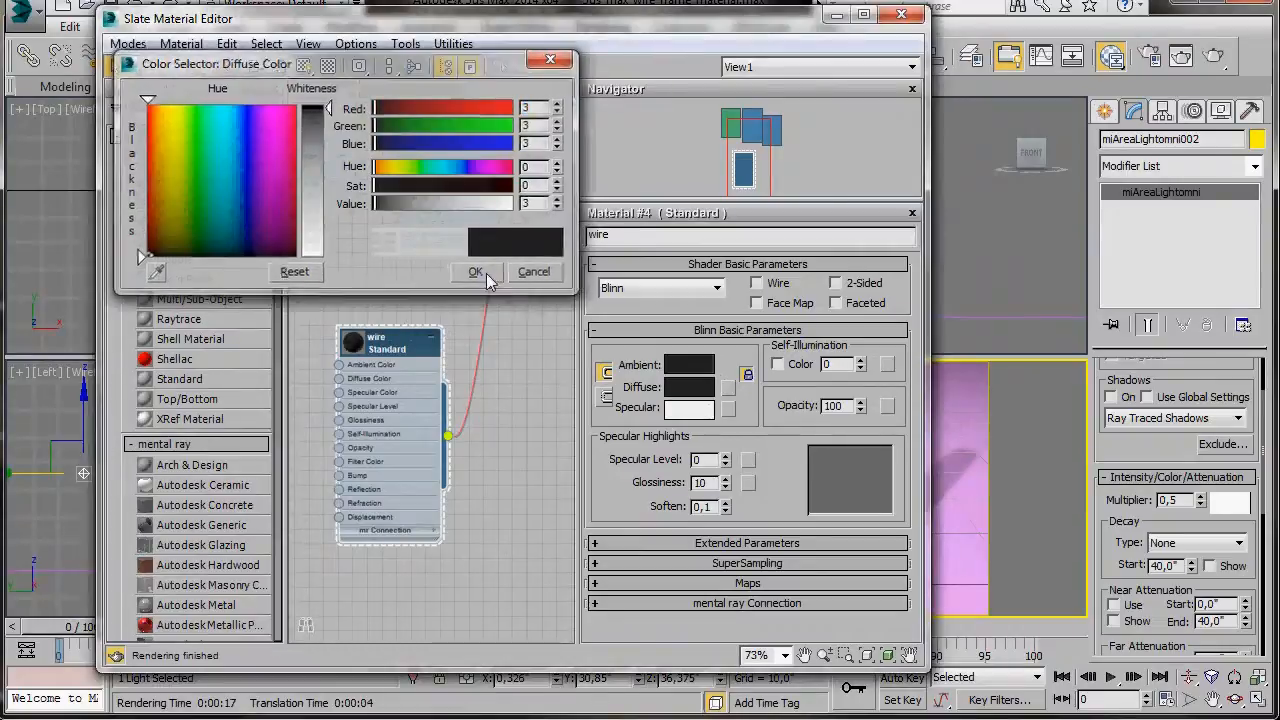
left_click(476, 272)
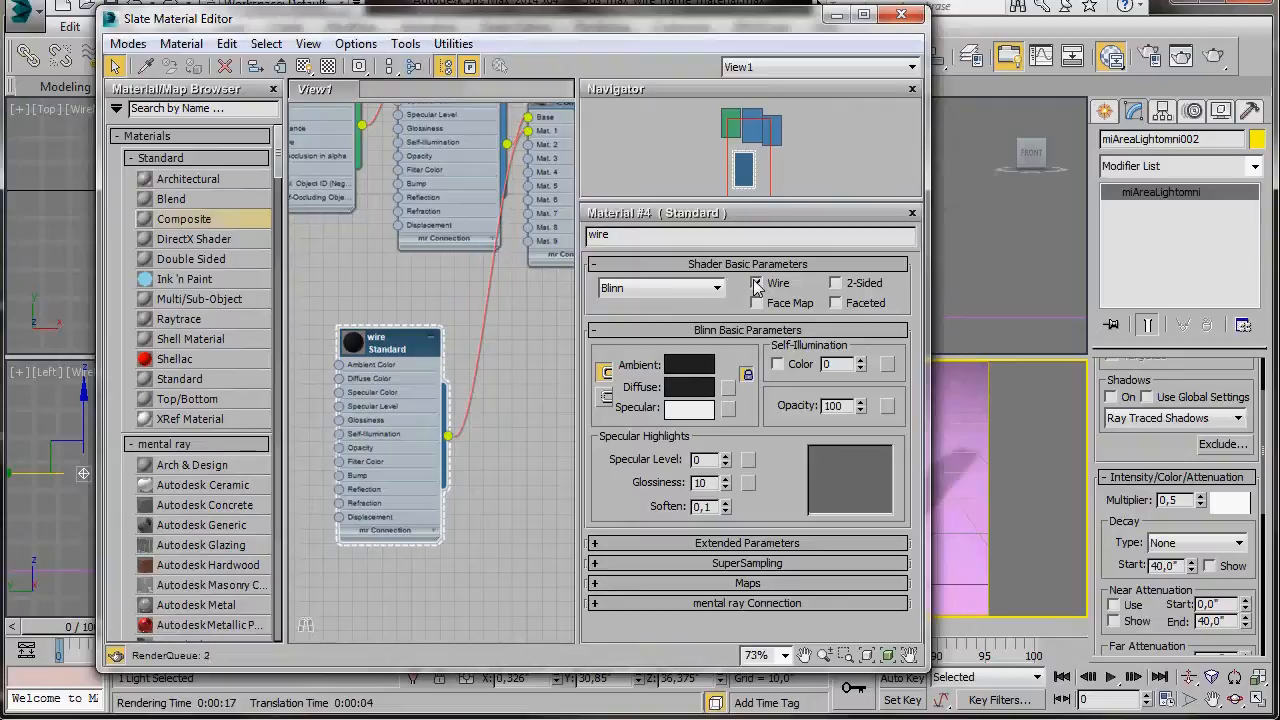
left_click(757, 283)
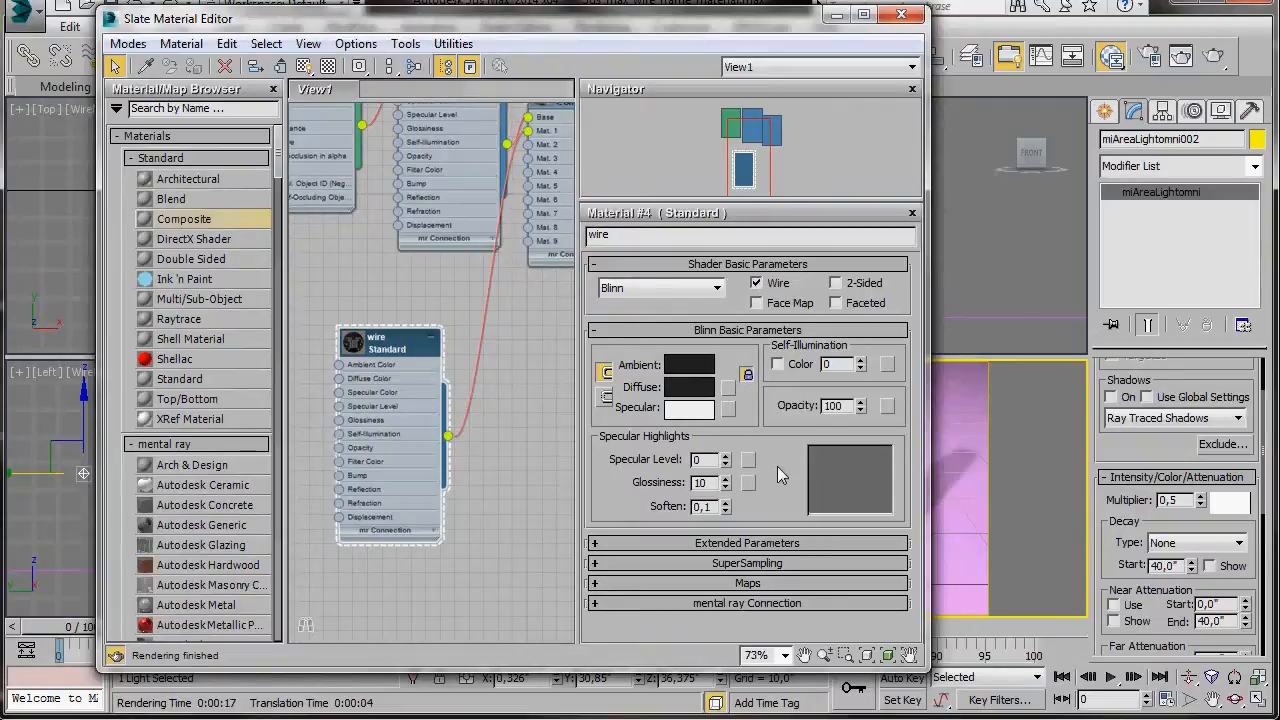
left_click(747, 543)
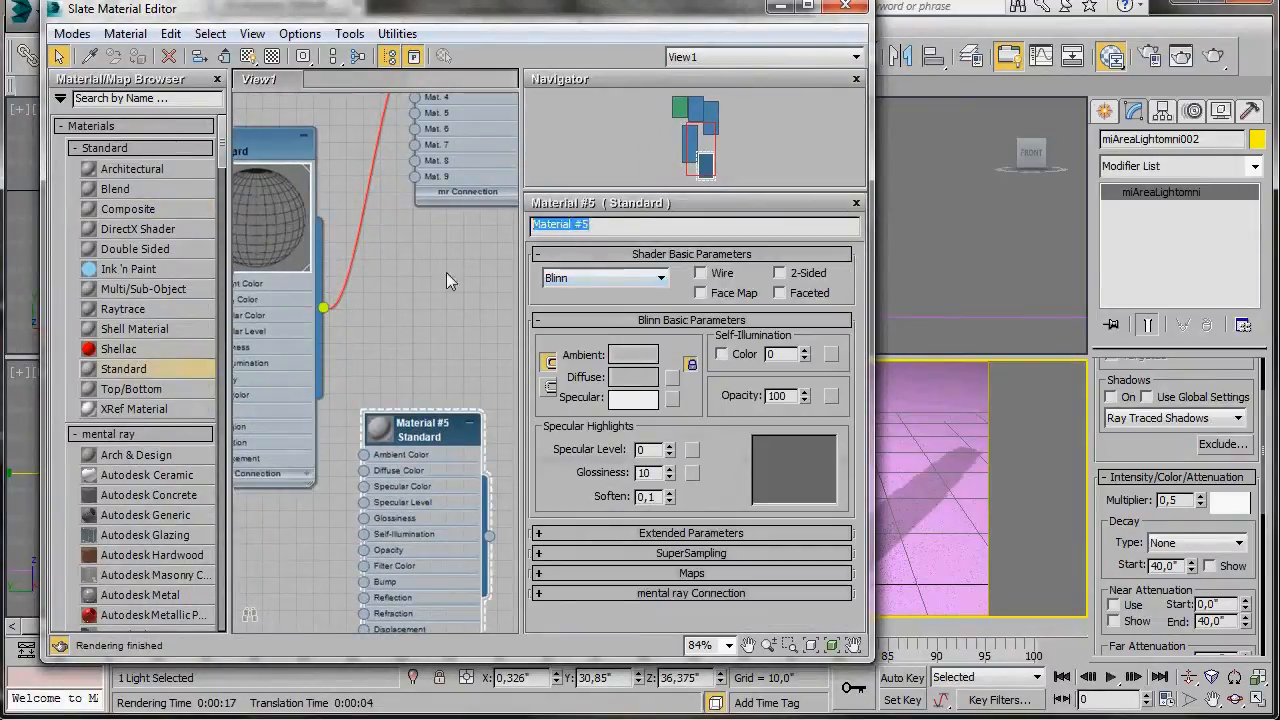
Name a Standard material 'ground' with an Ambient/Reflective Occlusion diffuse map, bright colour 0.49 grey
type("ground")
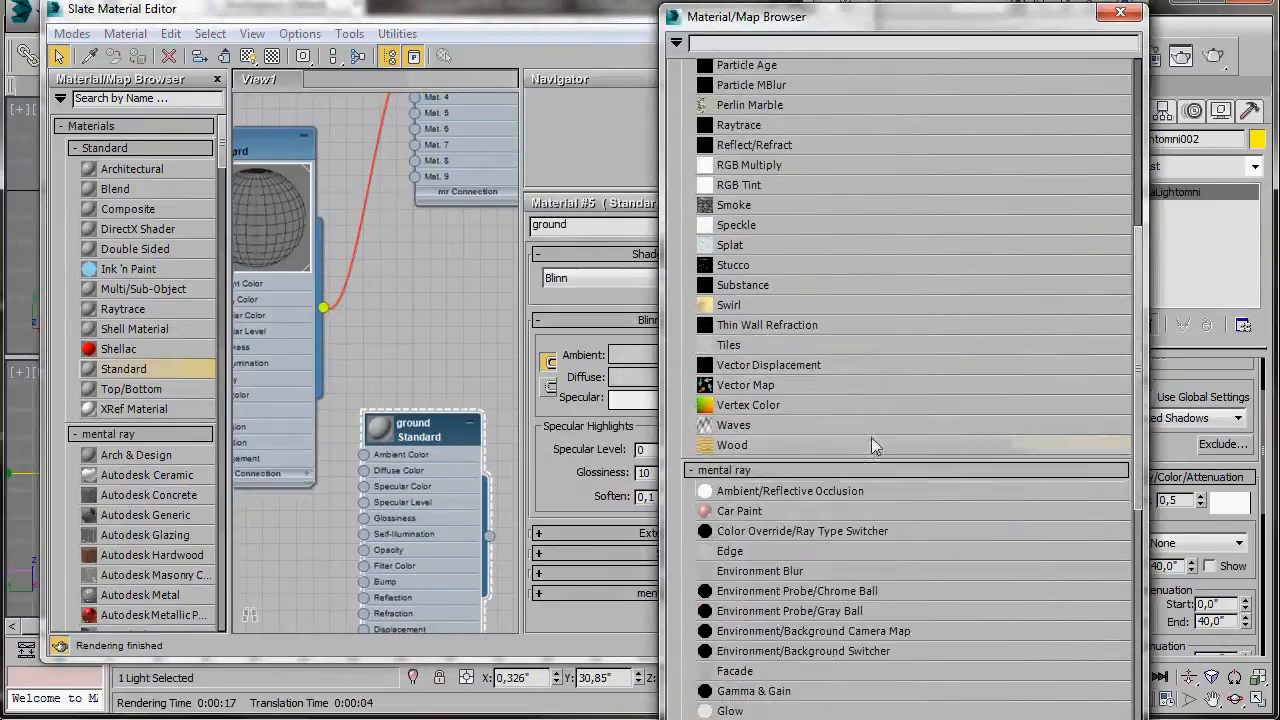
left_click(1119, 11)
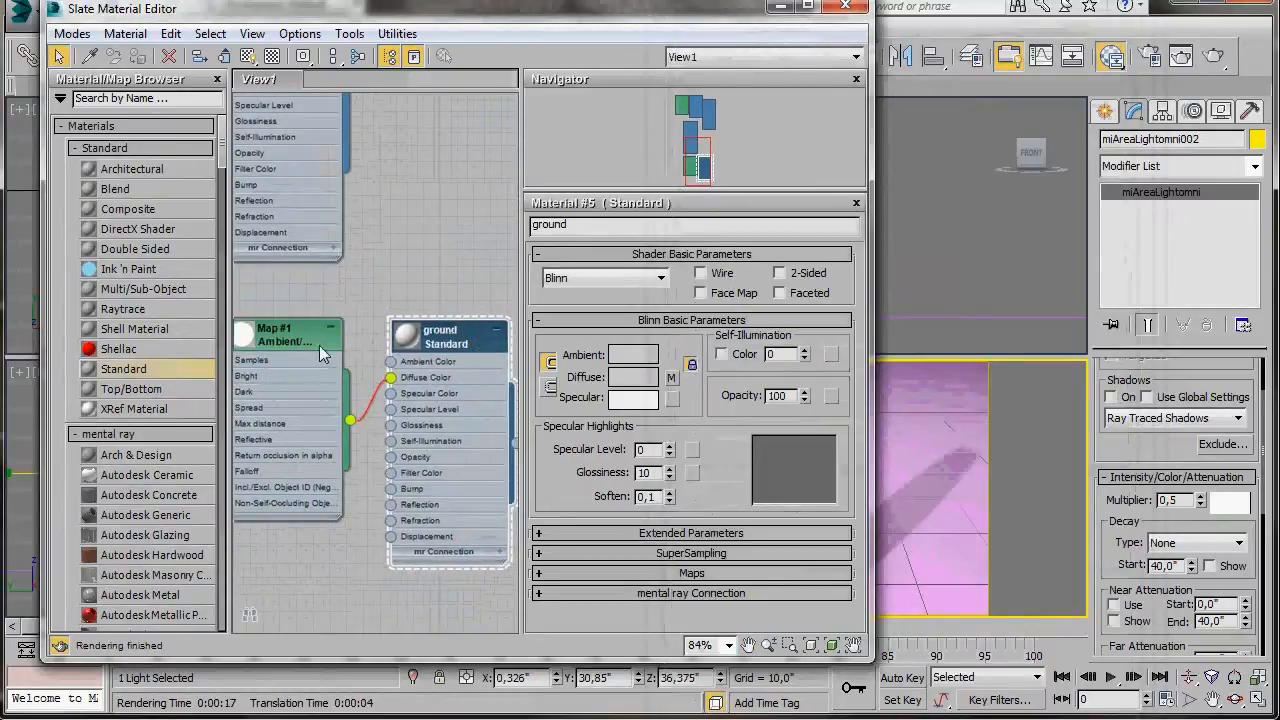
left_click(290, 335)
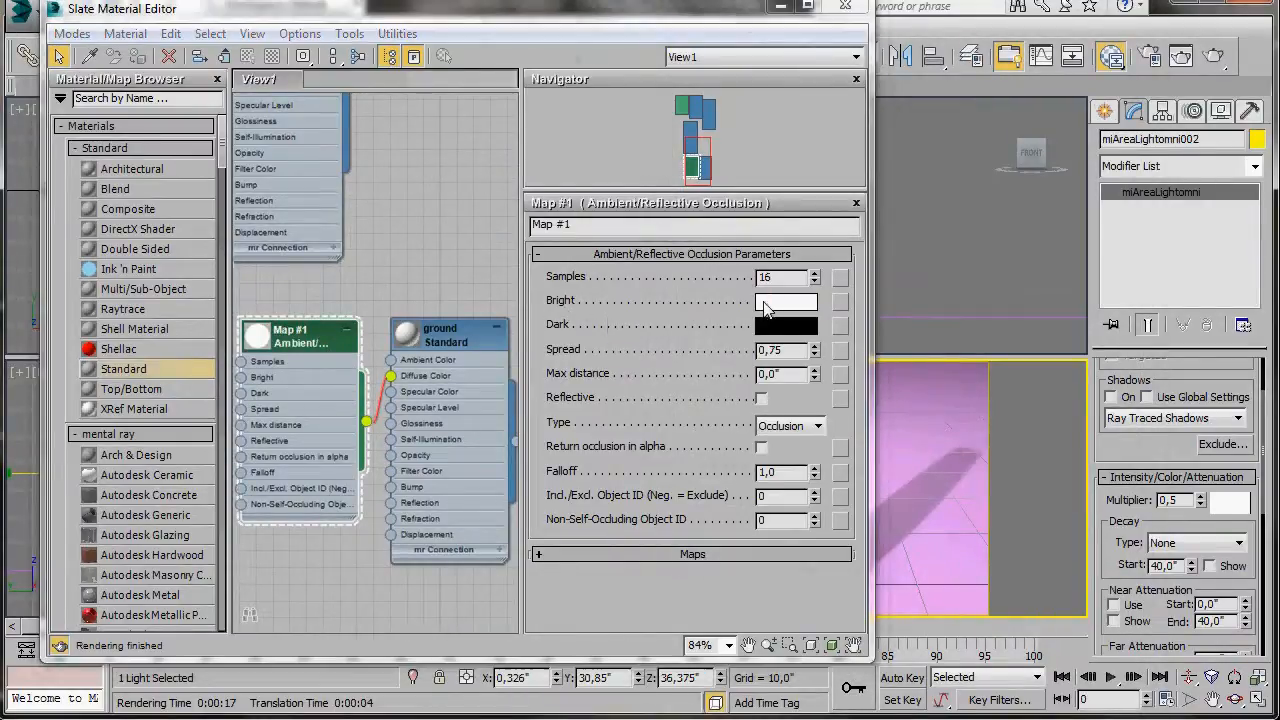
left_click(786, 300)
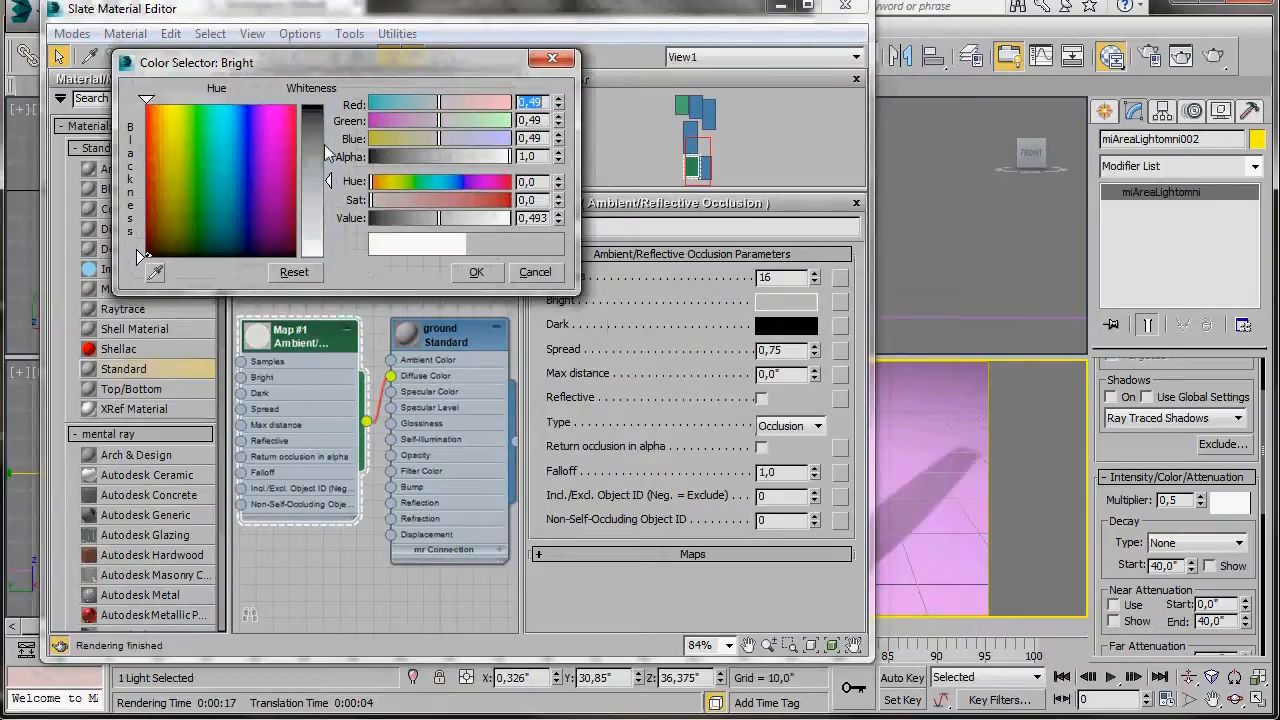
mouse_move(492, 287)
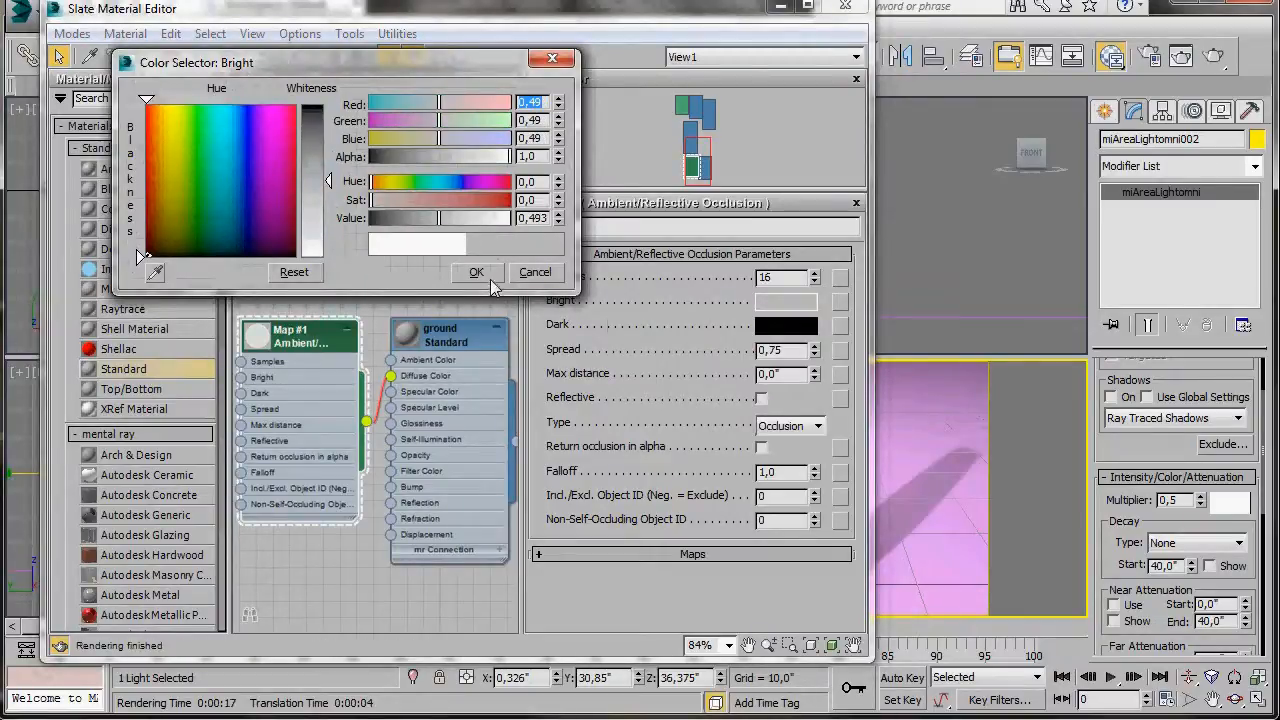
left_click(477, 272)
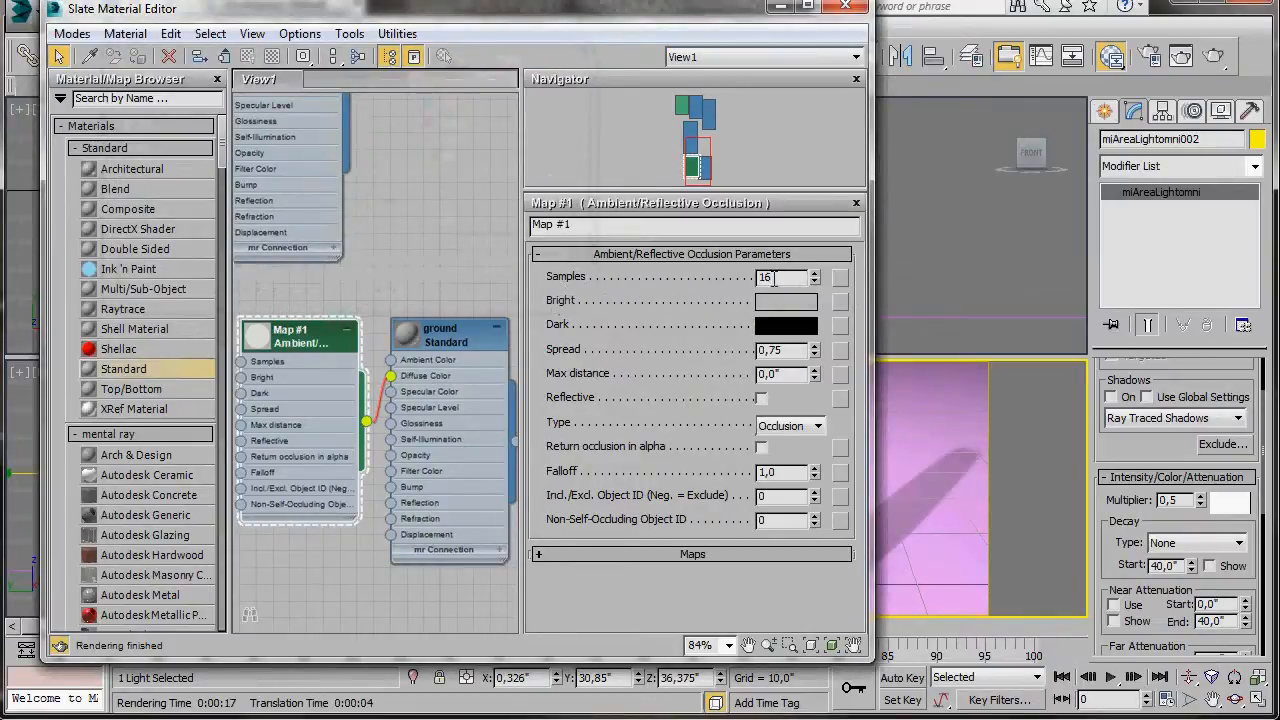
left_click(440, 335)
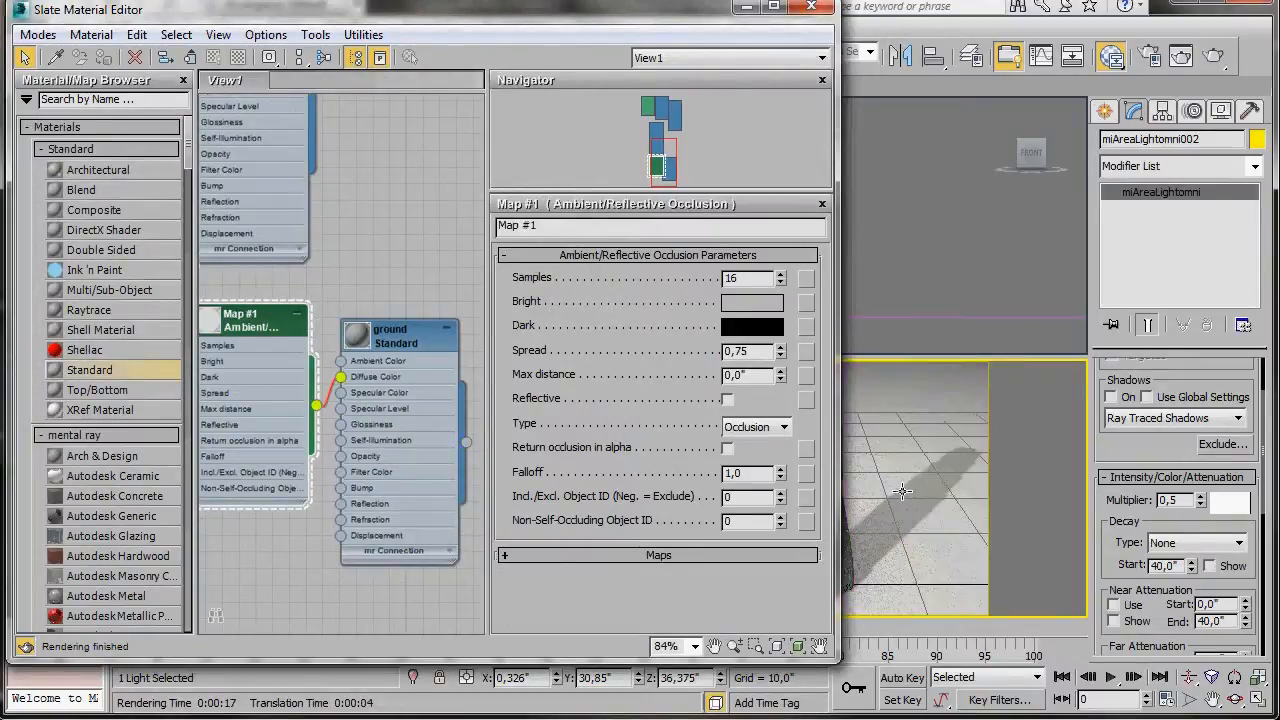
left_click(811, 9)
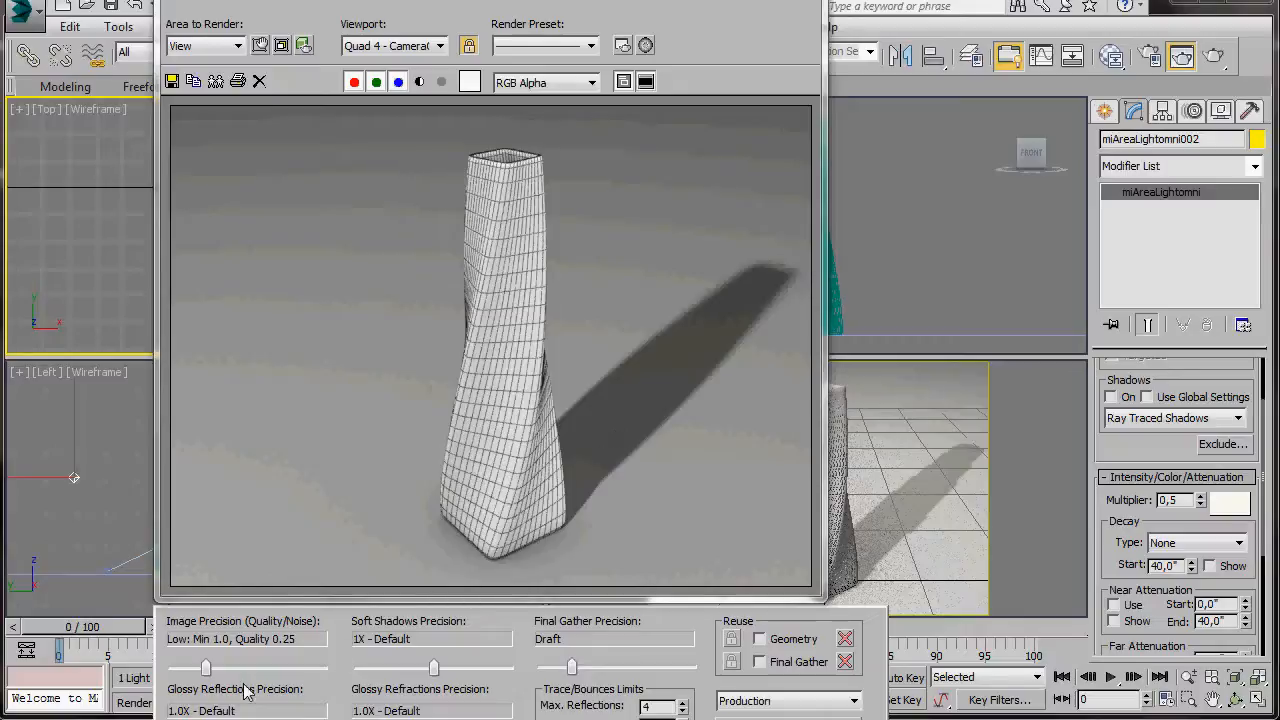
Set Image Precision to Medium and raise the Final Gather Precision slider
left_click_drag(205, 668, 220, 668)
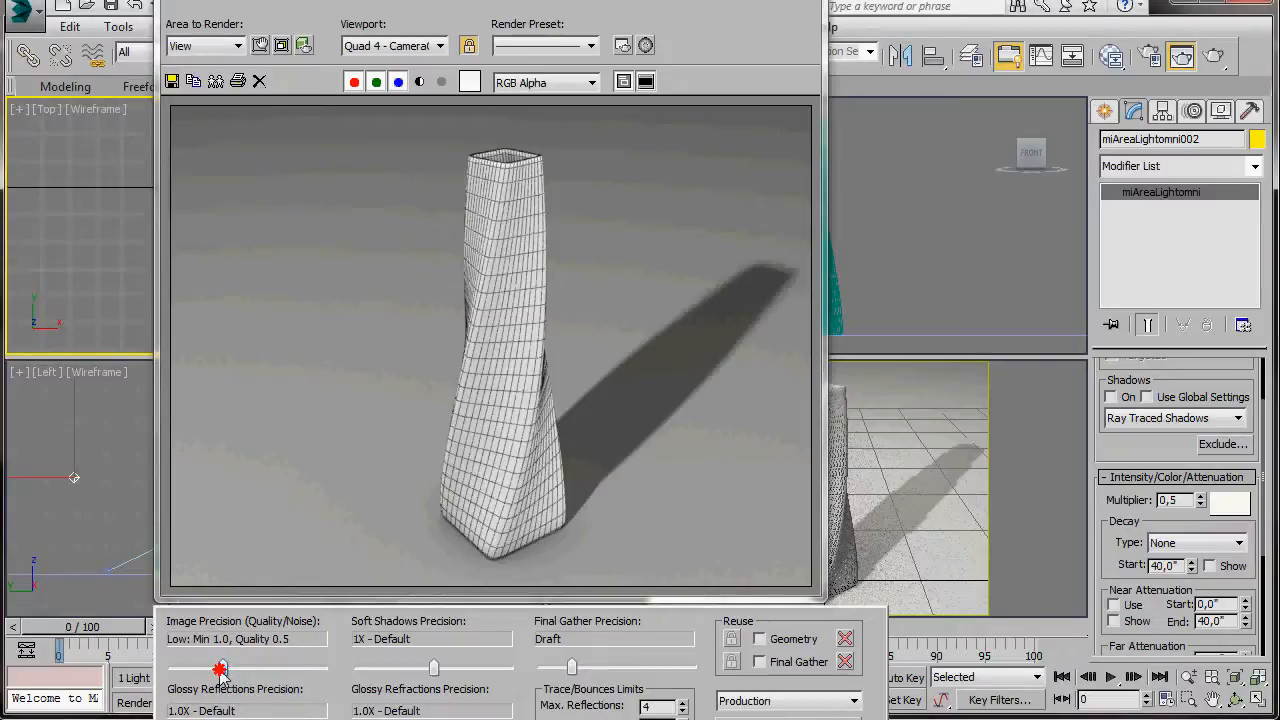
left_click_drag(220, 667, 240, 667)
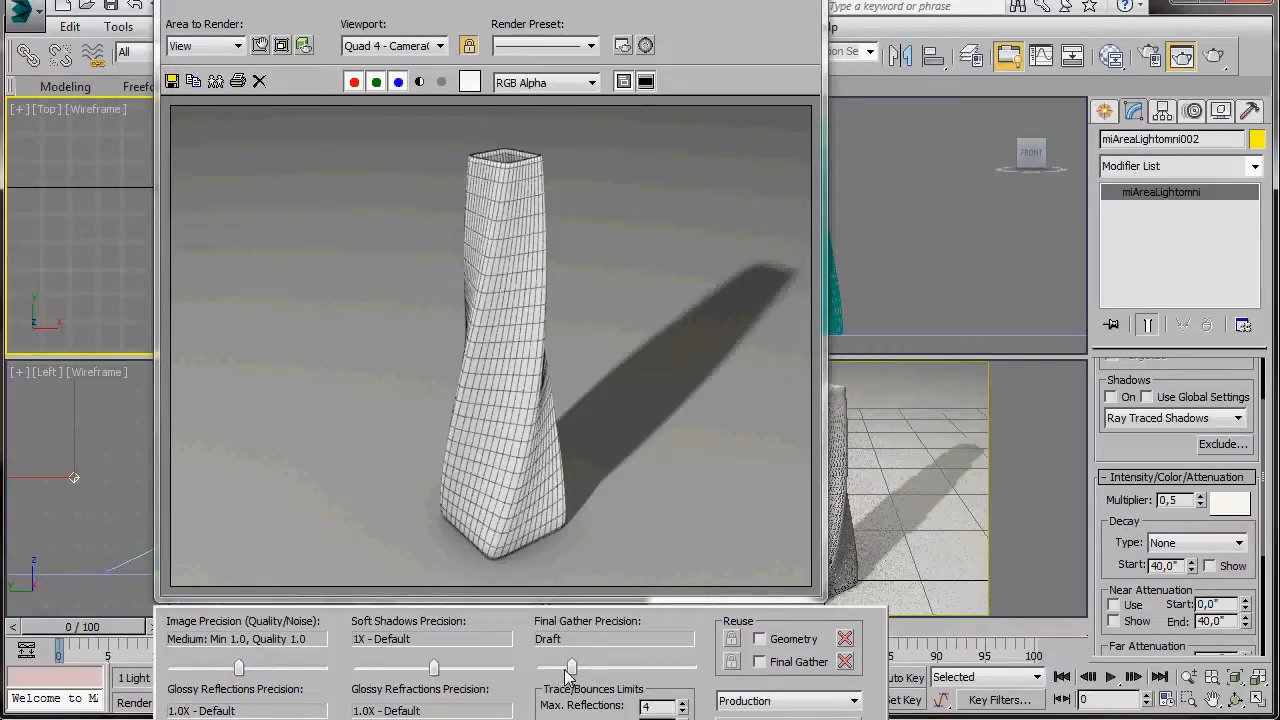
left_click_drag(570, 666, 620, 666)
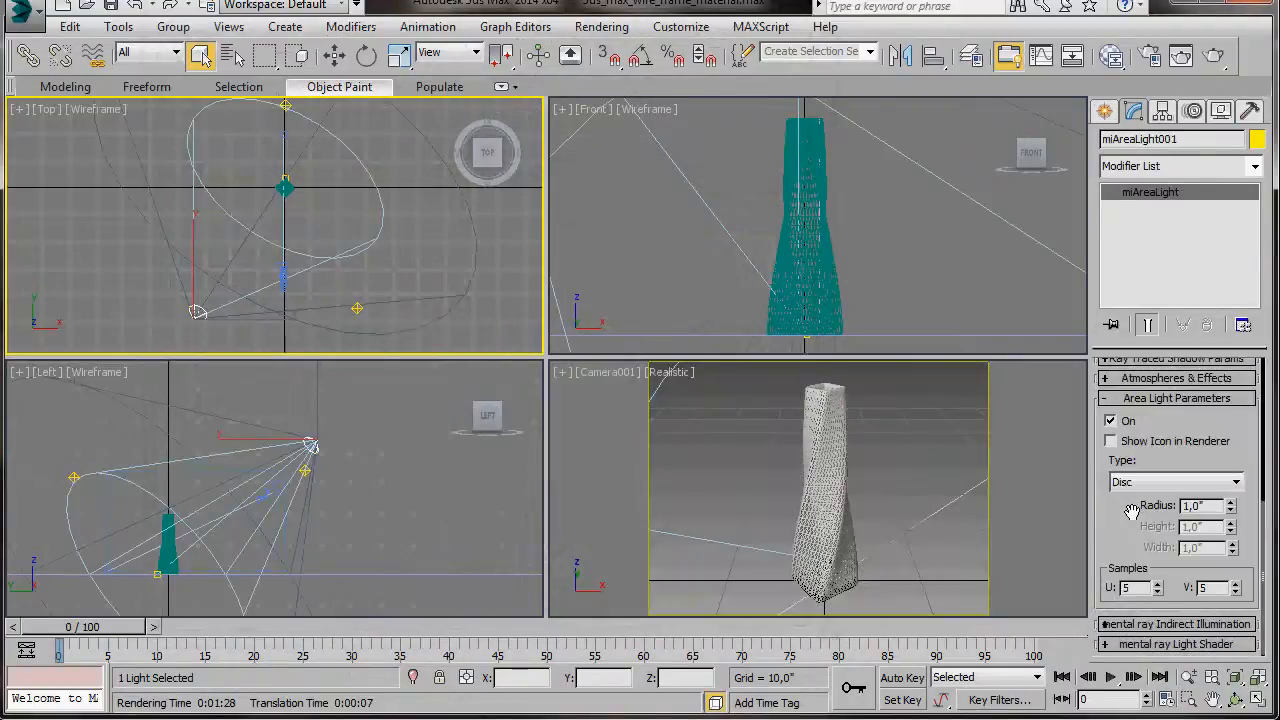
Set miAreaLight001's disc radius to 20
left_click(1193, 505)
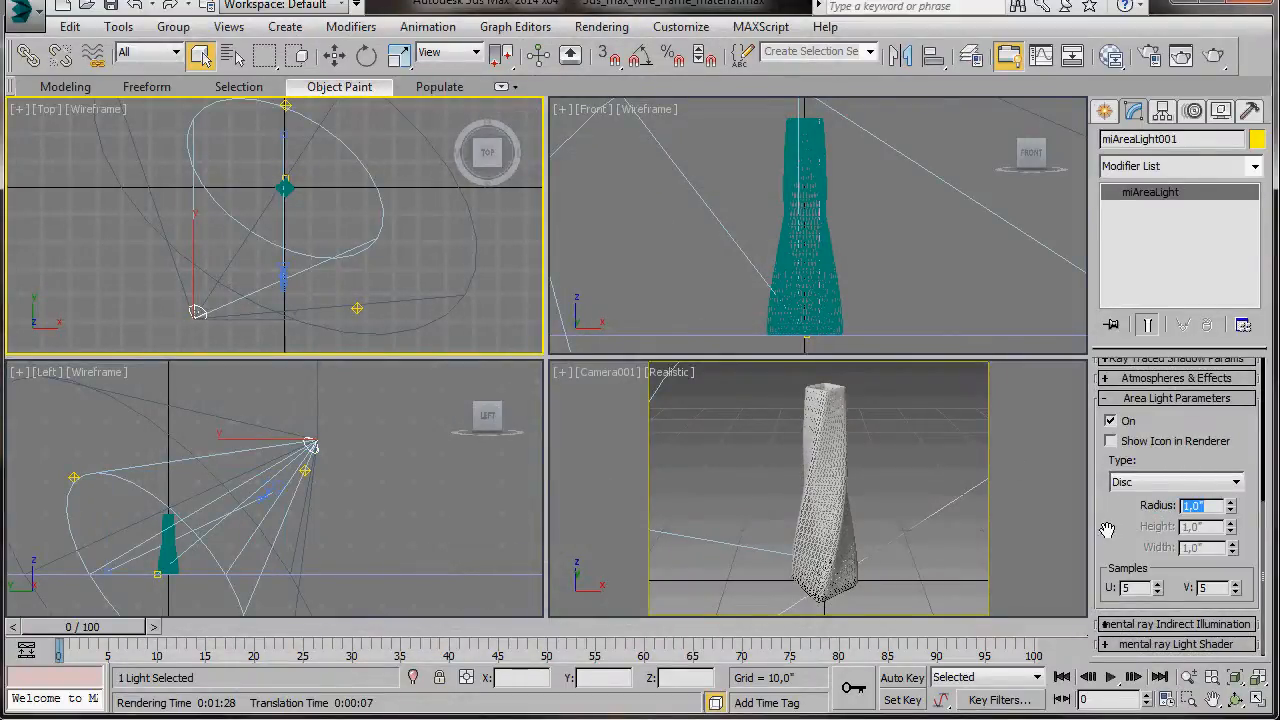
type("20")
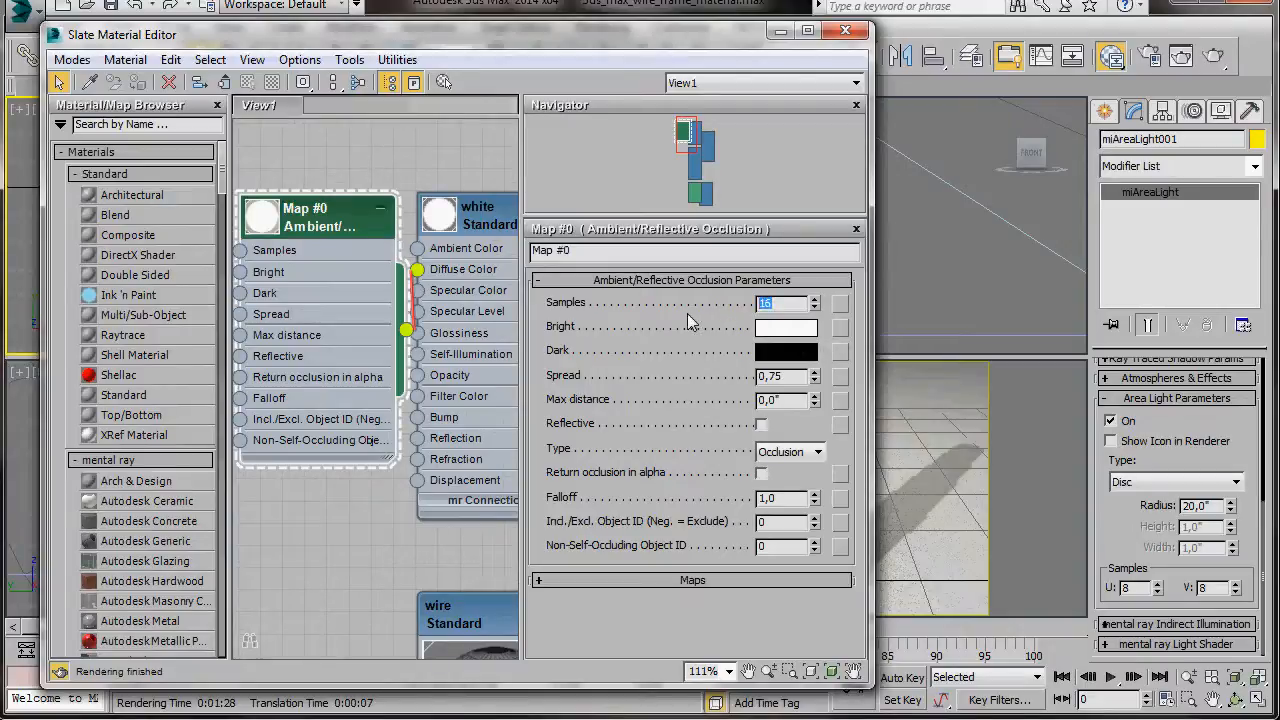
Set the vase occlusion map's samples to 50 and close the Slate Material Editor
type("50")
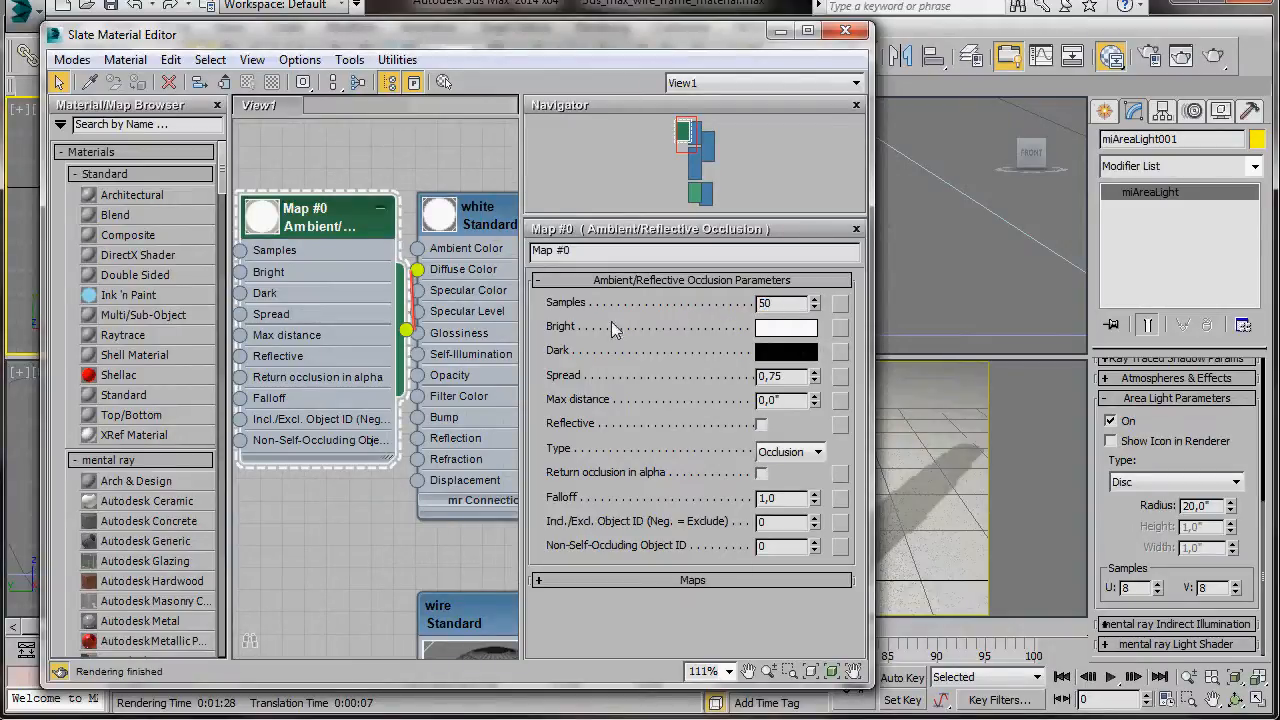
mouse_move(818, 70)
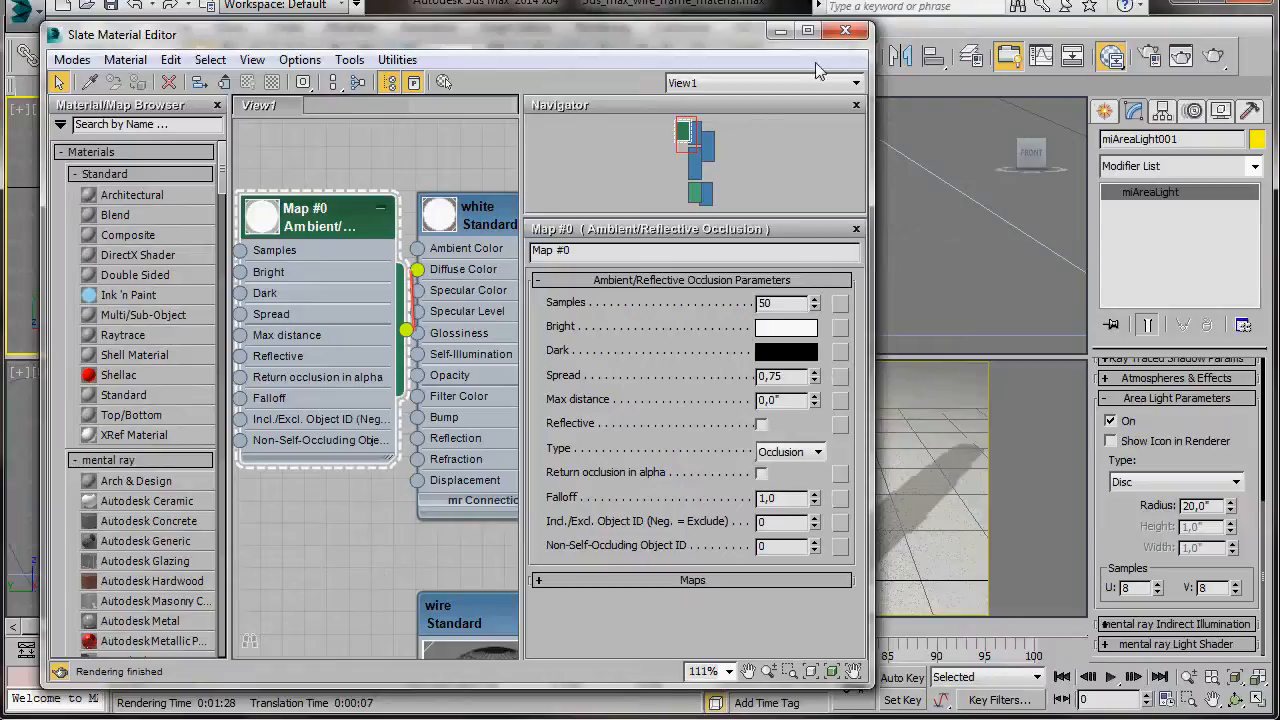
left_click(845, 31)
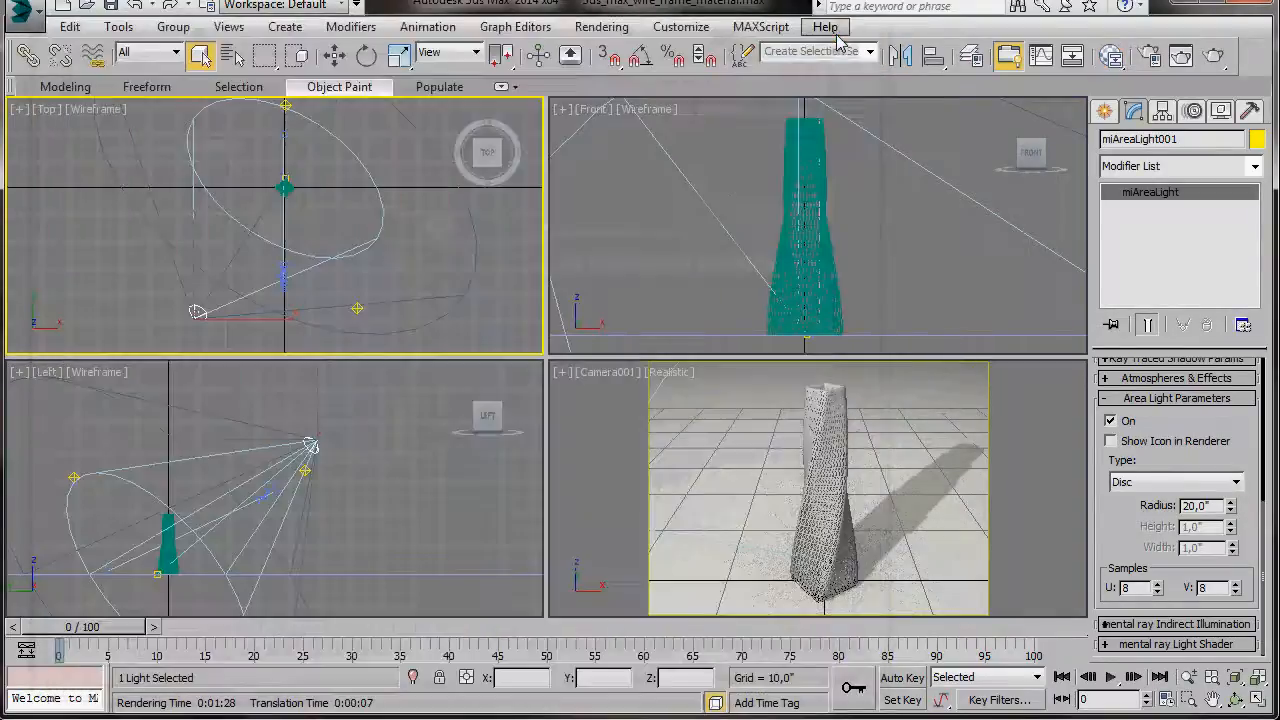
mouse_move(1033, 200)
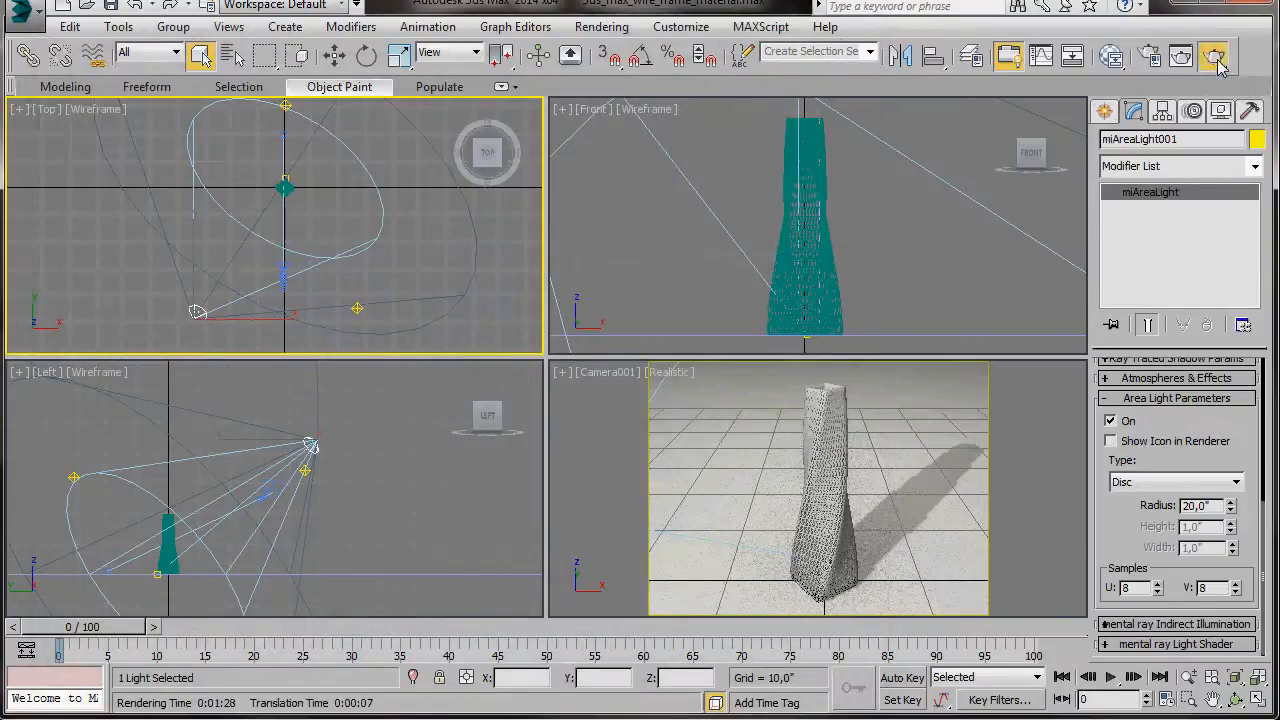
Render the Camera001 view with Render Production
left_click(1216, 57)
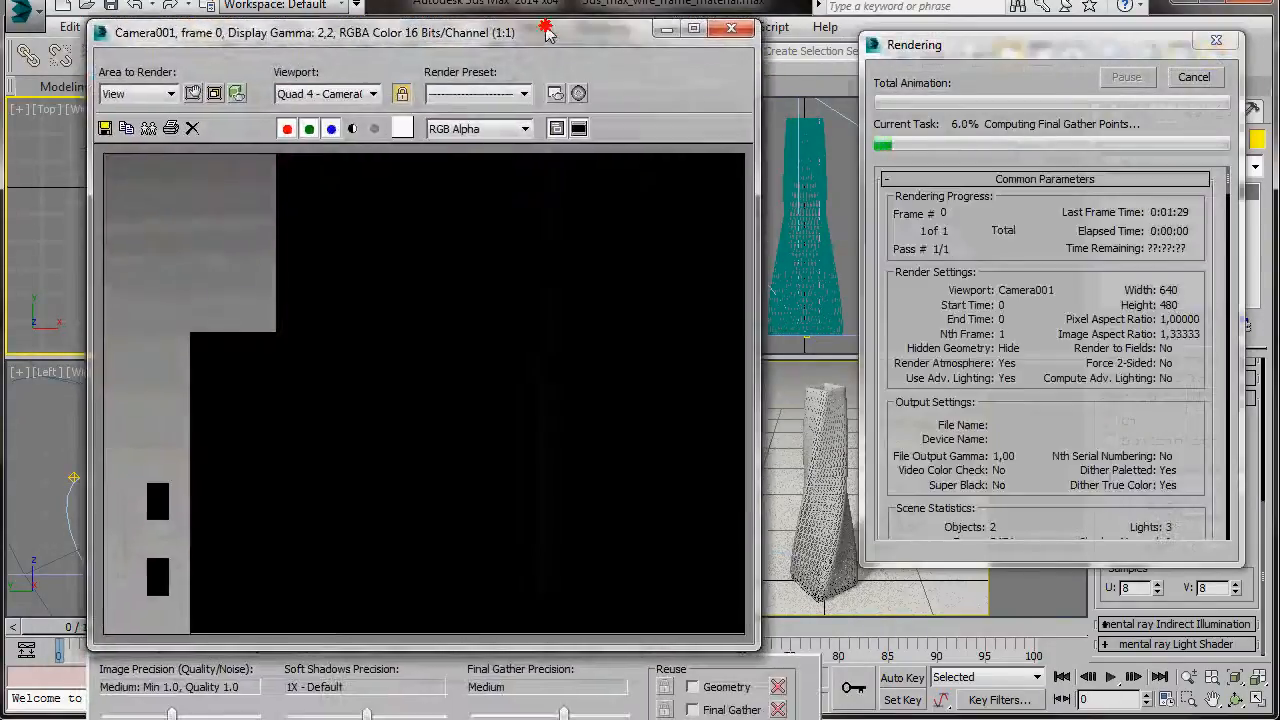